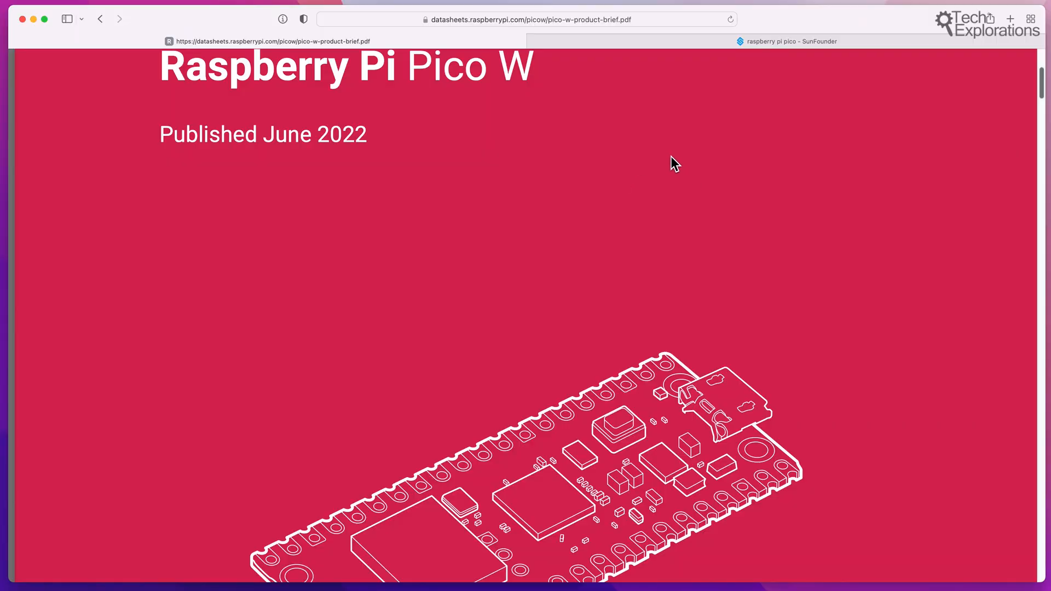
Step: Switch Safari to the SunFounder tab with Raspberry Pi Pico kit search results
{"action": "left_click", "coordinate": [787, 42]}
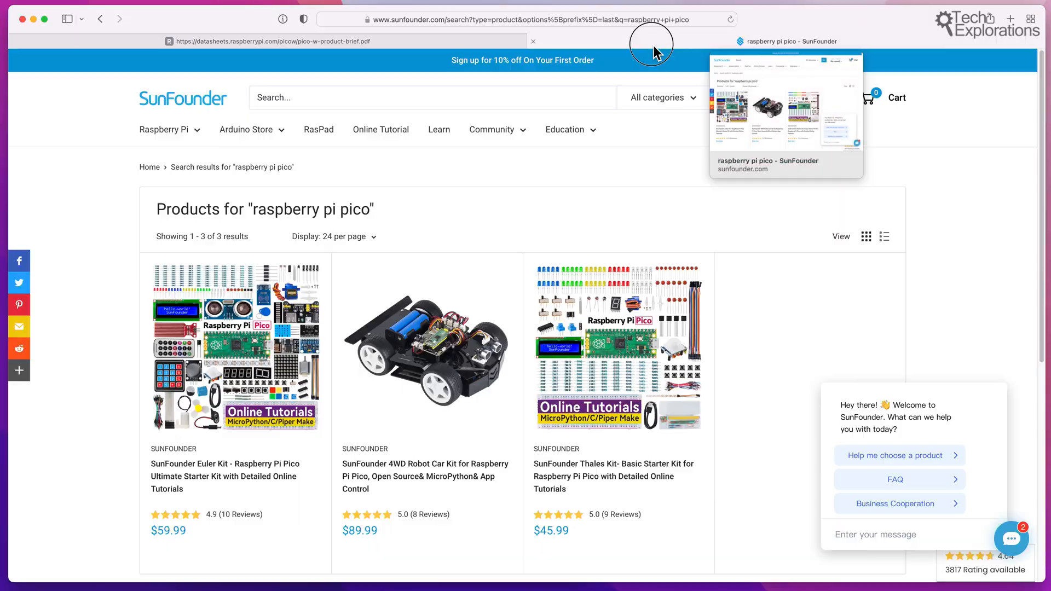
{"action": "mouse_move", "coordinate": [738, 226]}
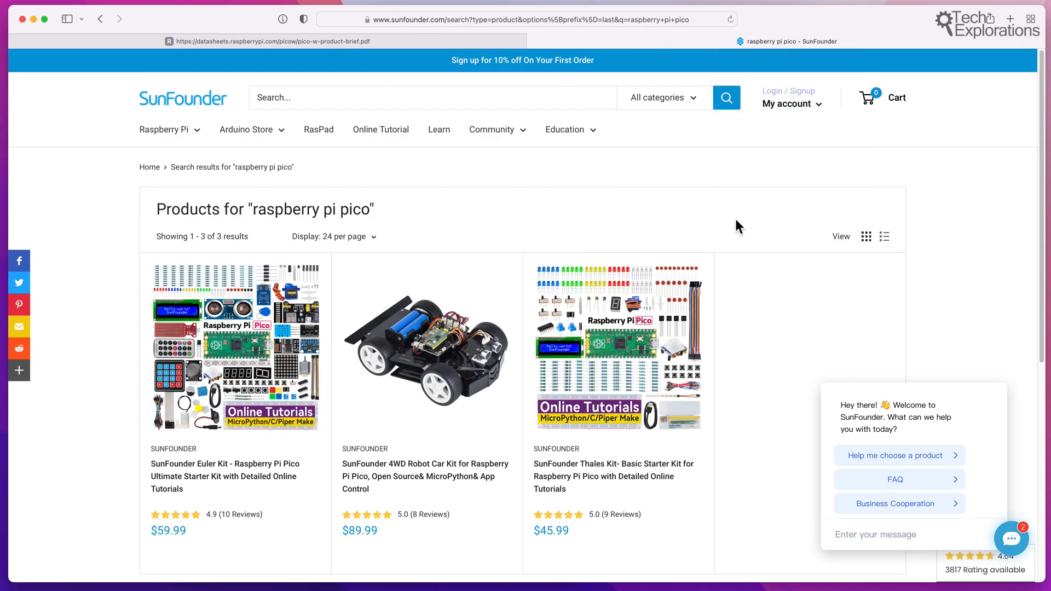
{"action": "mouse_move", "coordinate": [662, 293]}
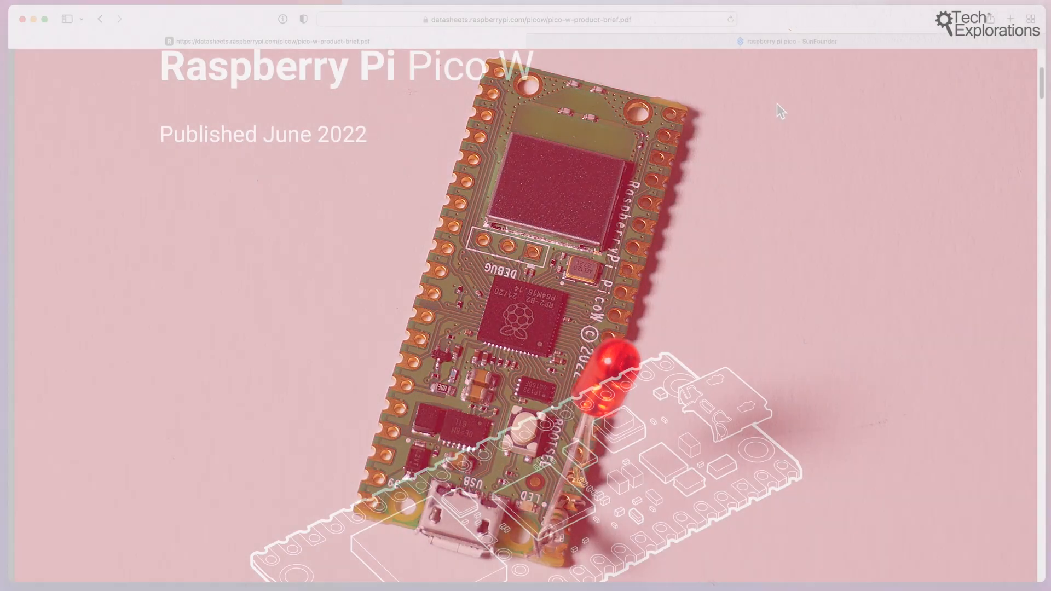
{"action": "left_click", "coordinate": [521, 36]}
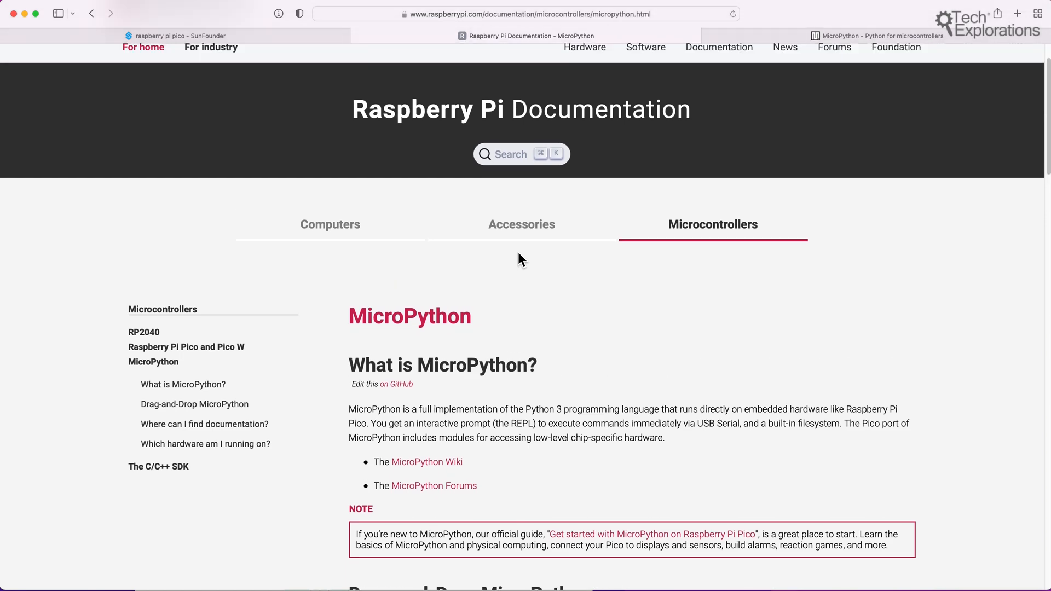
Step: Scroll the MicroPython docs page down to the Drag-and-Drop MicroPython heading
{"action": "scroll", "scroll_direction": "down", "scroll_amount": 3}
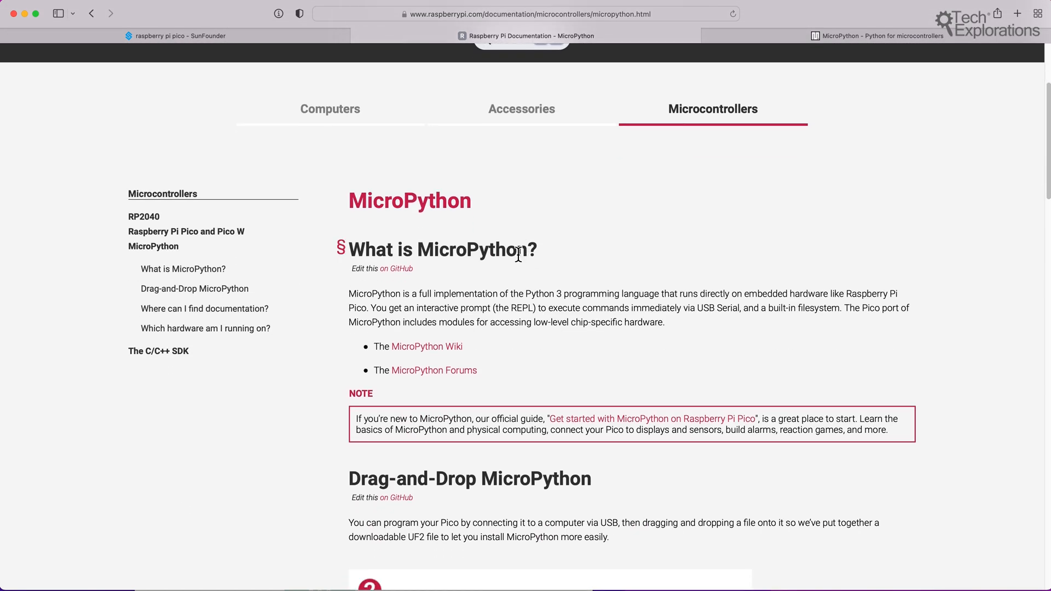
{"action": "scroll", "scroll_direction": "down", "scroll_amount": 3}
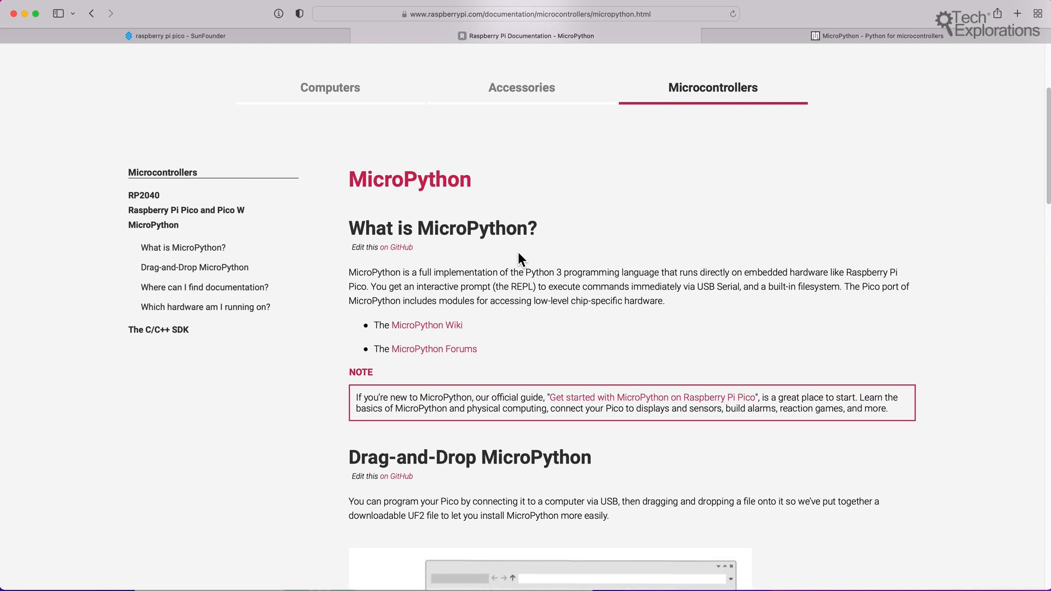
{"action": "scroll", "scroll_direction": "down", "scroll_amount": 3}
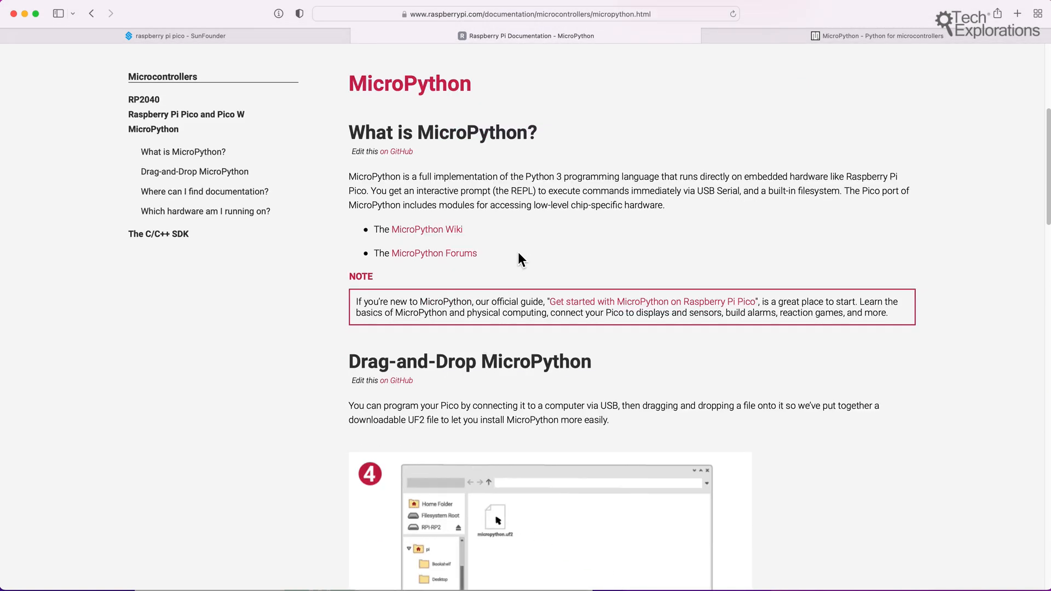
{"action": "scroll", "scroll_direction": "down", "scroll_amount": 3}
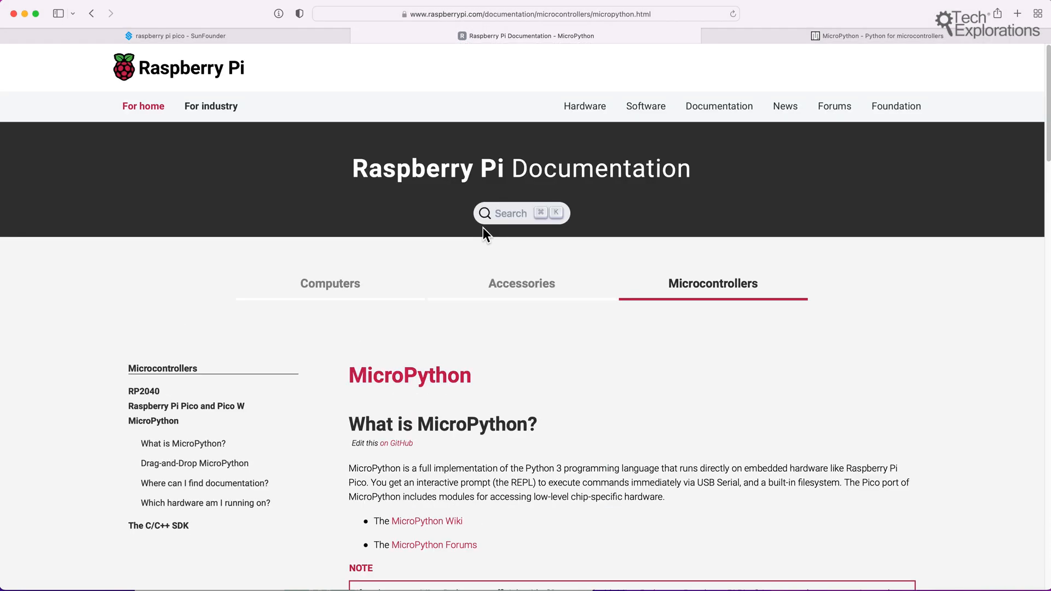
{"action": "mouse_move", "coordinate": [759, 254]}
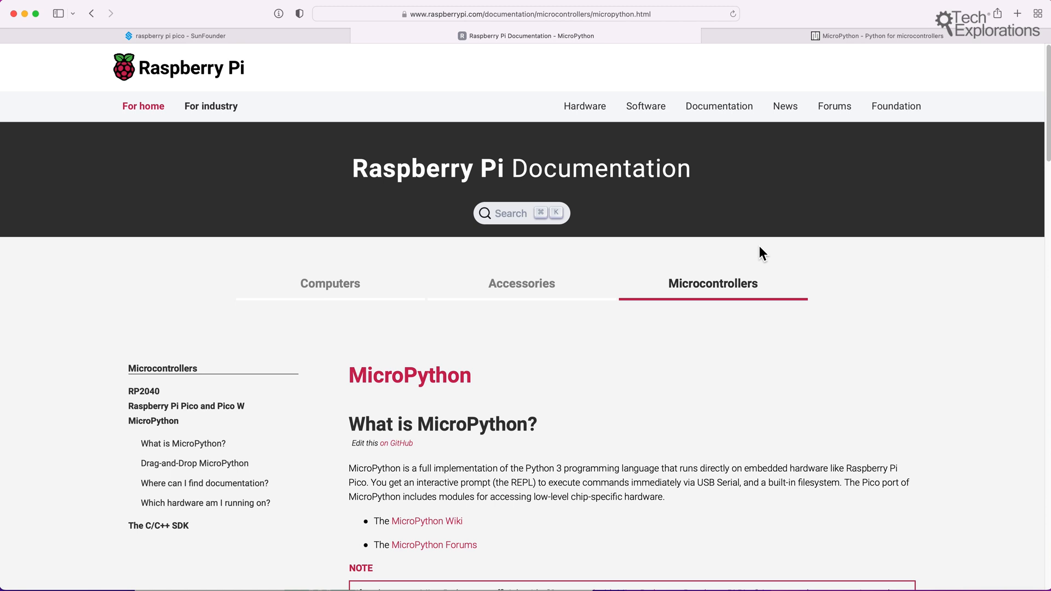
{"action": "scroll", "scroll_direction": "down", "scroll_amount": 3}
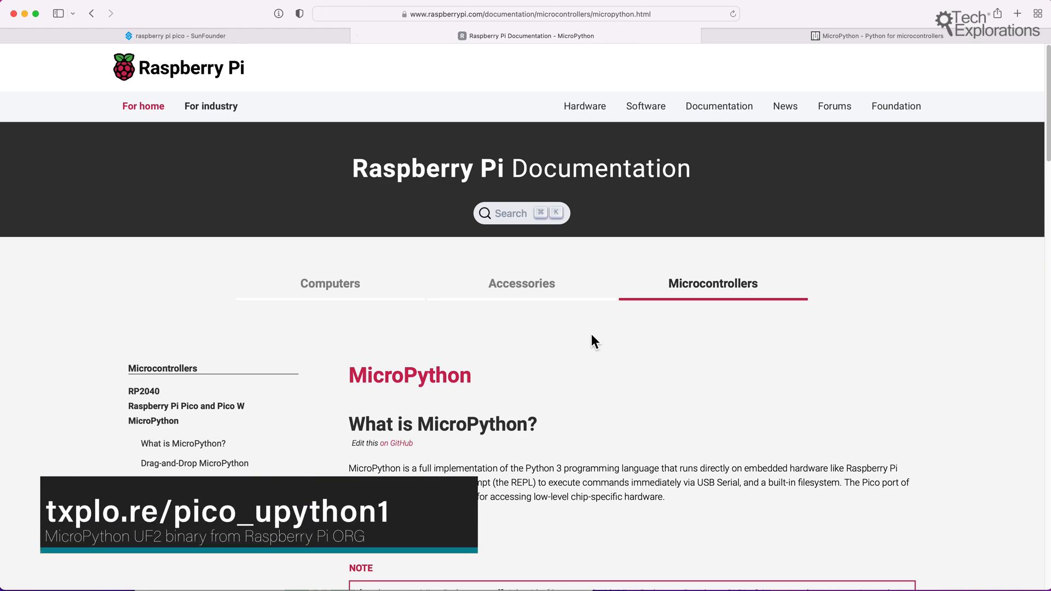
{"action": "scroll", "scroll_direction": "down", "scroll_amount": 3}
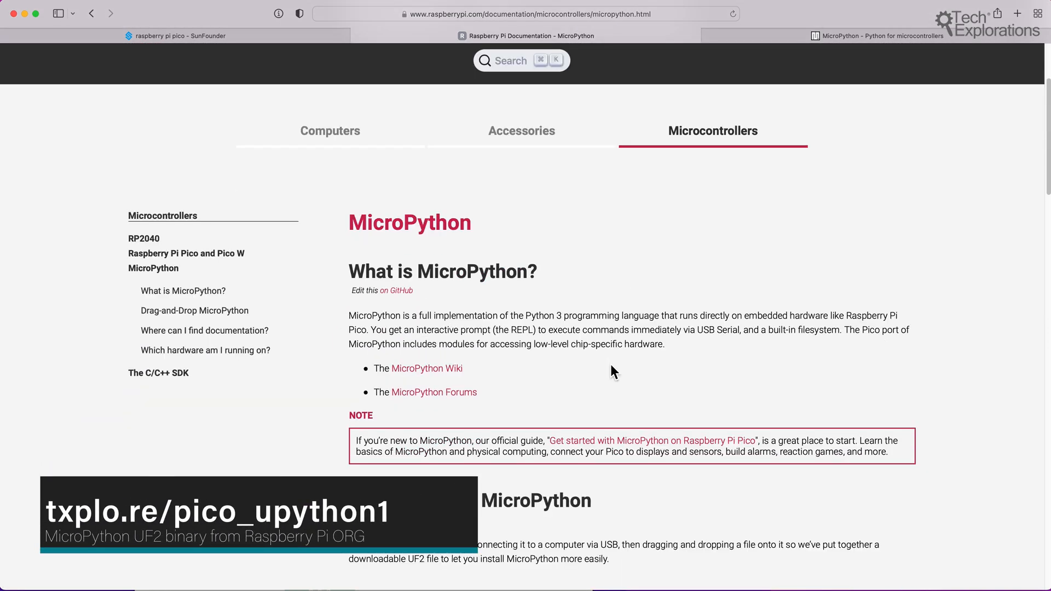
{"action": "scroll", "scroll_direction": "down", "scroll_amount": 3}
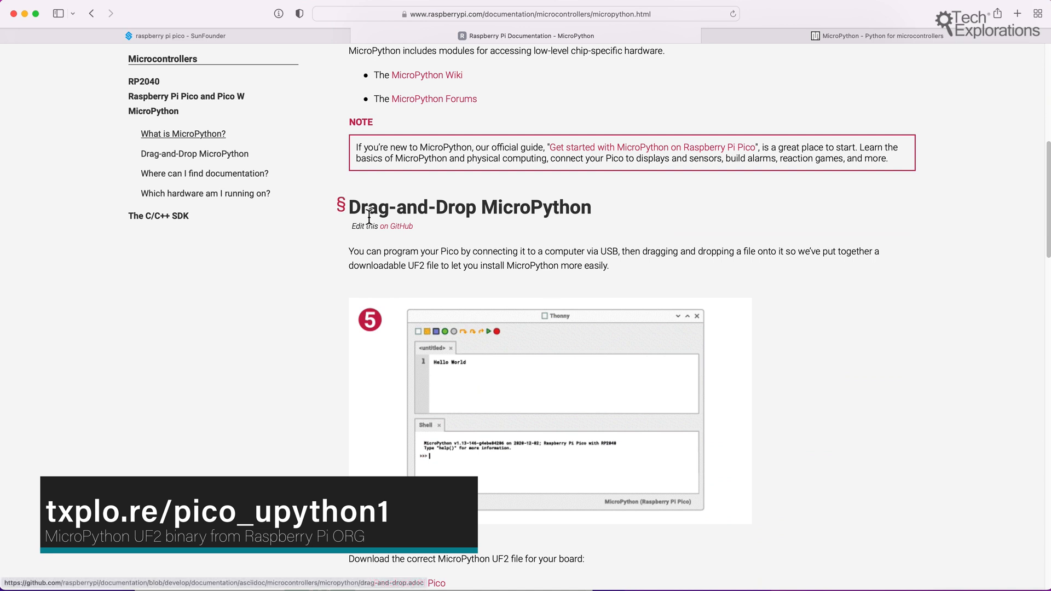
Step: Scroll to the UF2 download links for Pico and Pico W above the BOOTSEL installation steps
{"action": "scroll", "scroll_direction": "down", "scroll_amount": 3}
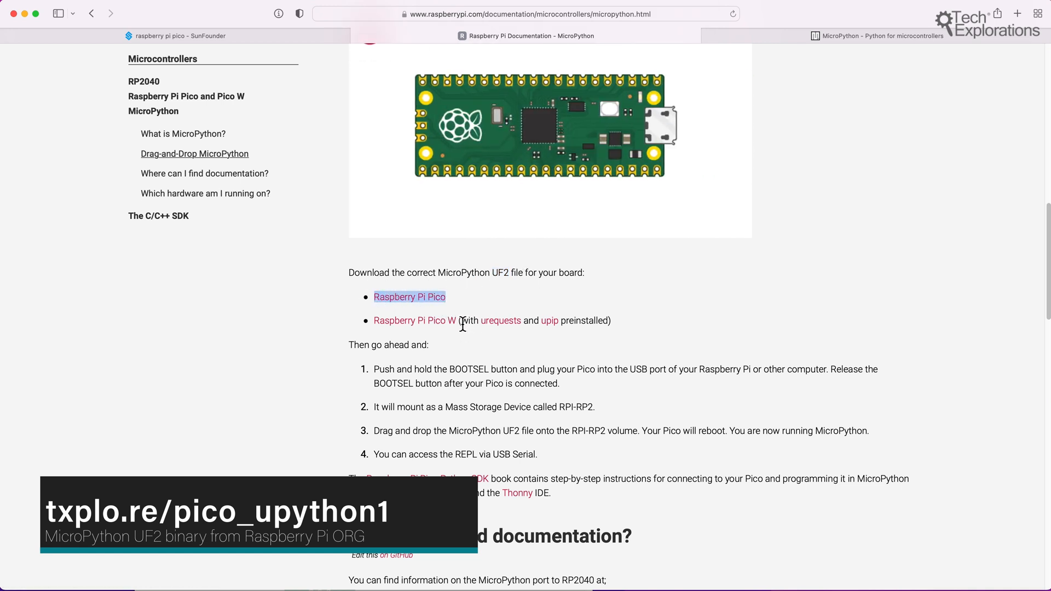
{"action": "mouse_move", "coordinate": [414, 299]}
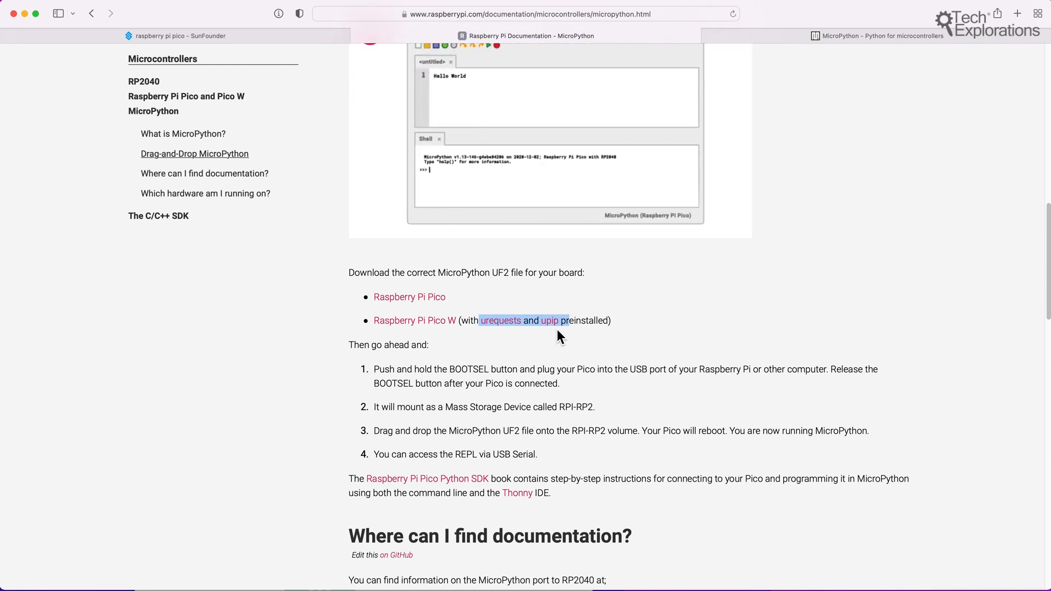
{"action": "mouse_move", "coordinate": [604, 331]}
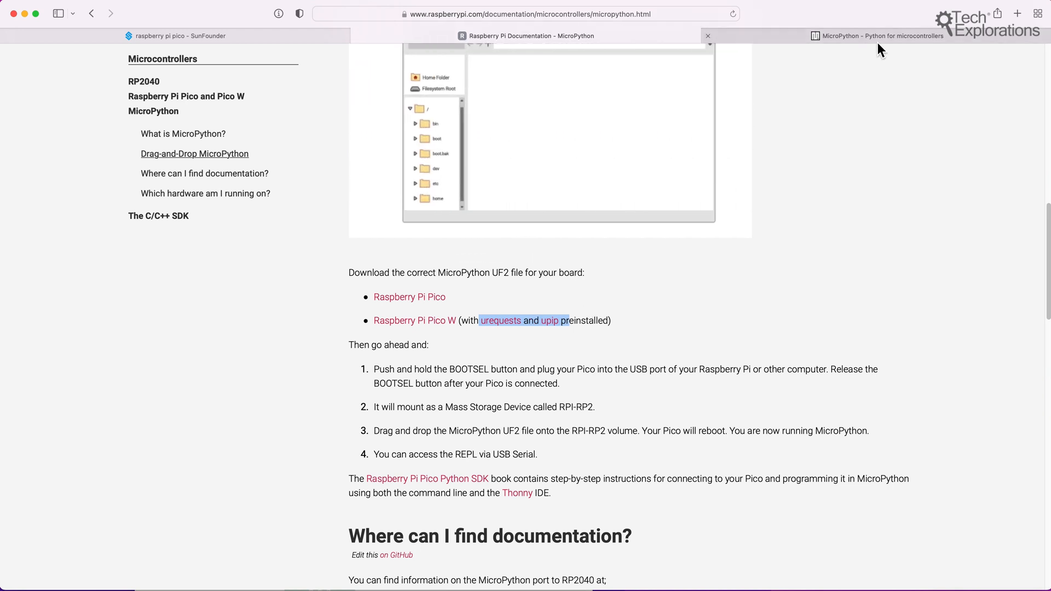
Step: Reach micropython.org's Pico W download page and head to the full firmware downloads list
{"action": "left_click", "coordinate": [878, 36]}
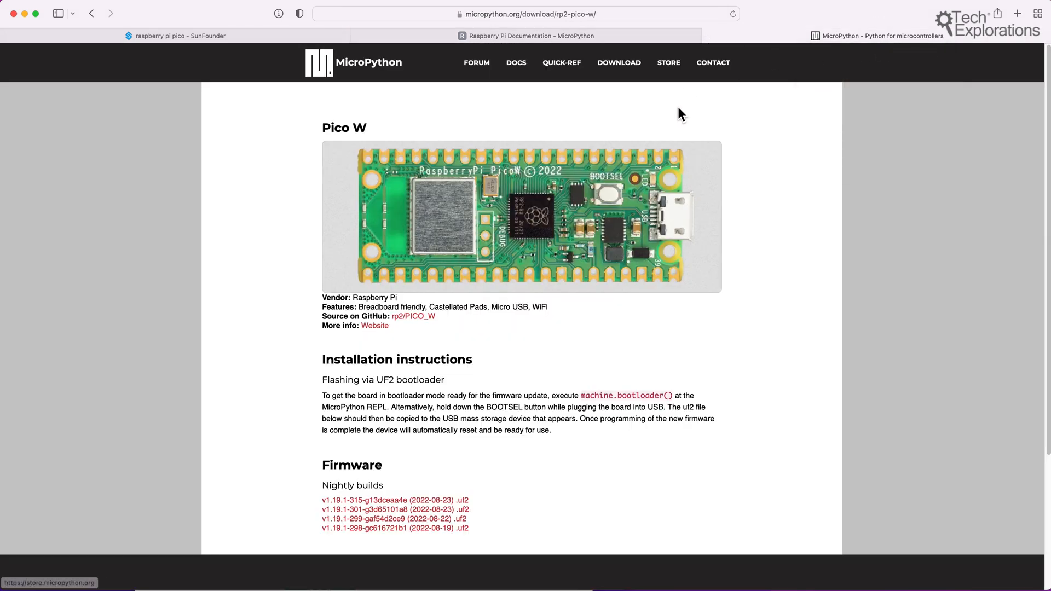
{"action": "mouse_move", "coordinate": [599, 118]}
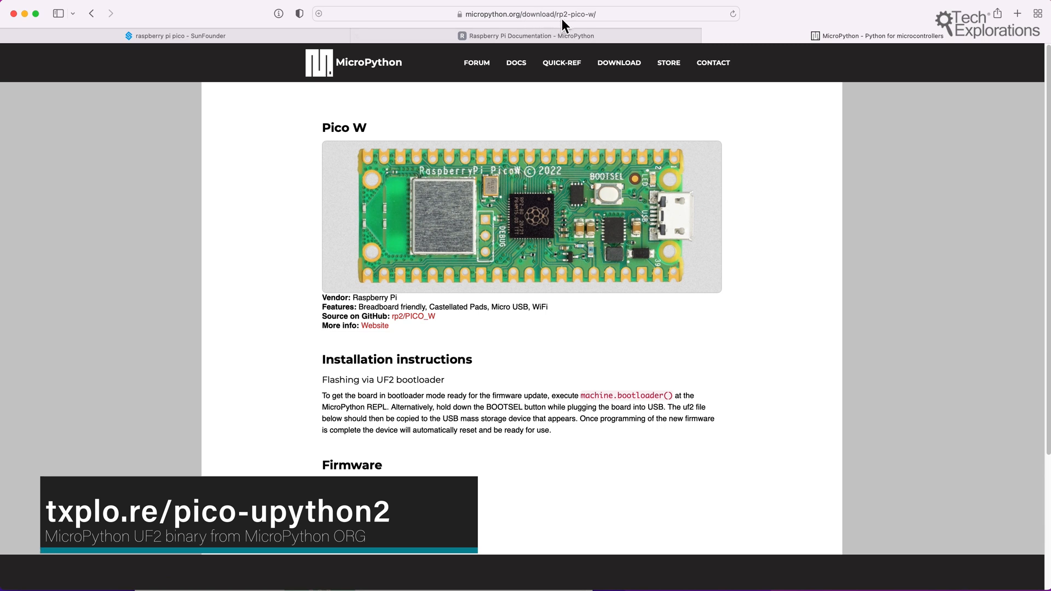
{"action": "mouse_move", "coordinate": [621, 27]}
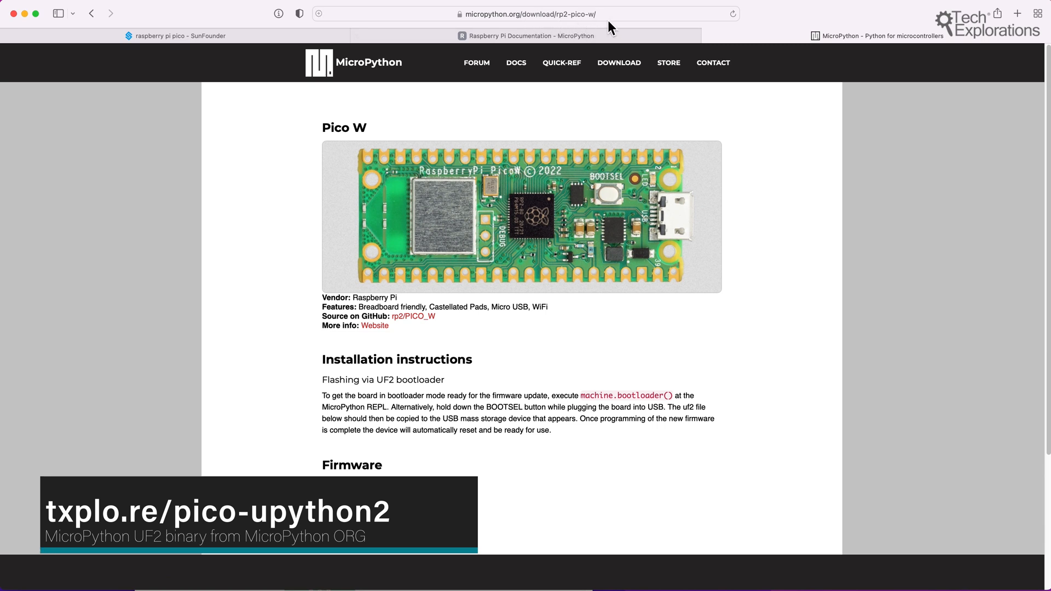
{"action": "mouse_move", "coordinate": [503, 300]}
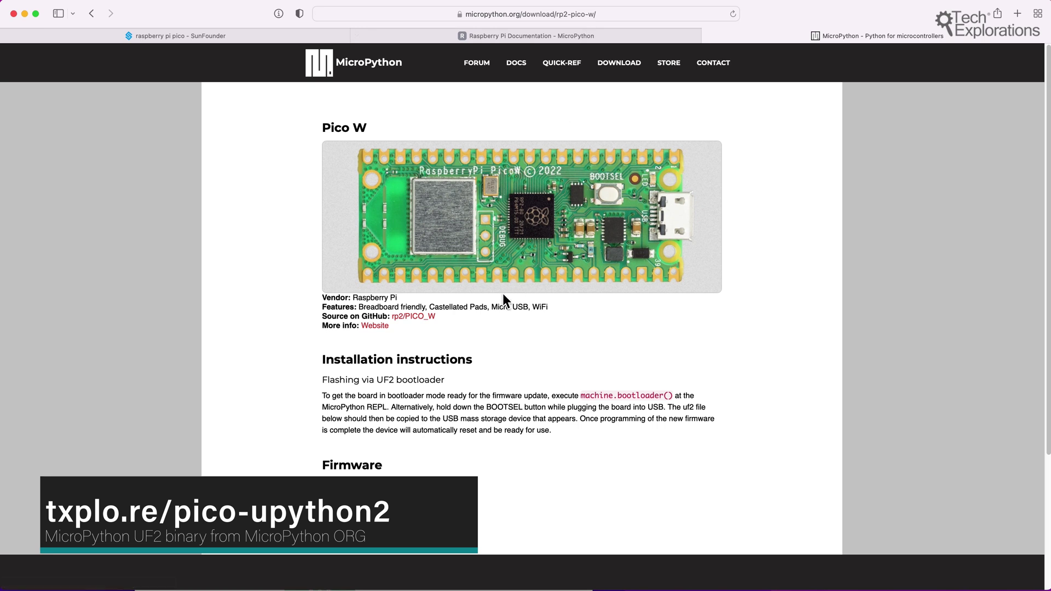
{"action": "scroll", "scroll_direction": "down", "scroll_amount": 3}
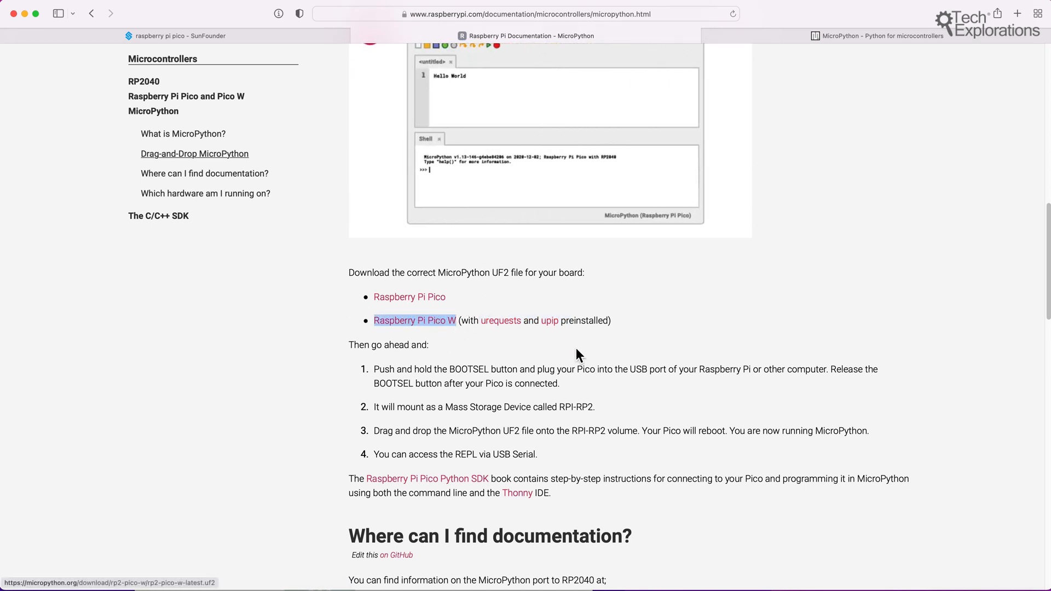
{"action": "mouse_move", "coordinate": [882, 51]}
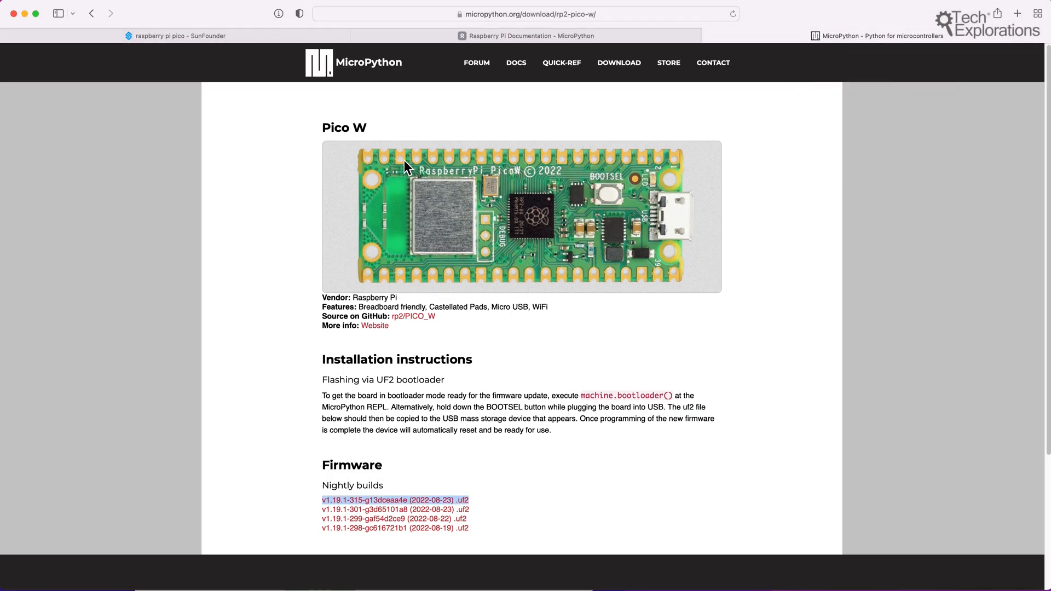
{"action": "left_click", "coordinate": [619, 63]}
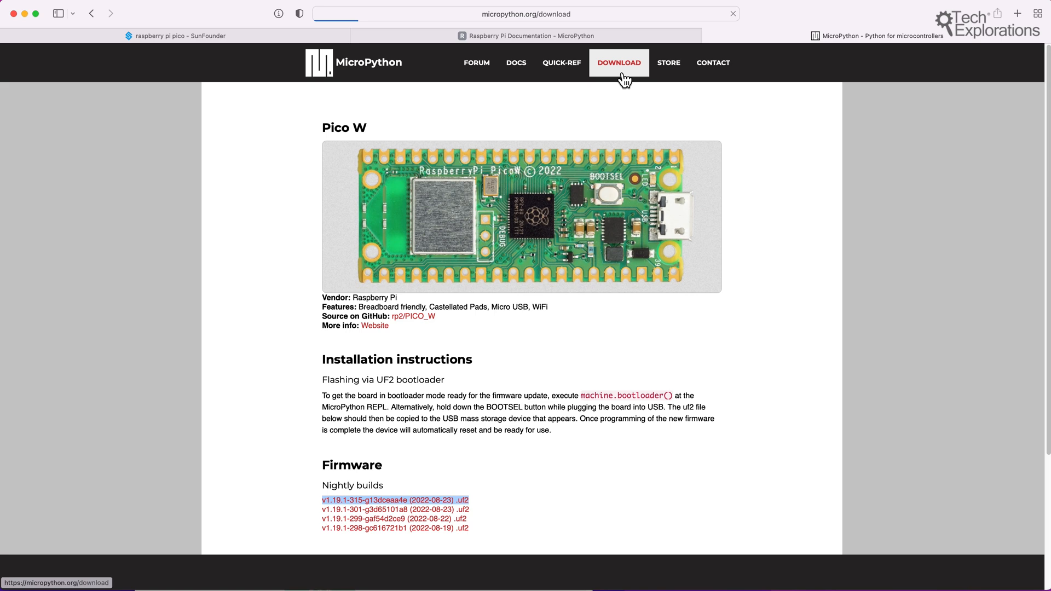
Step: From the MicroPython downloads board list, open the original Raspberry Pi Pico firmware page
{"action": "left_click", "coordinate": [618, 63]}
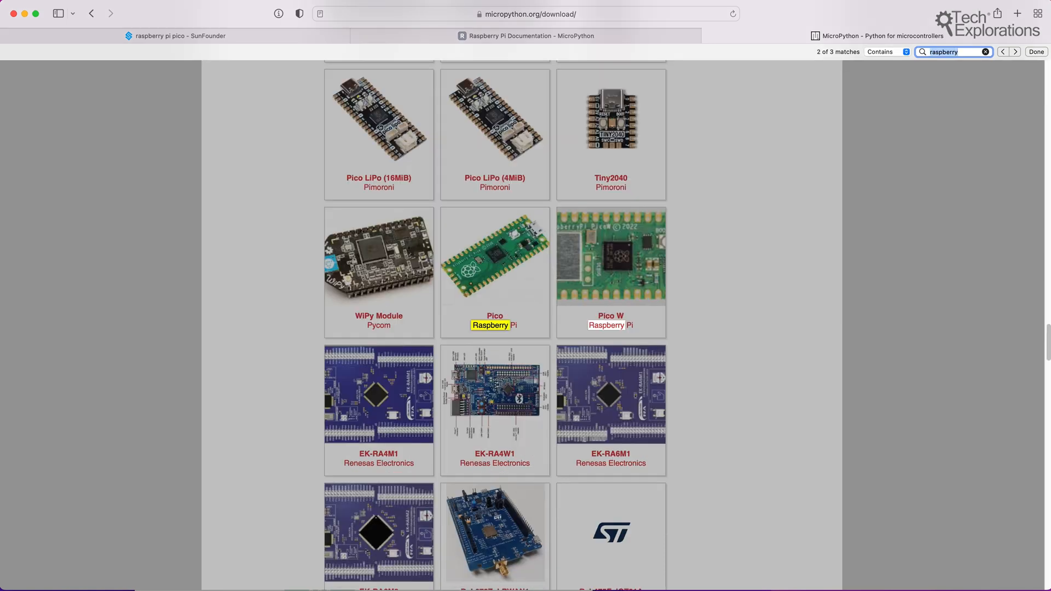
{"action": "mouse_move", "coordinate": [526, 291]}
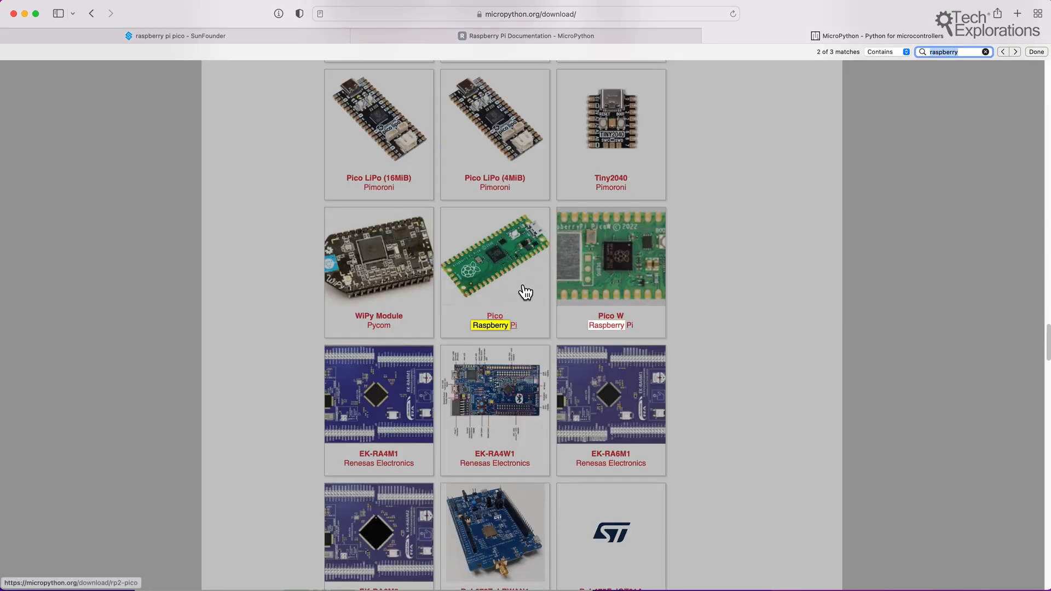
{"action": "left_click", "coordinate": [494, 316]}
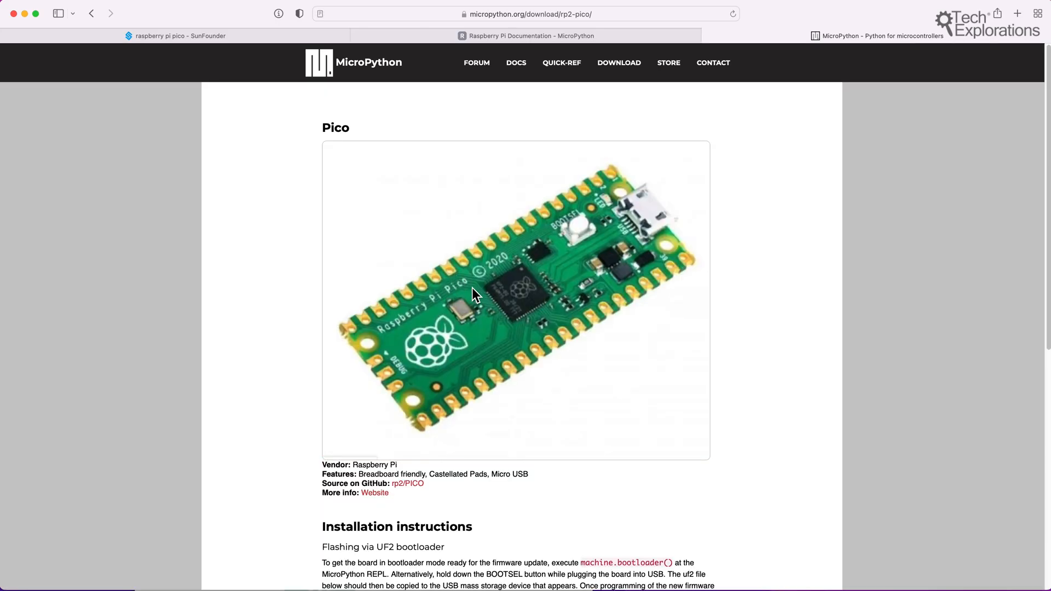
{"action": "mouse_move", "coordinate": [403, 446]}
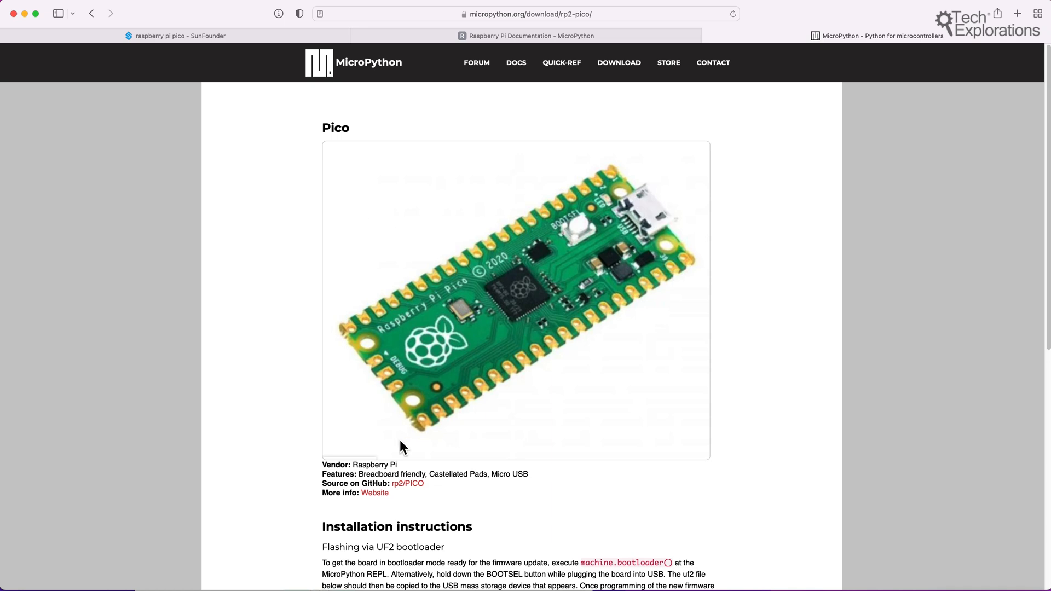
{"action": "mouse_move", "coordinate": [551, 103]}
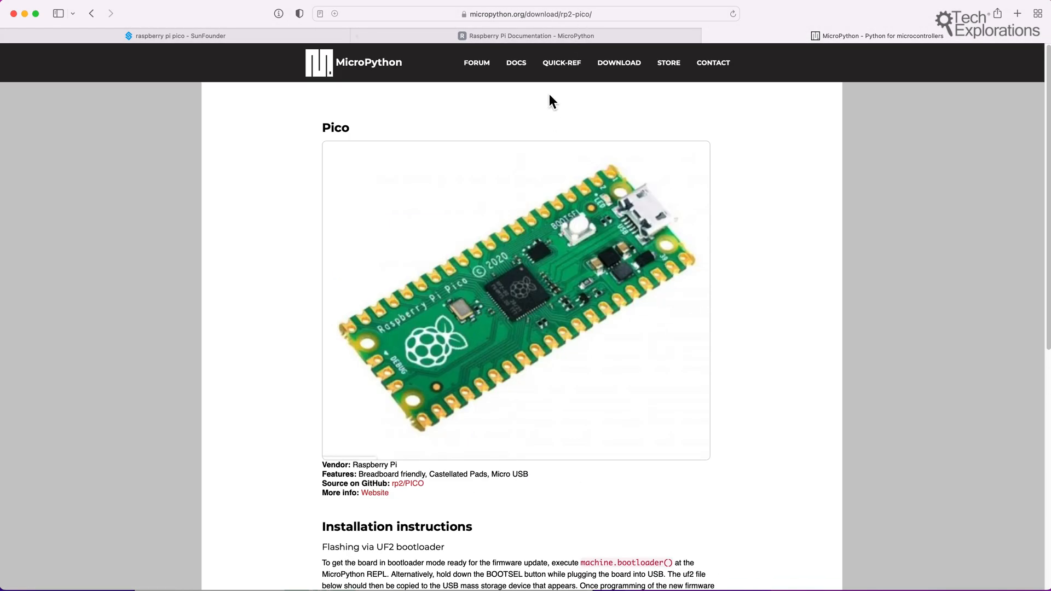
Step: Scroll to the Firmware section listing release UF2s with v1.19.1 latest and nightly builds
{"action": "scroll", "scroll_direction": "down", "scroll_amount": 3}
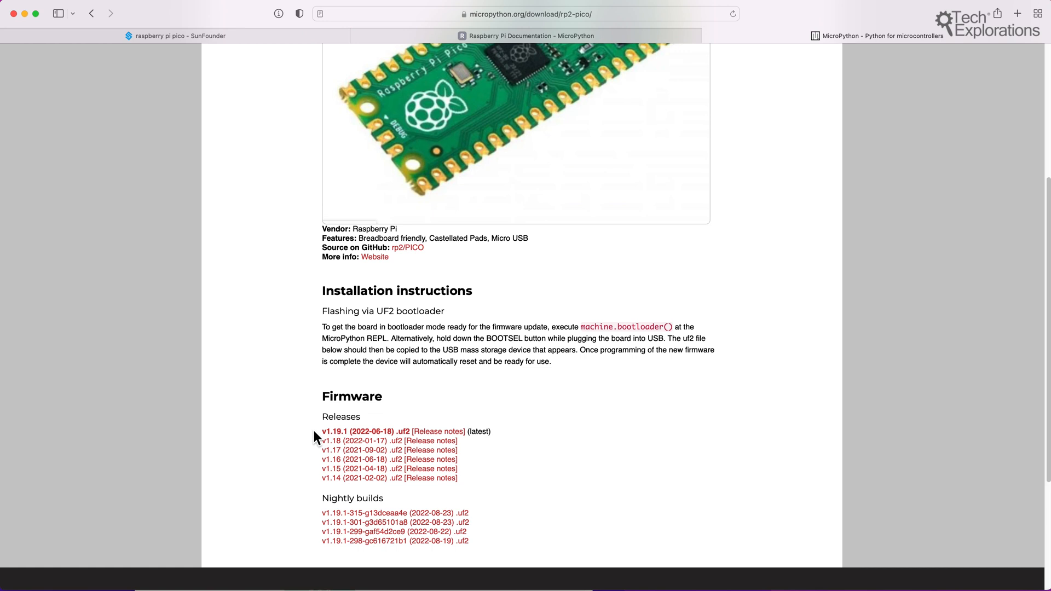
{"action": "mouse_move", "coordinate": [513, 458]}
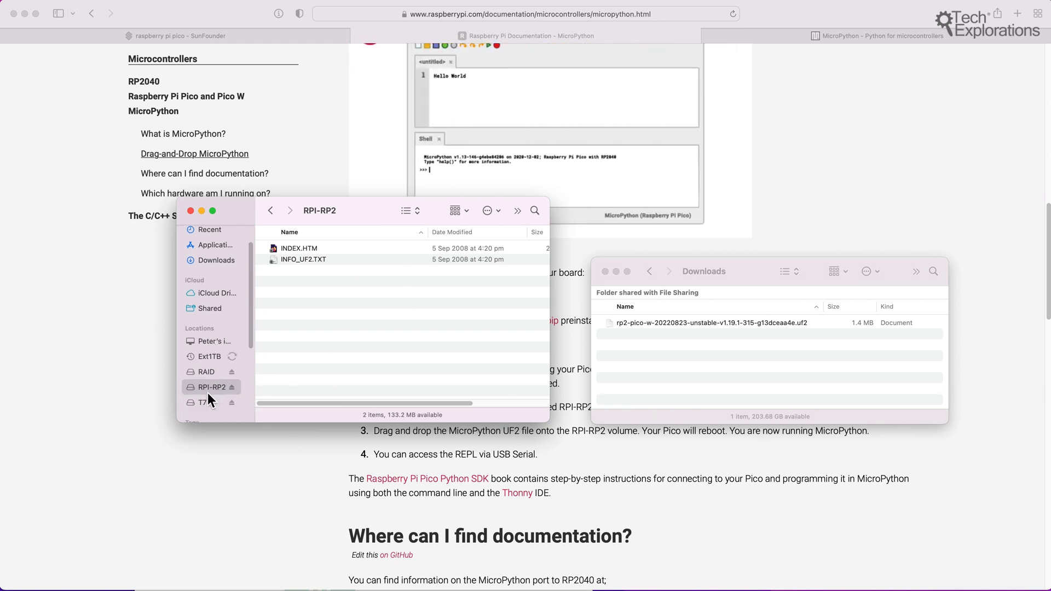
{"action": "mouse_move", "coordinate": [227, 400]}
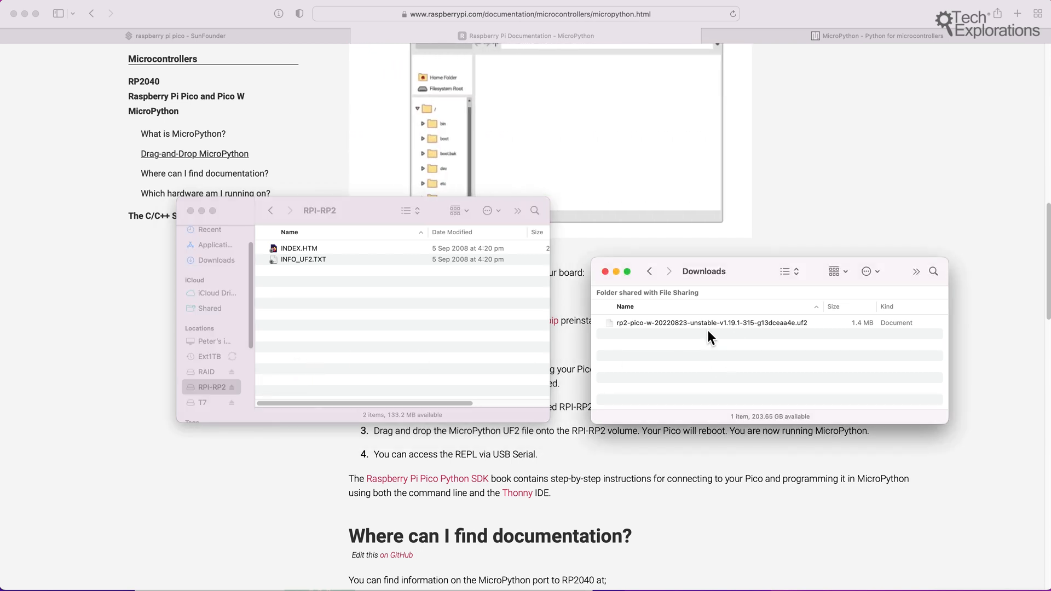
Step: Drag the rp2-pico-w .uf2 file from Downloads onto the RPI-RP2 volume in Finder
{"action": "left_click_drag", "start_coordinate": [711, 321], "coordinate": [392, 312]}
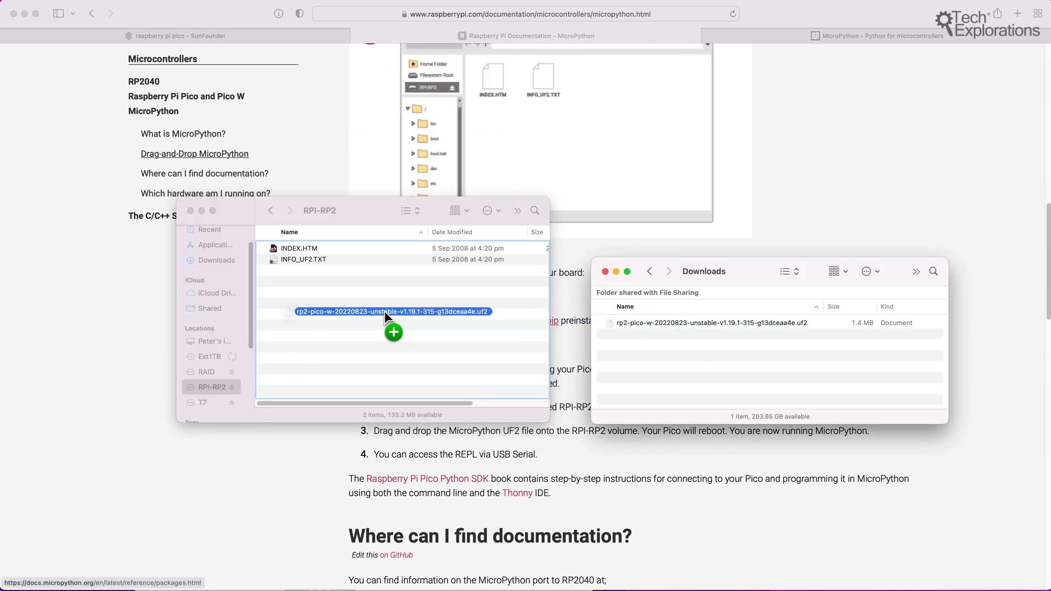
{"action": "left_click_drag", "start_coordinate": [392, 312], "coordinate": [391, 321]}
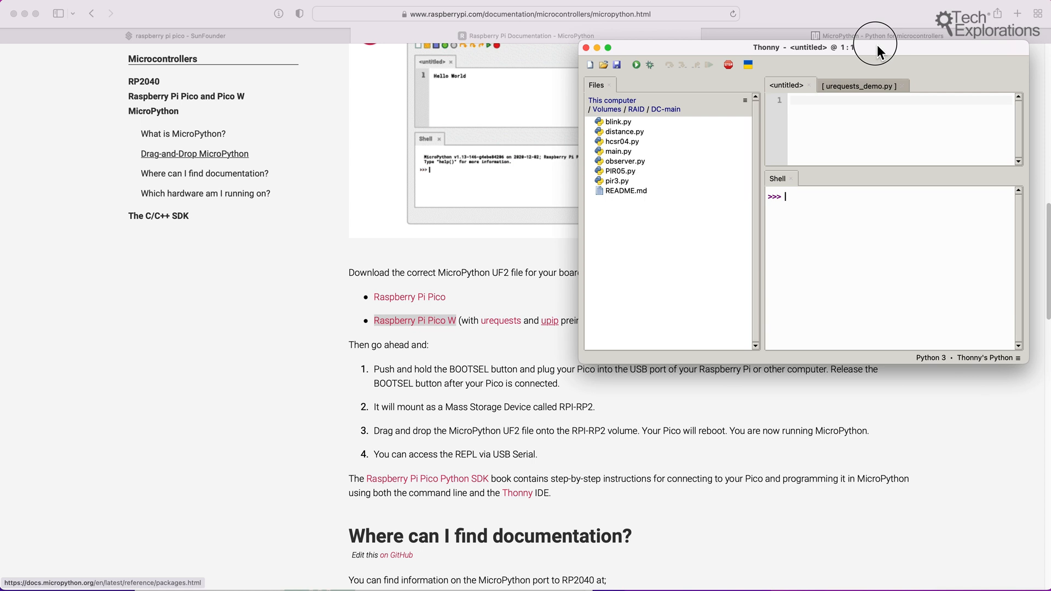
Step: Reposition the Thonny window so the Files pane, editor and Shell are visible
{"action": "left_click_drag", "start_coordinate": [878, 47], "coordinate": [938, 54]}
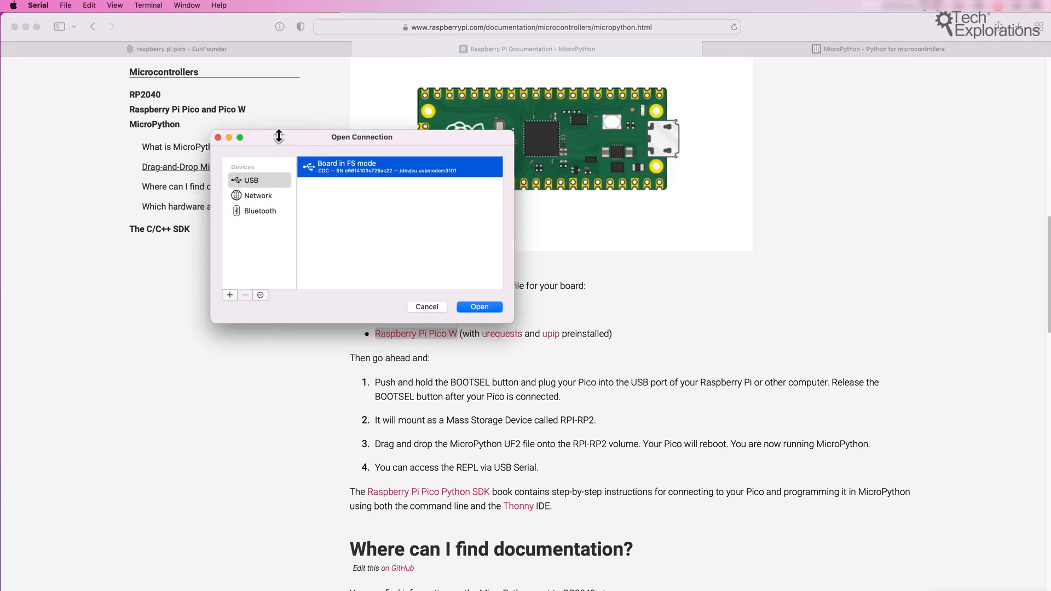
Step: Connect Serial to the USB 'Board in FS mode' device, opening a terminal to the Pico REPL
{"action": "left_click", "coordinate": [37, 6]}
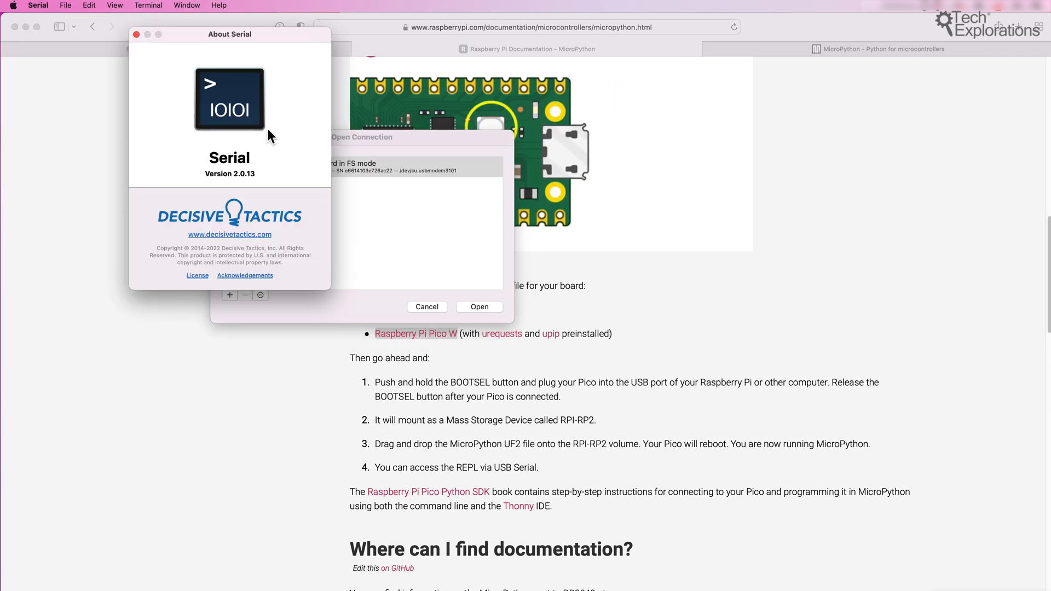
{"action": "left_click_drag", "start_coordinate": [228, 34], "coordinate": [144, 111]}
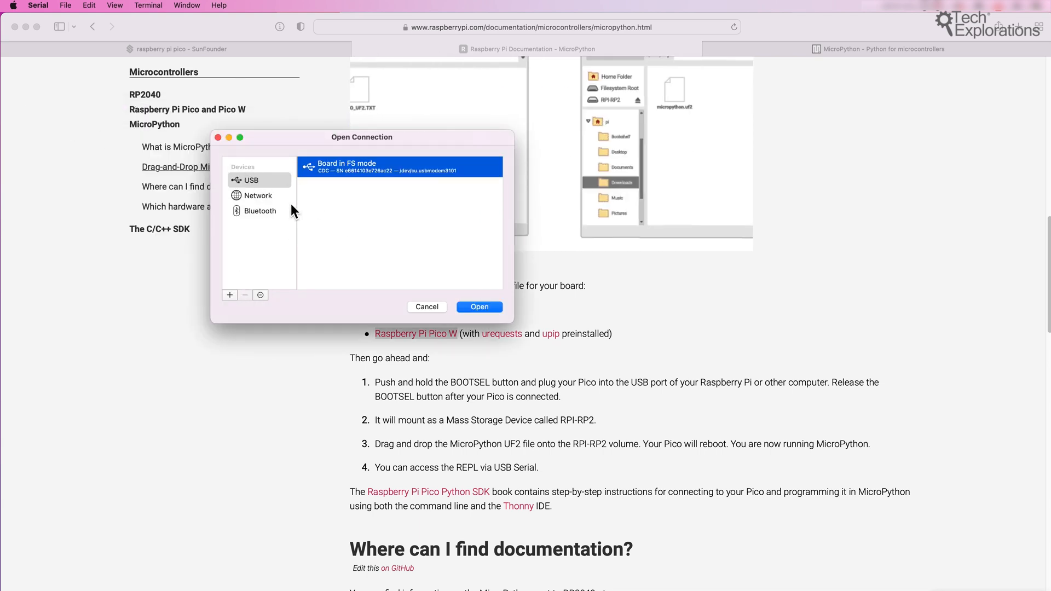
{"action": "right_click", "coordinate": [398, 166]}
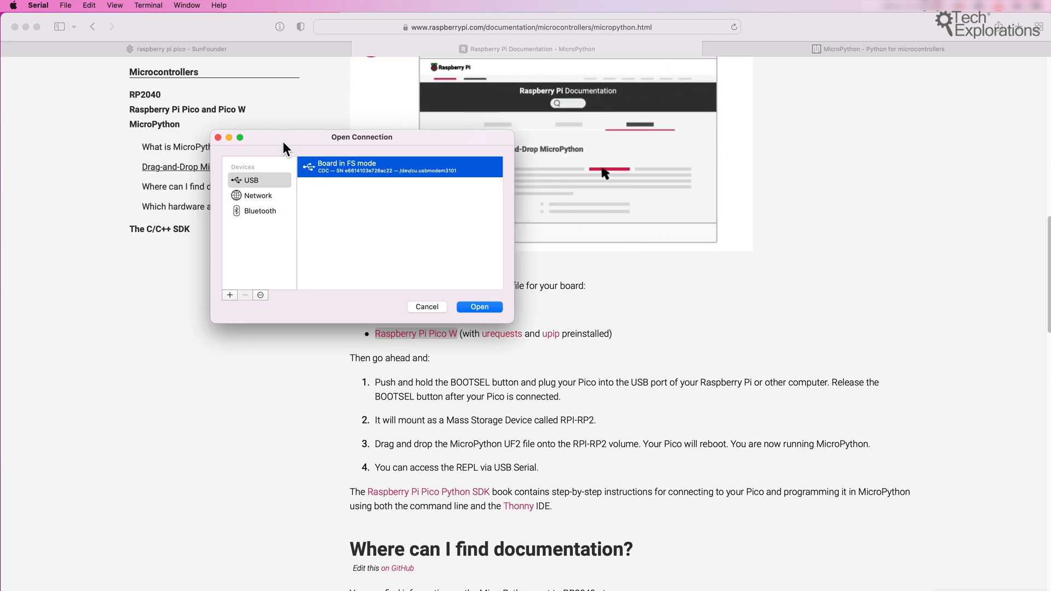
{"action": "mouse_move", "coordinate": [258, 180]}
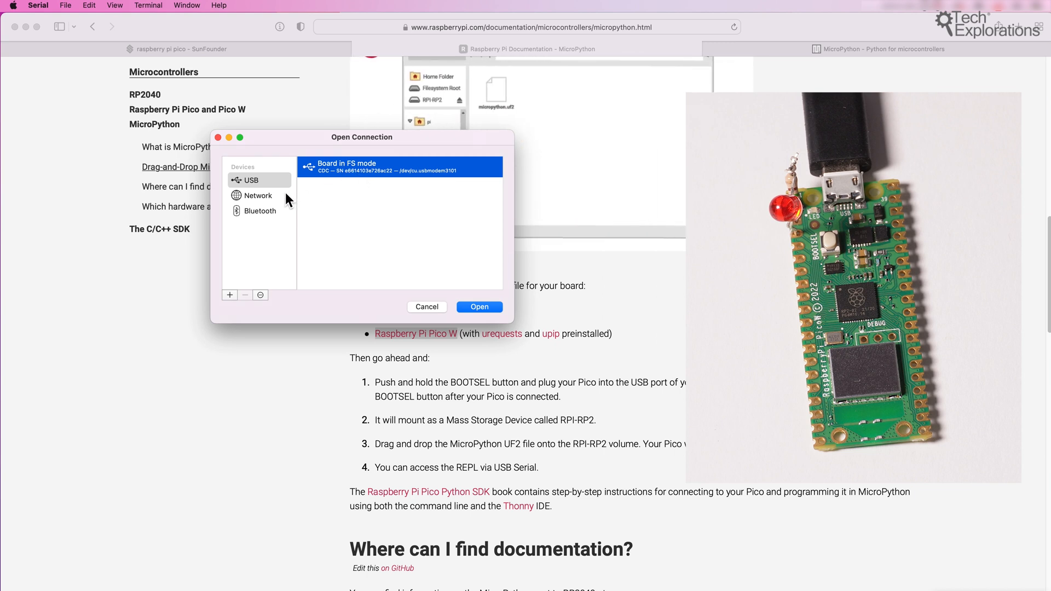
{"action": "left_click", "coordinate": [479, 306]}
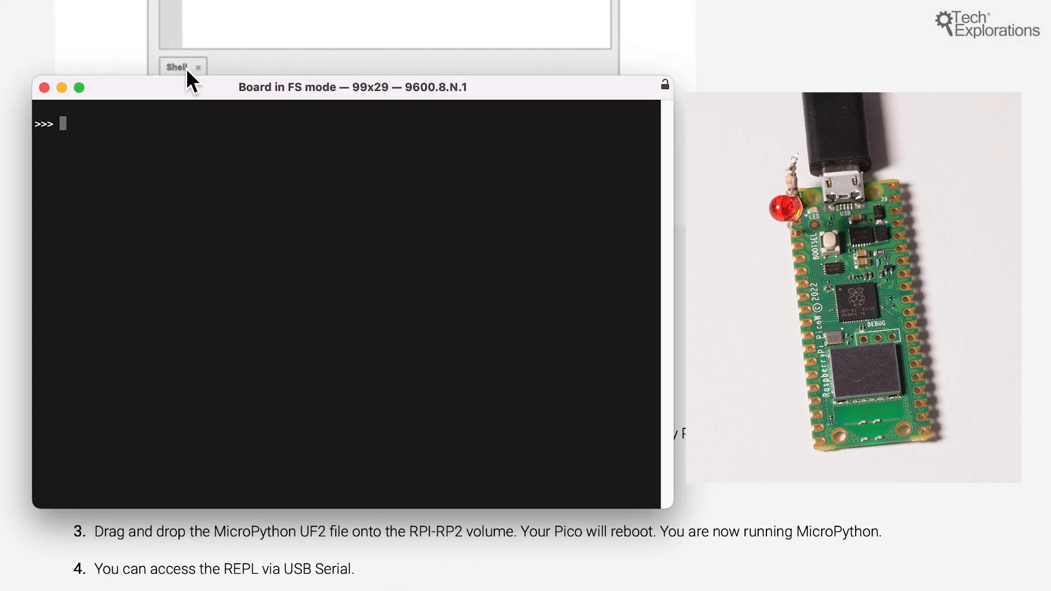
Step: In the REPL run print("Hello"), from machine import Pin, and led = Pin(2, Pin.OUT)
{"action": "type", "text": "print("}
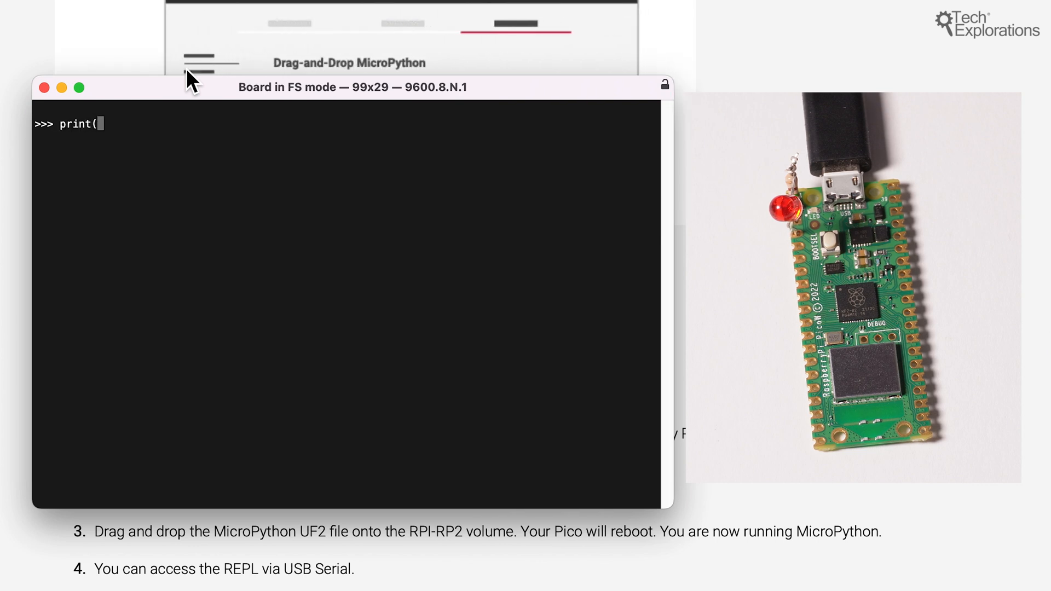
{"action": "type", "text": "\"Hello\")"}
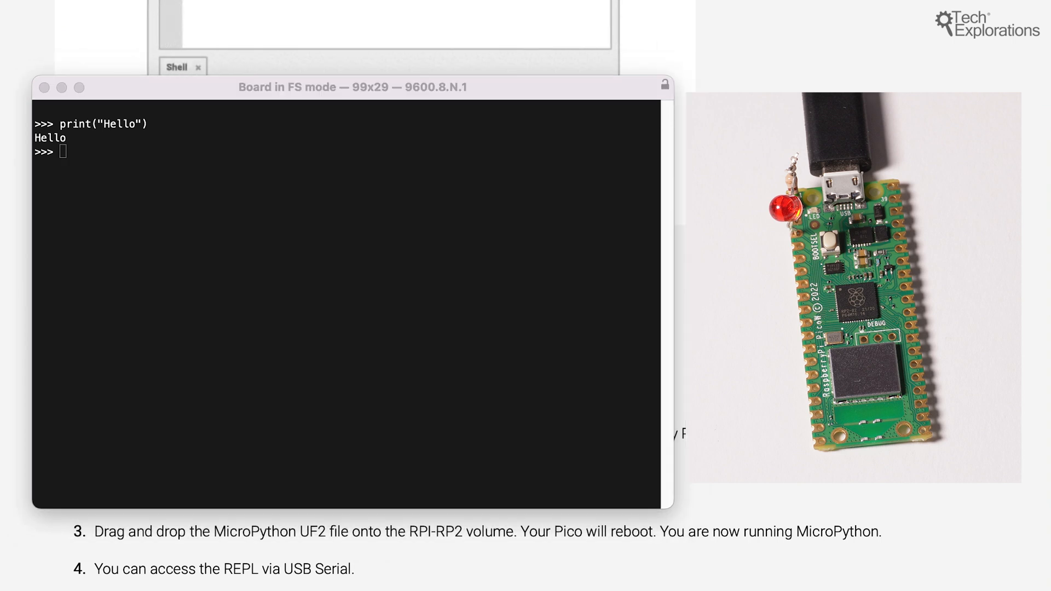
{"action": "type", "text": "from machine import Pin"}
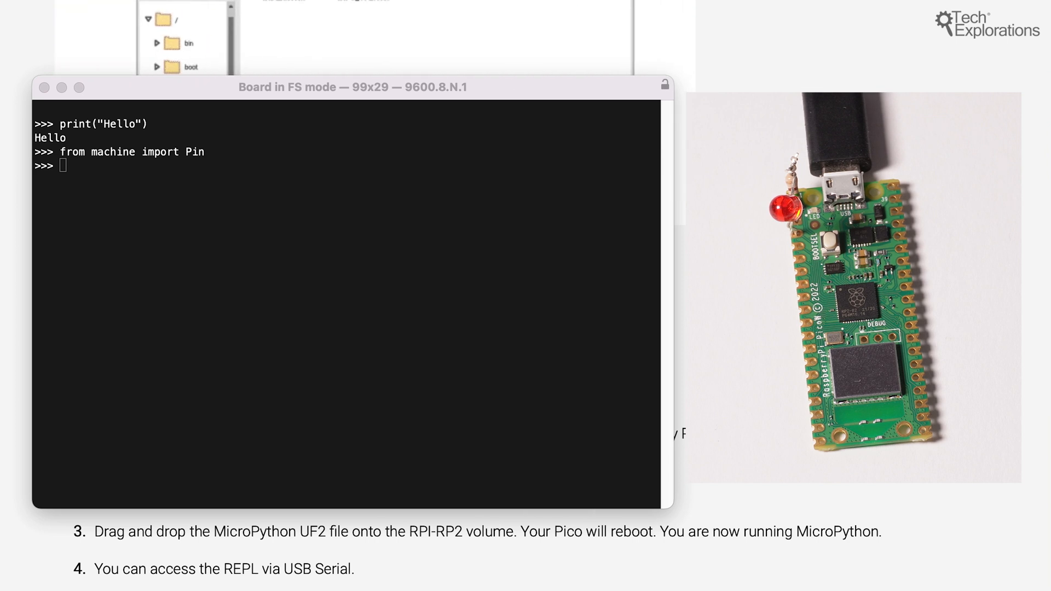
{"action": "type", "text": "led = Pin(2, Pin.OUT)"}
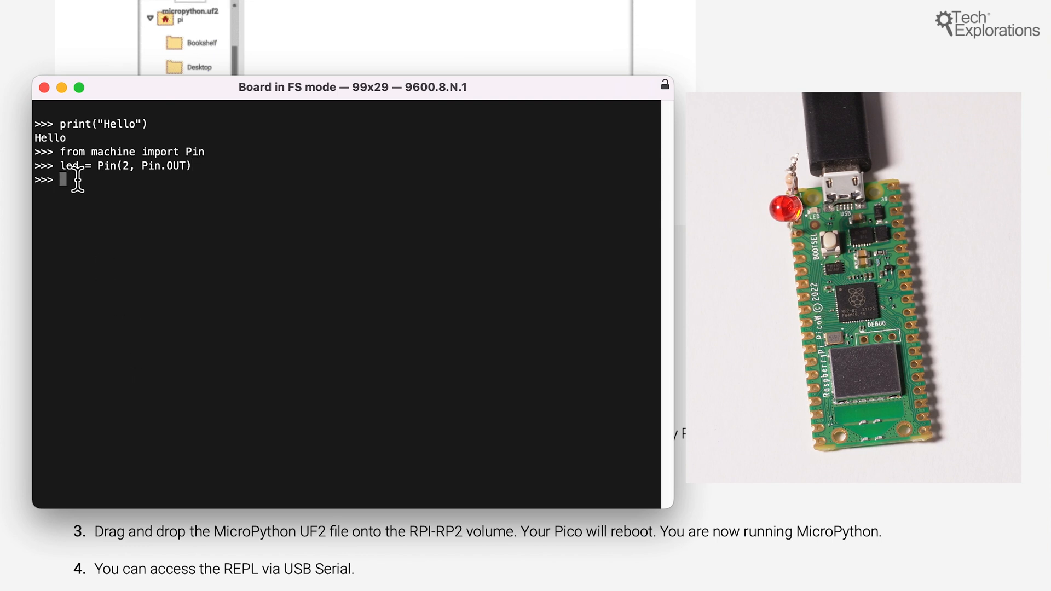
{"action": "double_click", "coordinate": [68, 166]}
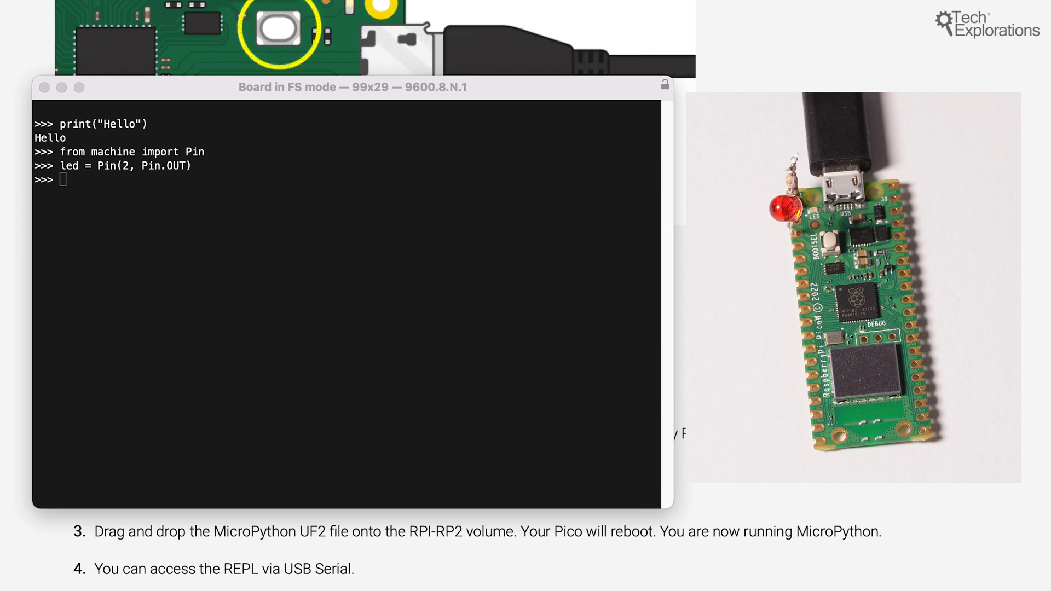
Step: Toggle led.value between 1 and 0 twice in the REPL, leaving the LED off
{"action": "type", "text": "led.value(1)"}
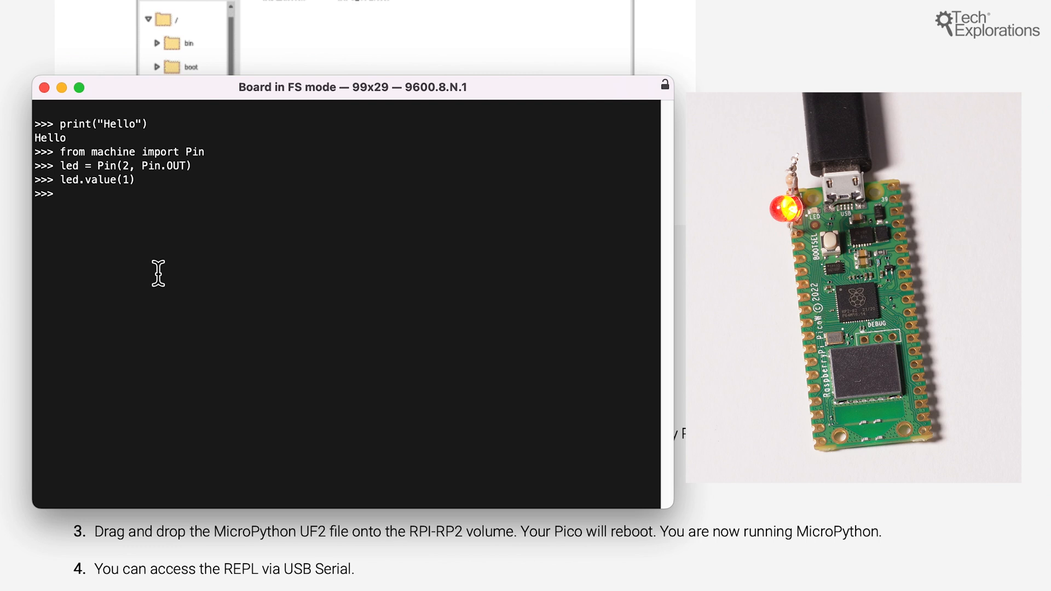
{"action": "type", "text": "led.value(1)"}
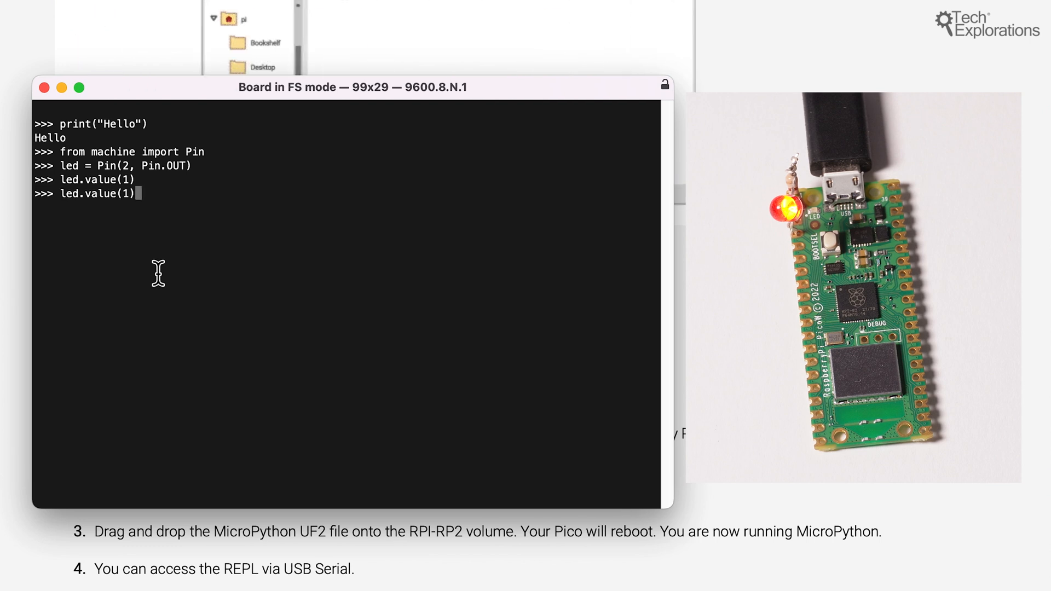
{"action": "type", "text": "led.value(0)"}
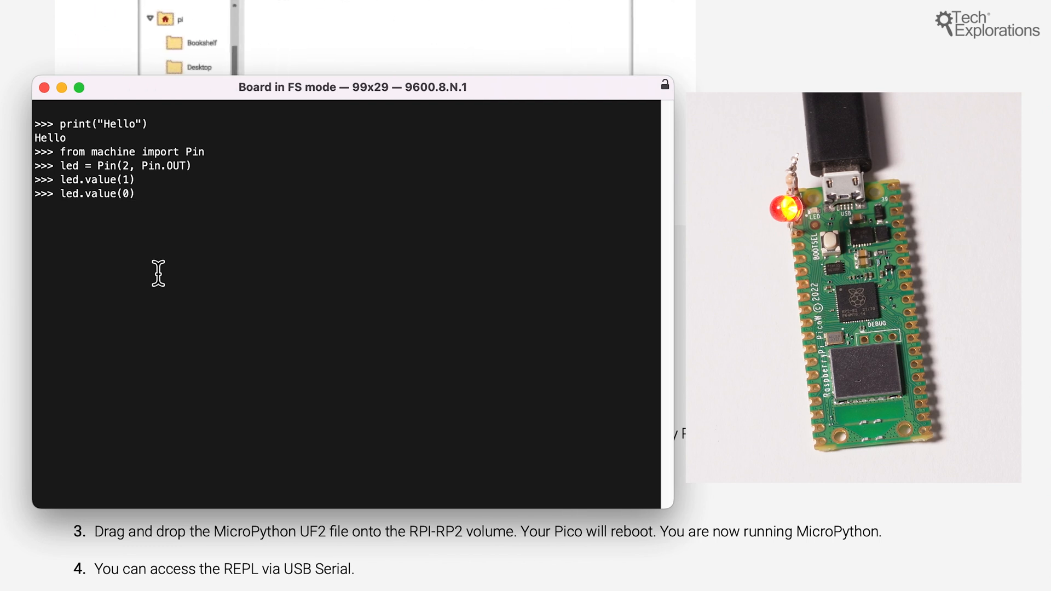
{"action": "key", "text": "Enter"}
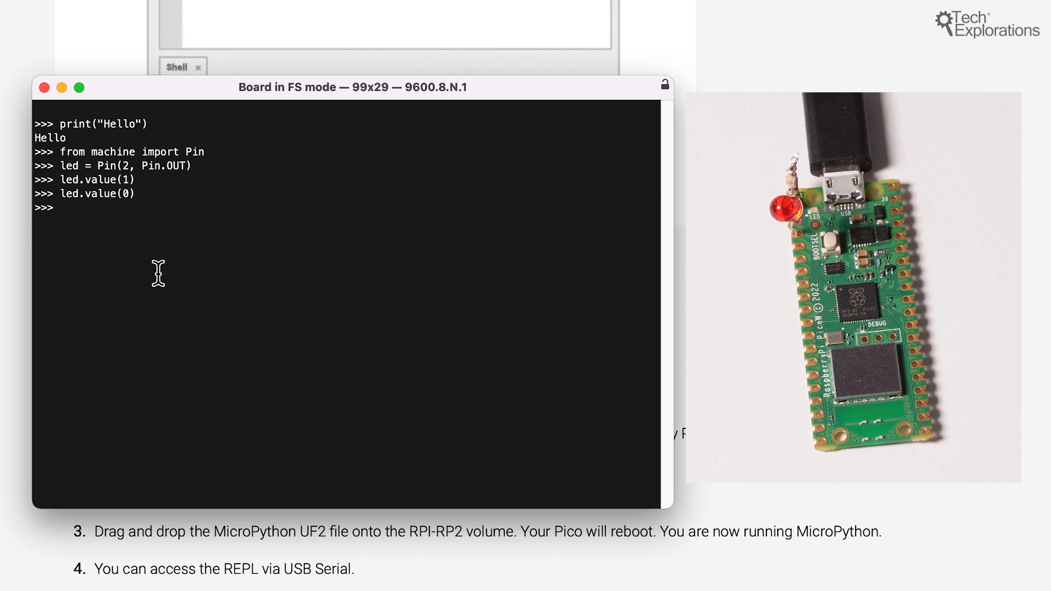
{"action": "type", "text": "led.value(1)"}
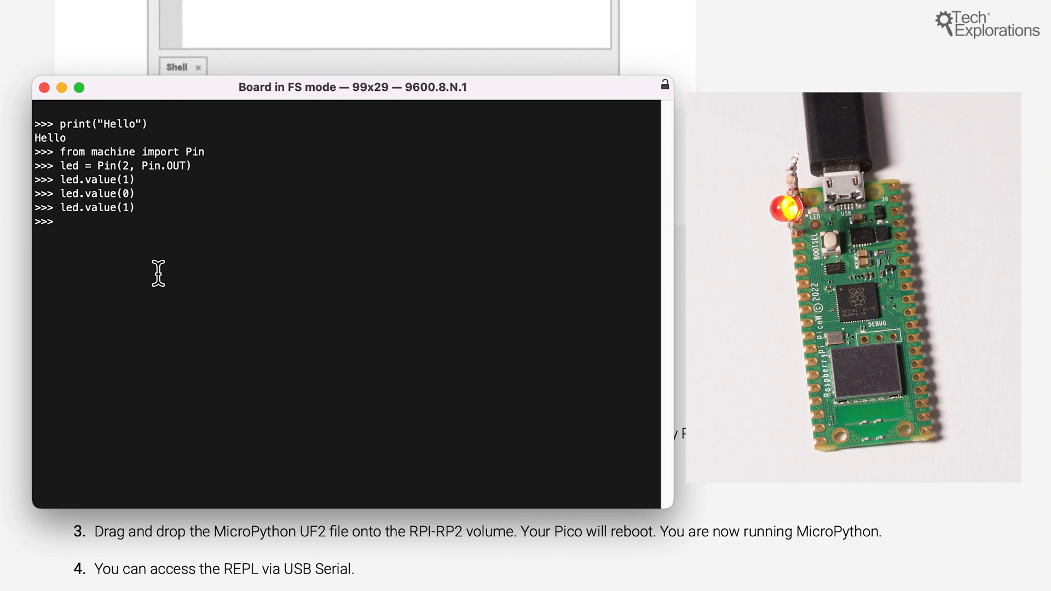
{"action": "type", "text": "led.value(0)"}
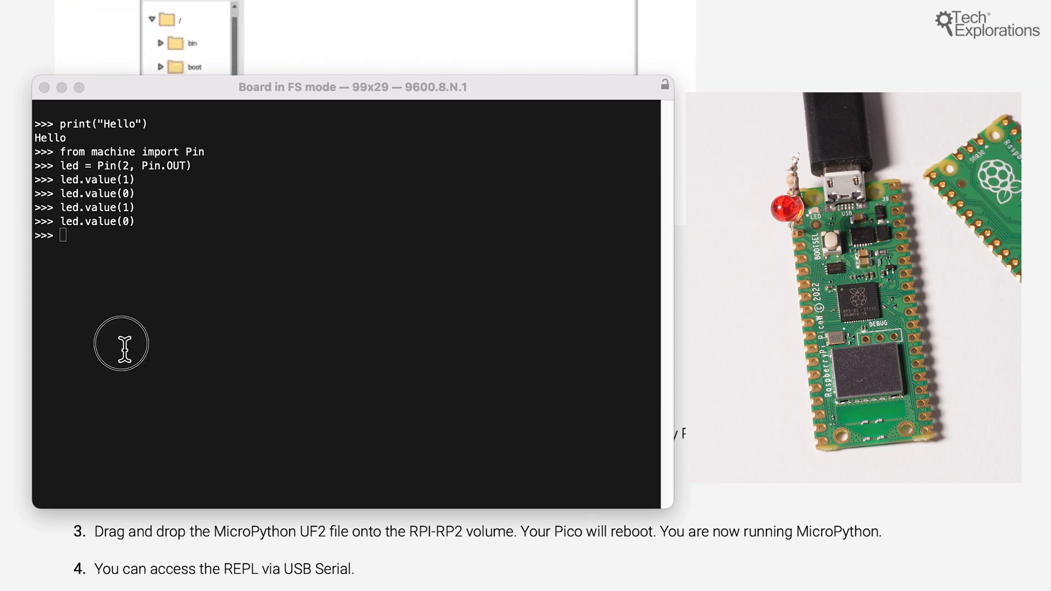
Step: Import sys and read sys.implementation: MicroPython 1.19.1 on Raspberry Pi Pico W with RP2040
{"action": "type", "text": "import sys"}
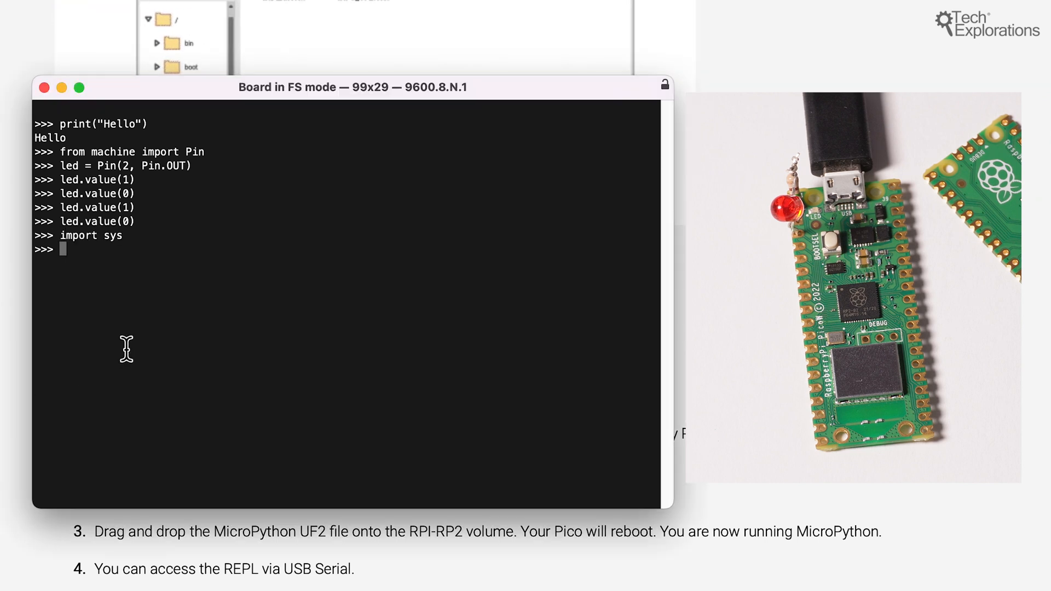
{"action": "double_click", "coordinate": [78, 235]}
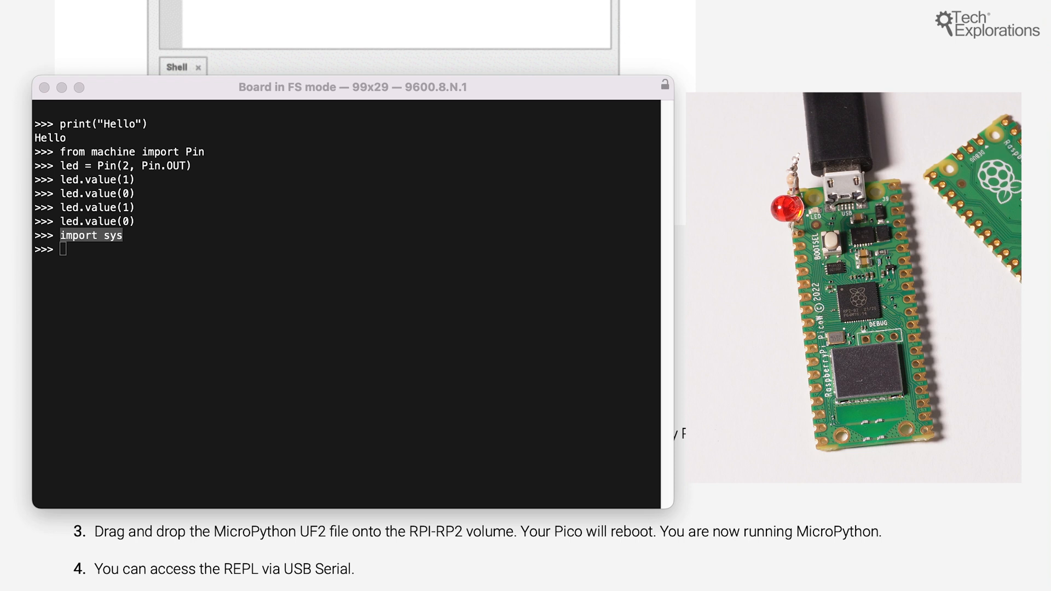
{"action": "type", "text": "sys.implementation"}
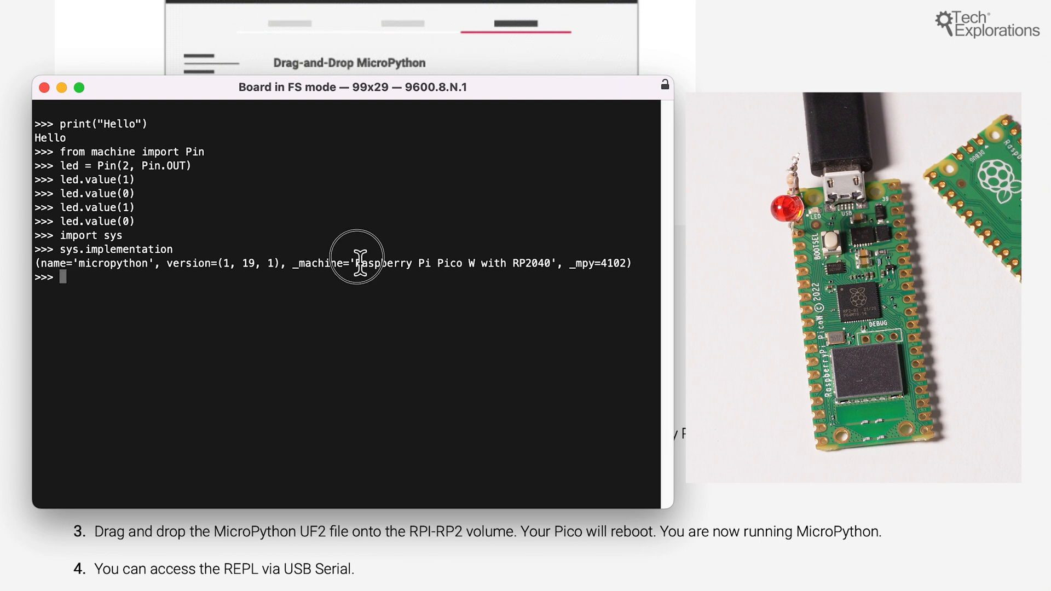
{"action": "left_click_drag", "start_coordinate": [359, 263], "coordinate": [551, 263]}
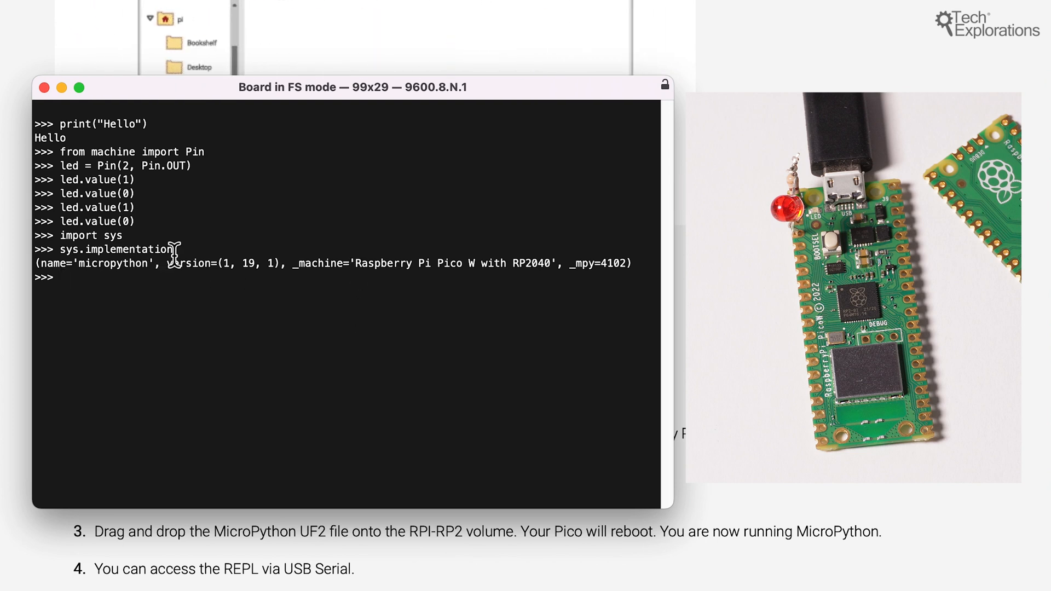
{"action": "mouse_move", "coordinate": [362, 262]}
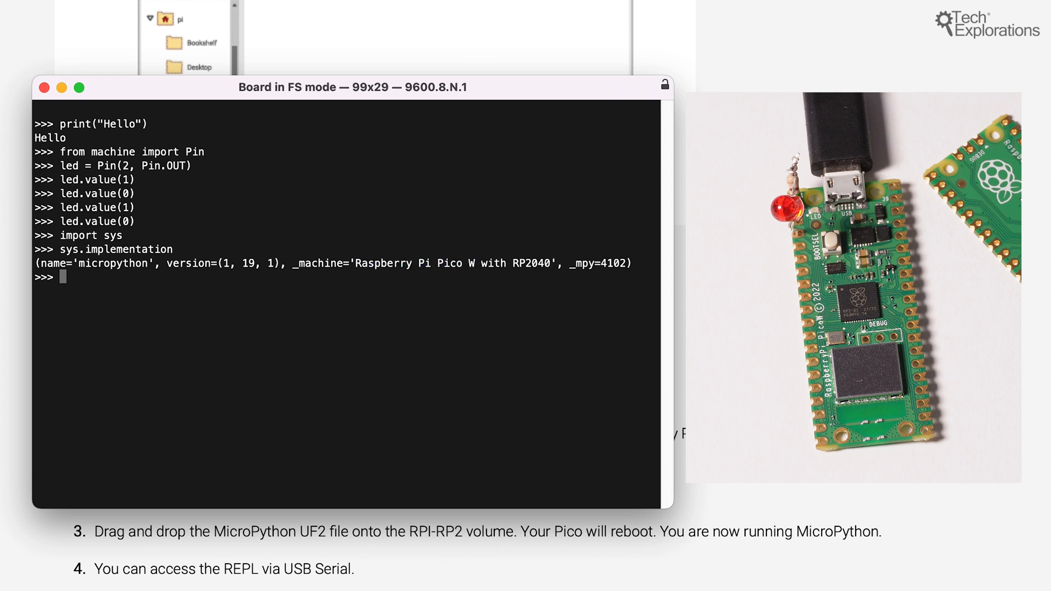
{"action": "double_click", "coordinate": [529, 263]}
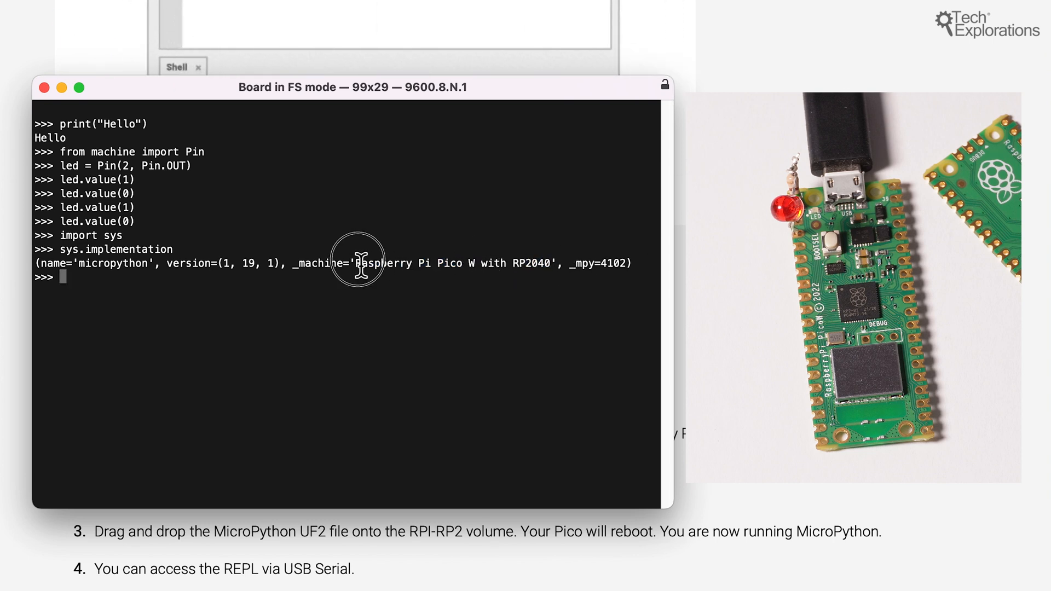
{"action": "left_click_drag", "start_coordinate": [358, 263], "coordinate": [551, 262]}
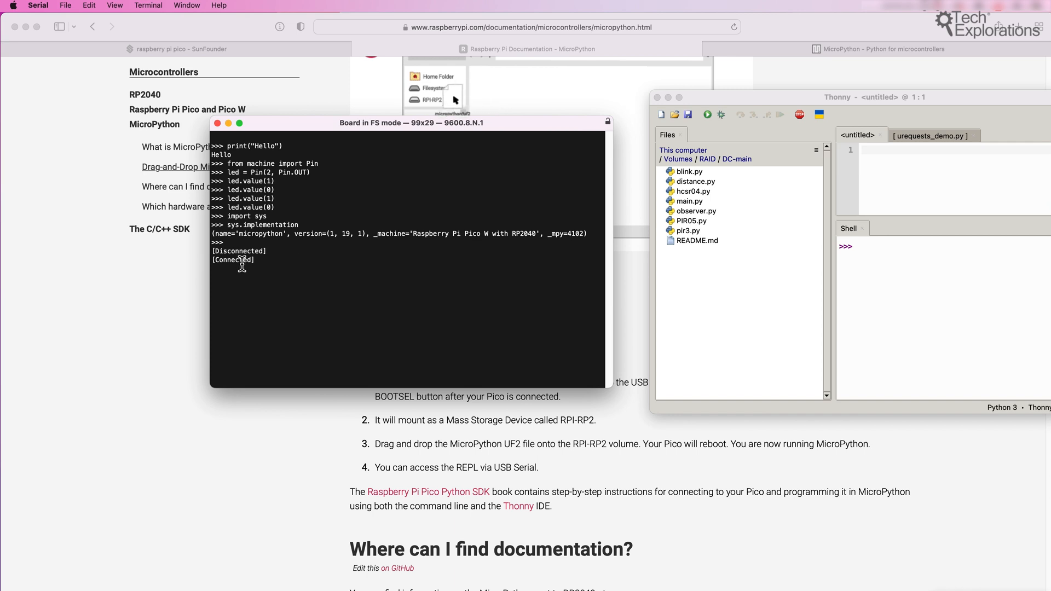
Step: Highlight the [Connected] status confirming the Pico W board is reconnected
{"action": "double_click", "coordinate": [239, 251]}
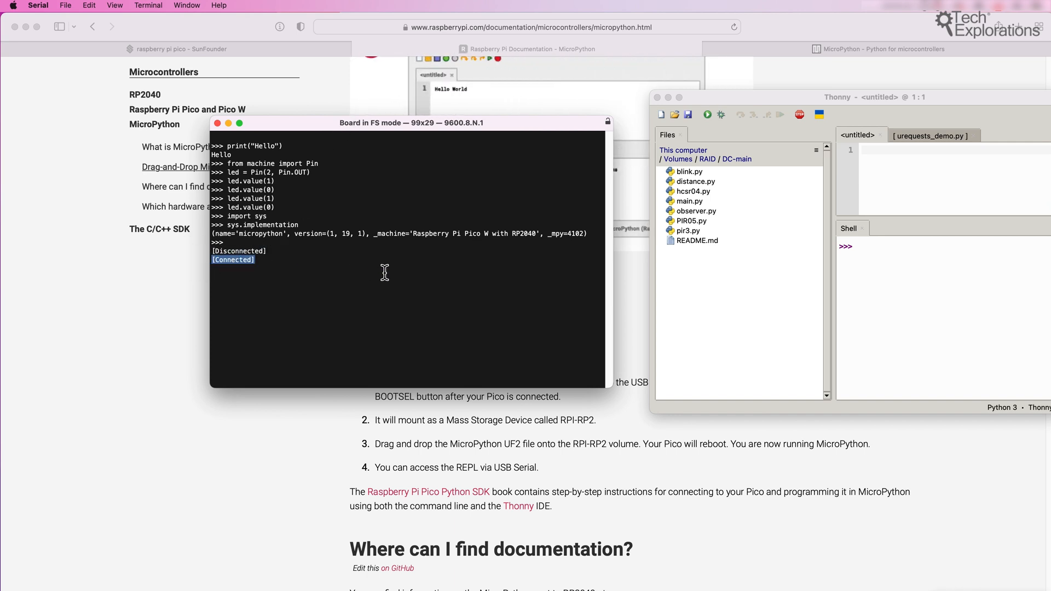
{"action": "mouse_move", "coordinate": [282, 269]}
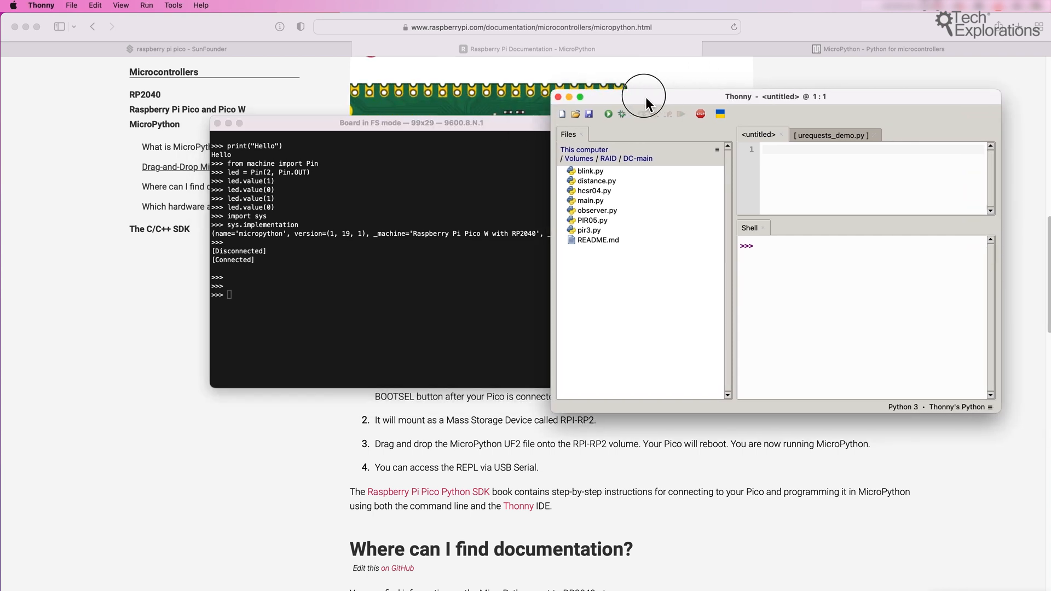
Step: Minimize the Serial terminal window so Thonny is left in front
{"action": "left_click", "coordinate": [339, 121]}
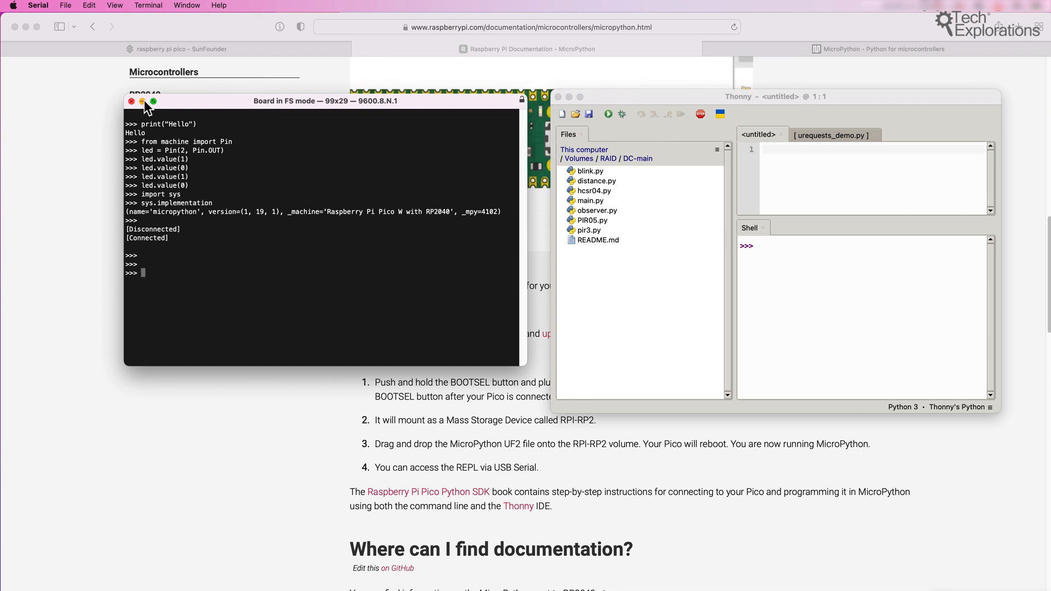
{"action": "left_click", "coordinate": [132, 100]}
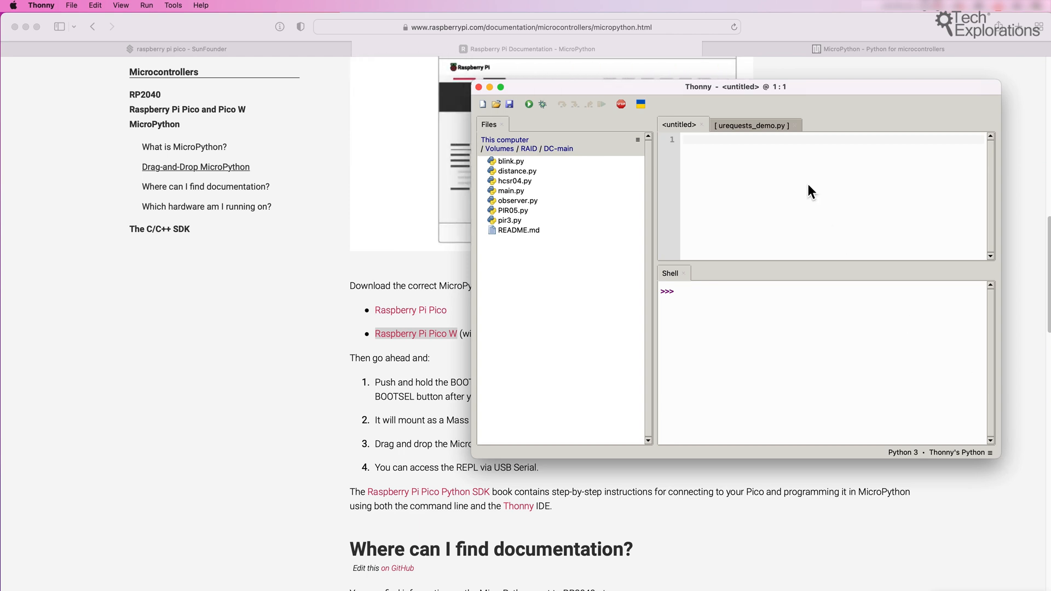
Step: Set Thonny's interpreter to MicroPython (Raspberry Pi Pico) on the Board in FS mode port
{"action": "left_click", "coordinate": [40, 5]}
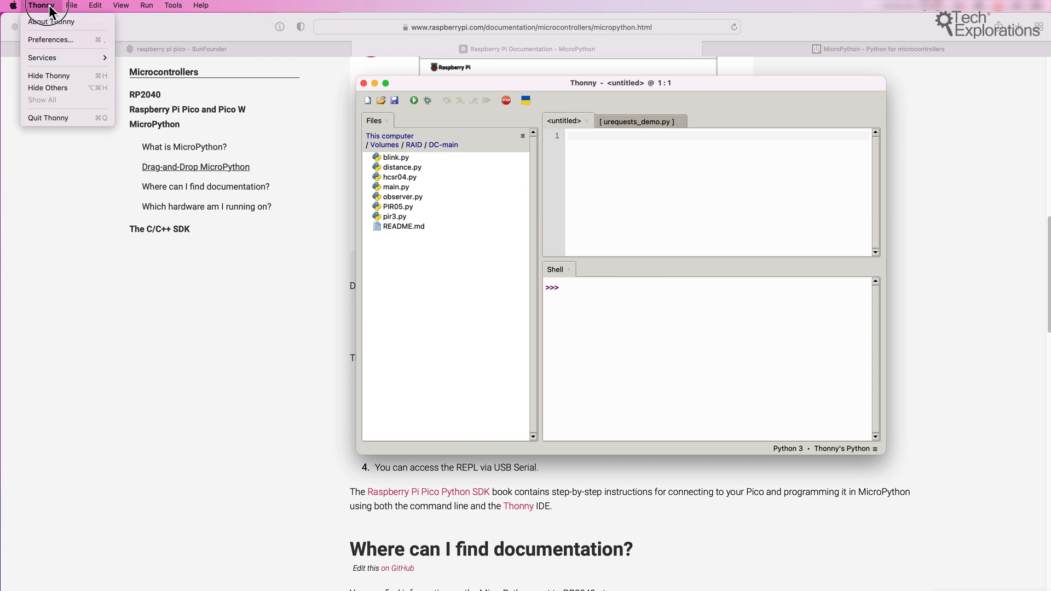
{"action": "left_click", "coordinate": [49, 39]}
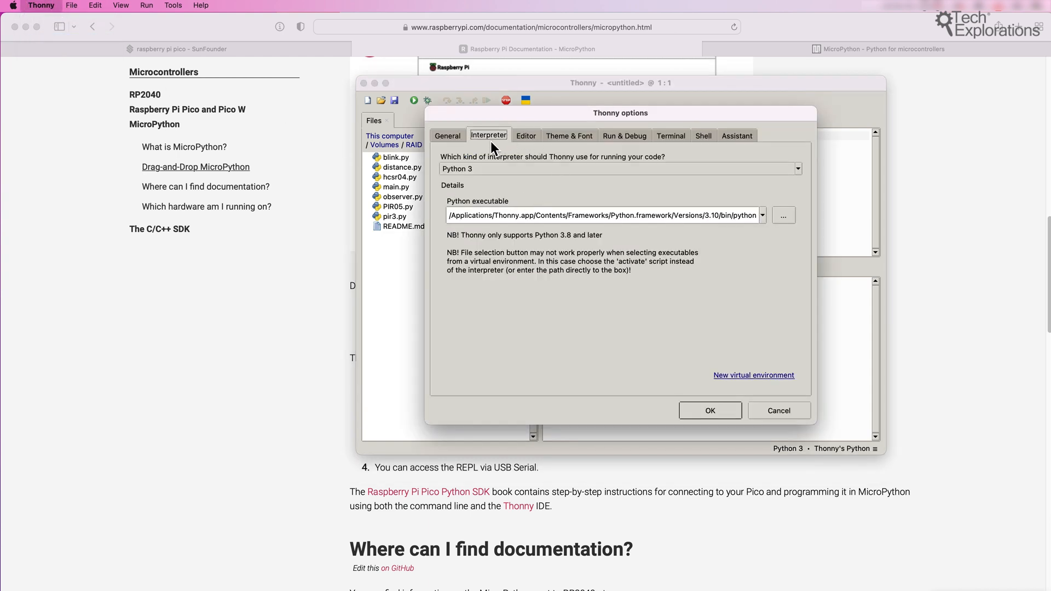
{"action": "left_click", "coordinate": [797, 169]}
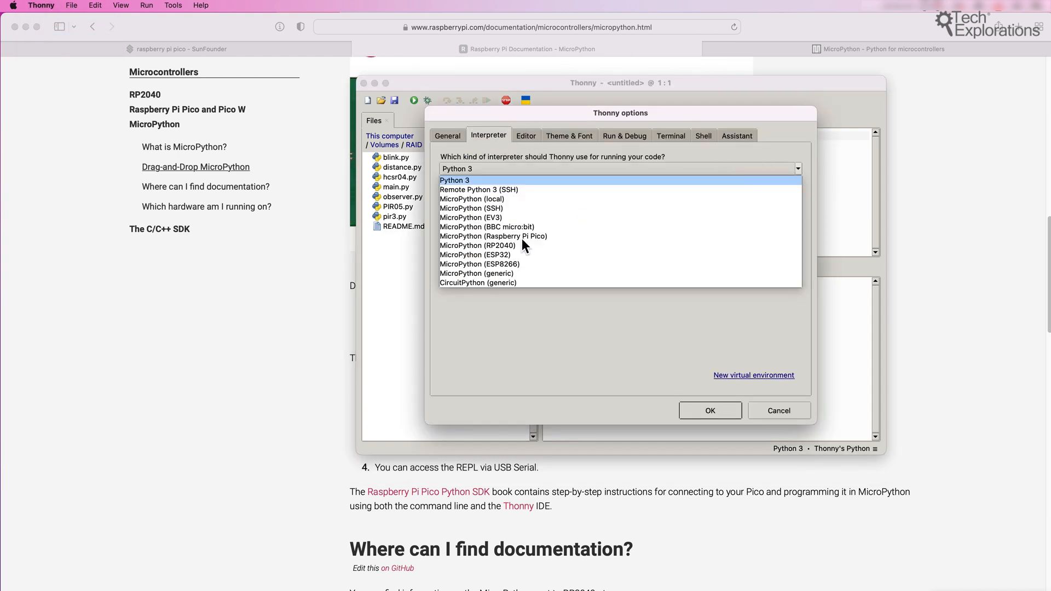
{"action": "left_click", "coordinate": [492, 236]}
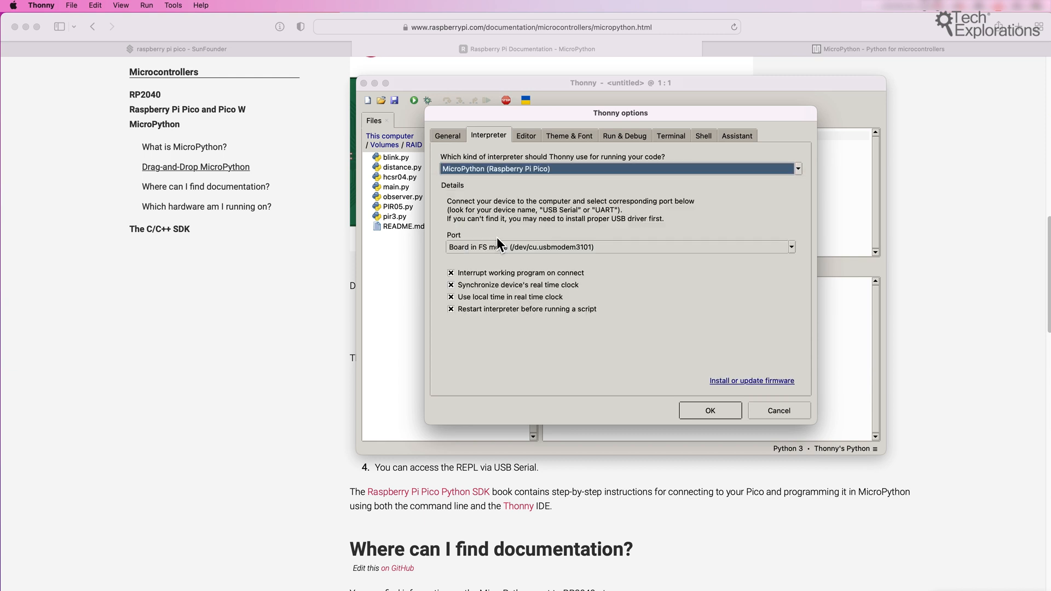
{"action": "left_click", "coordinate": [791, 247]}
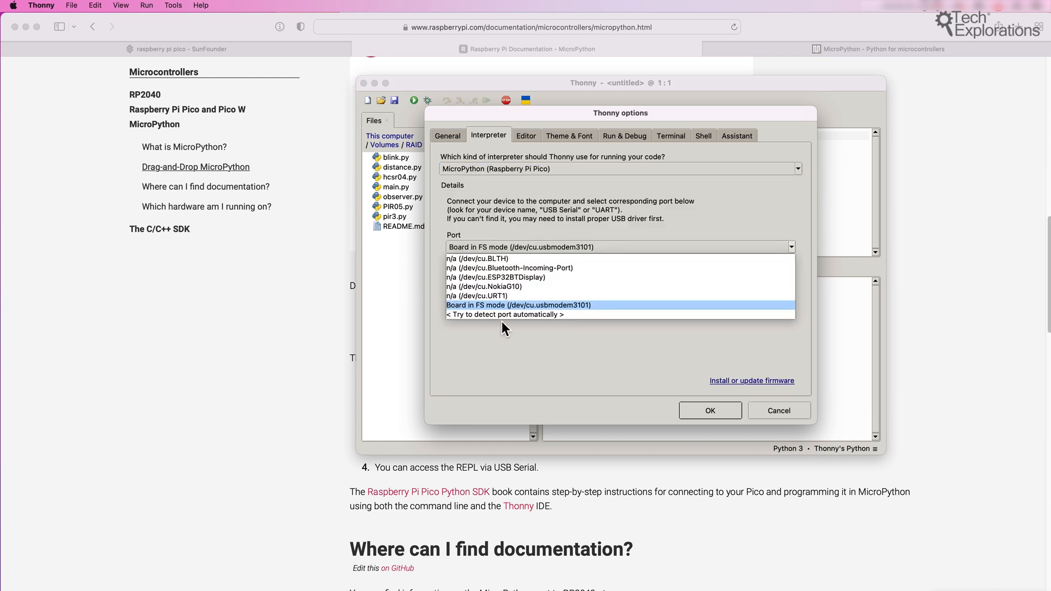
{"action": "mouse_move", "coordinate": [506, 317]}
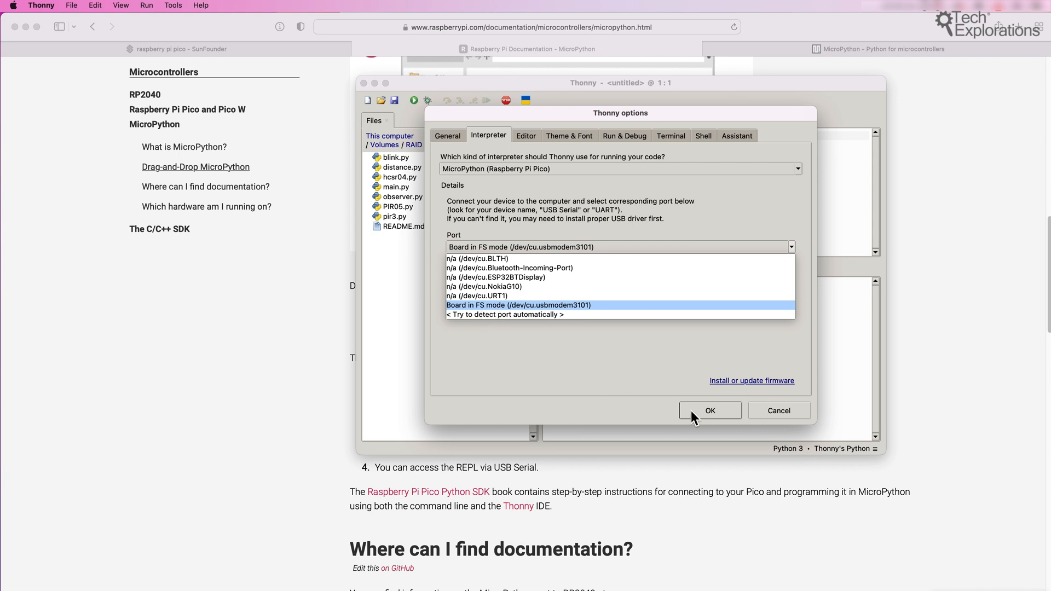
{"action": "left_click", "coordinate": [709, 410]}
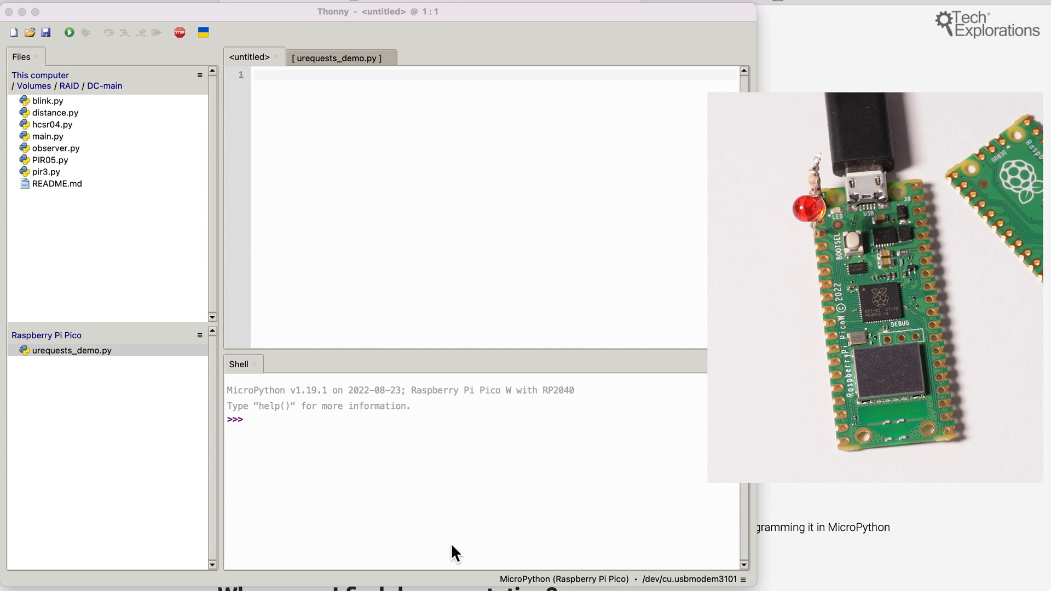
Step: In Thonny's shell, import Pin, create led on pin 2 and set its value to 1 then 0
{"action": "type", "text": "from machine import Pin"}
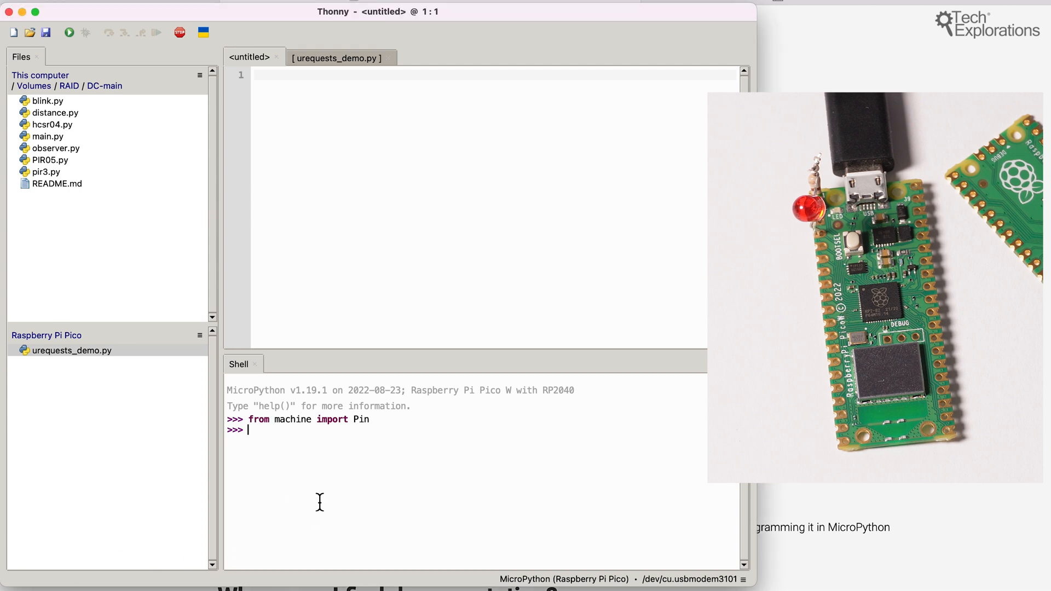
{"action": "type", "text": "led = Pin(2, Pin.OUT)"}
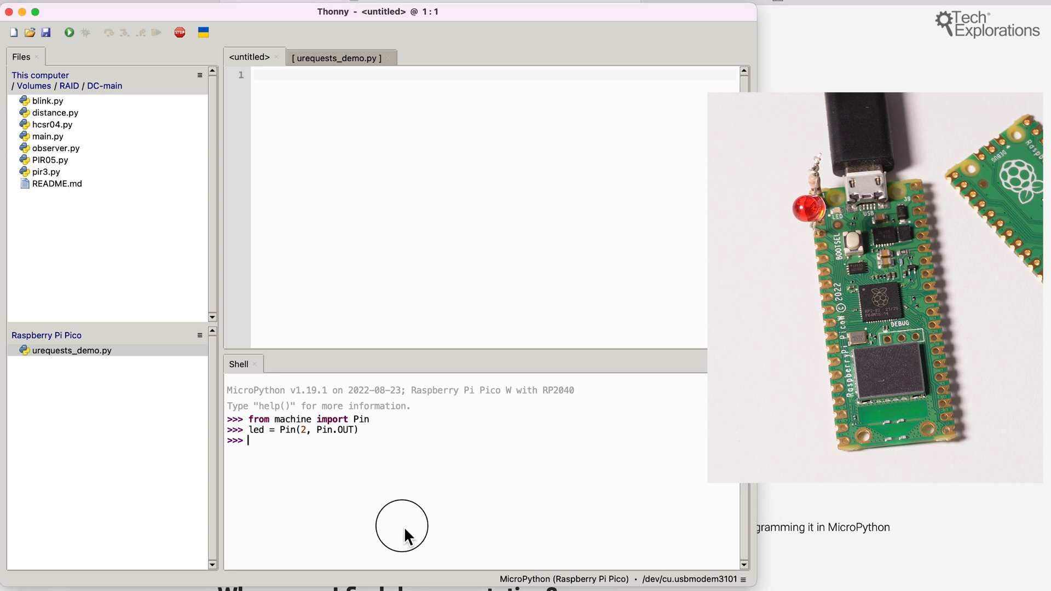
{"action": "type", "text": "led.value(1)"}
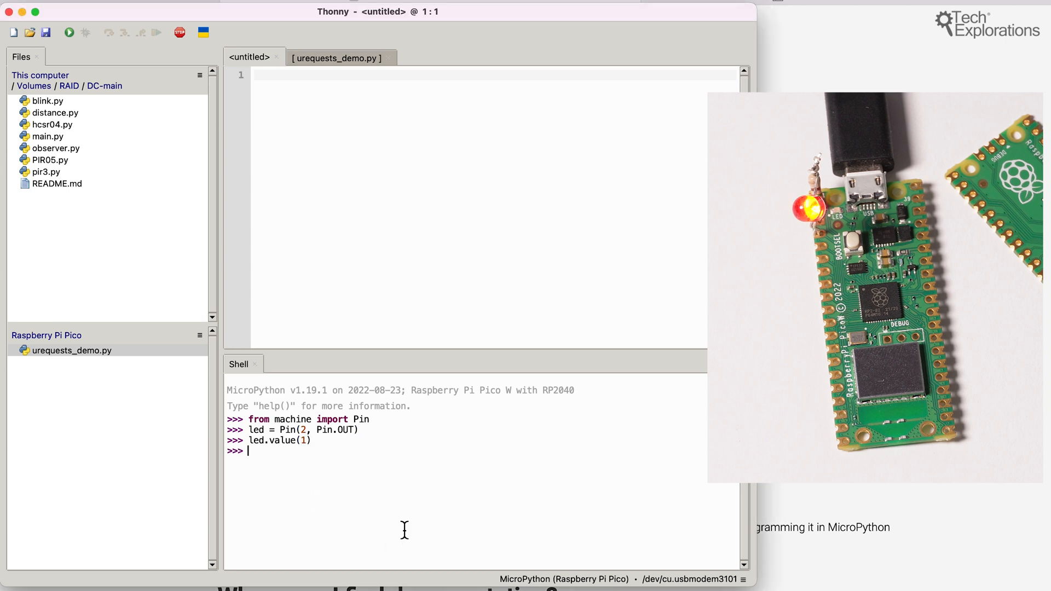
{"action": "type", "text": "led.value(0)"}
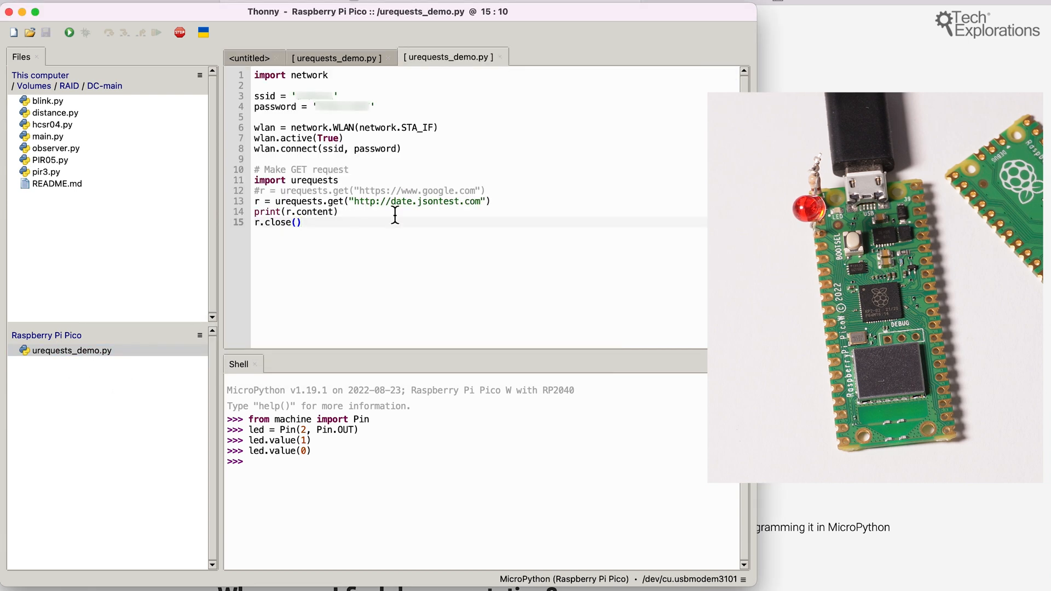
{"action": "left_click", "coordinate": [71, 351]}
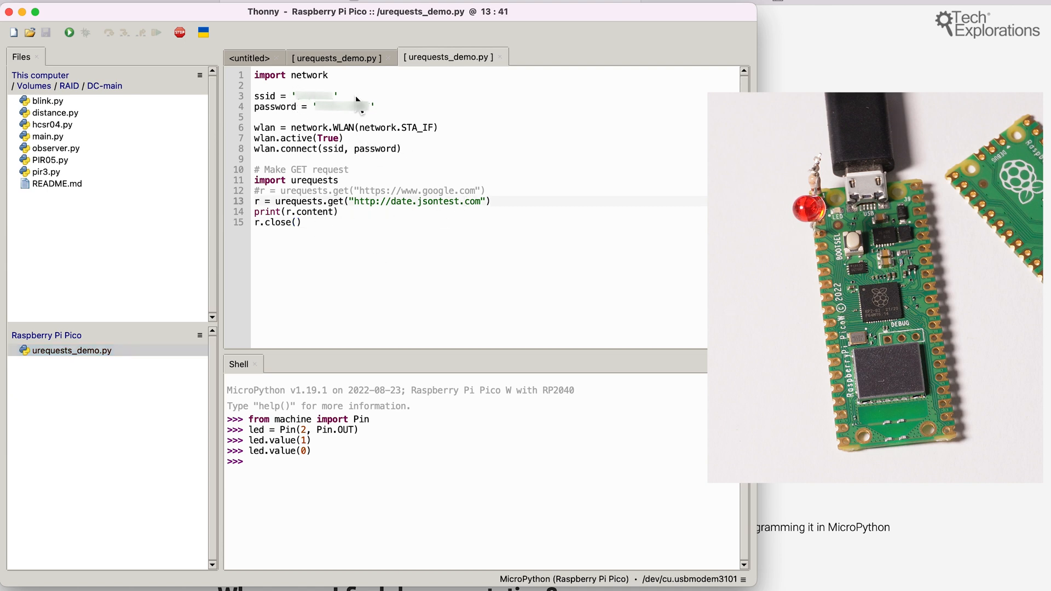
{"action": "double_click", "coordinate": [310, 74]}
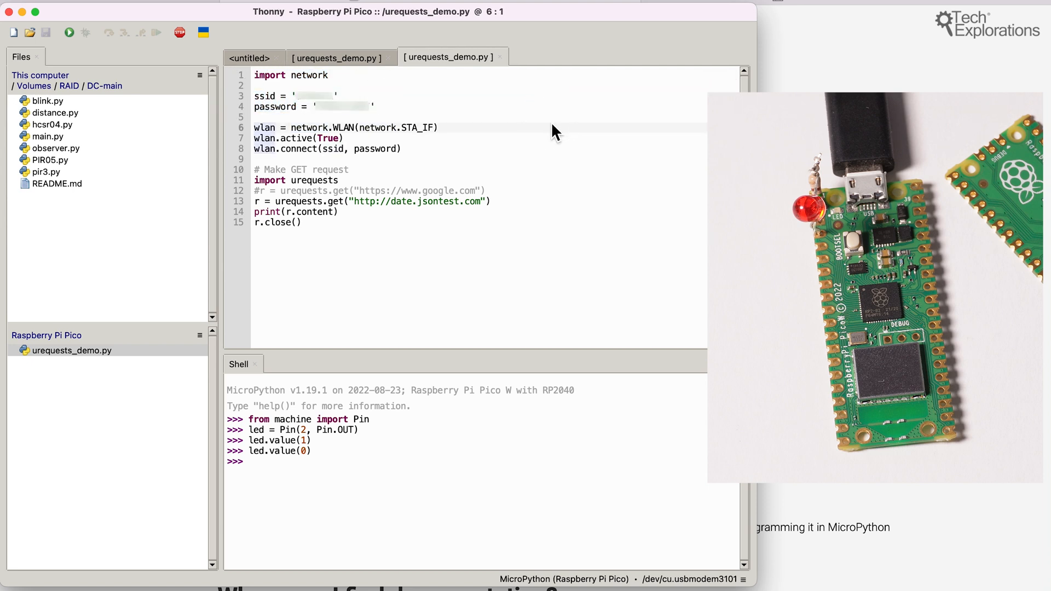
{"action": "mouse_move", "coordinate": [373, 168]}
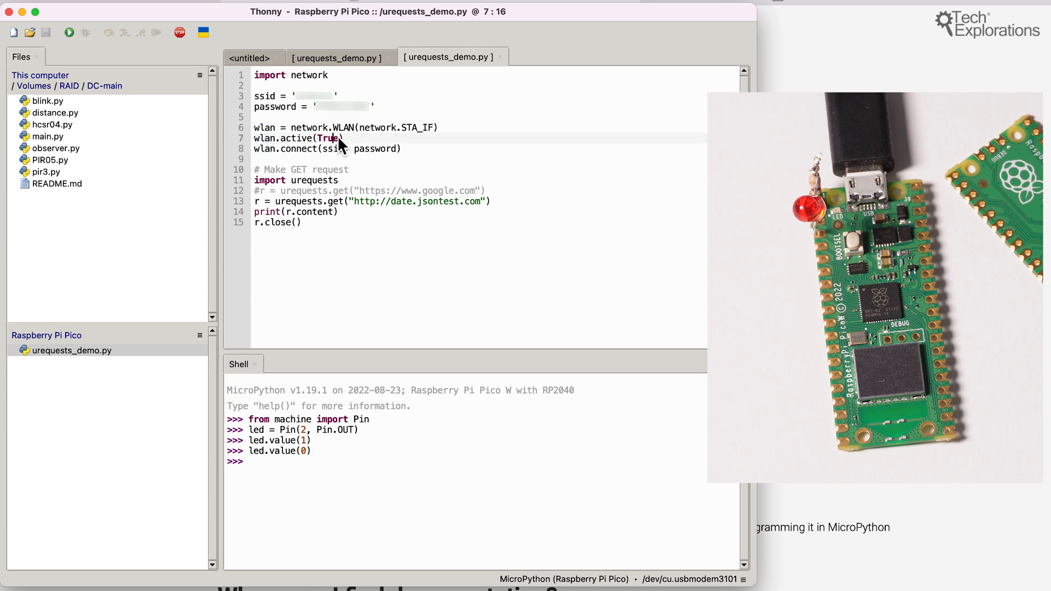
{"action": "mouse_move", "coordinate": [266, 139]}
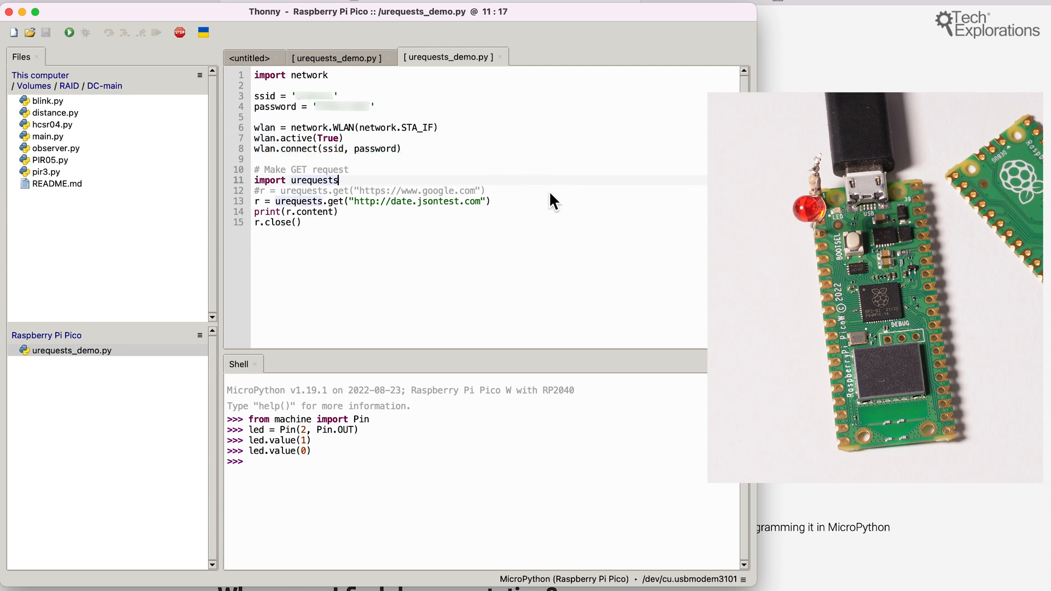
{"action": "double_click", "coordinate": [313, 180]}
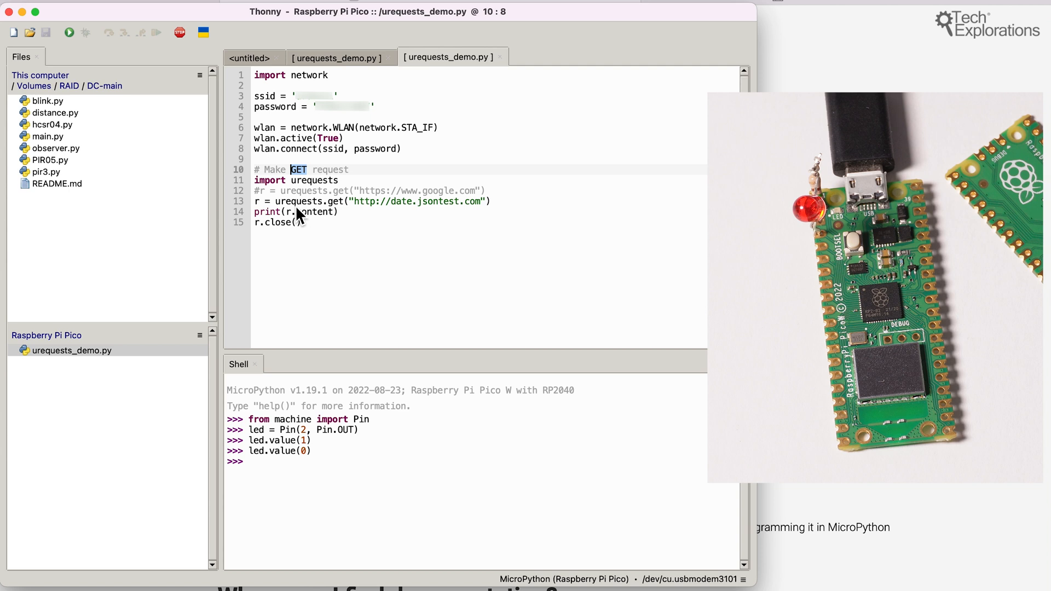
{"action": "double_click", "coordinate": [302, 201]}
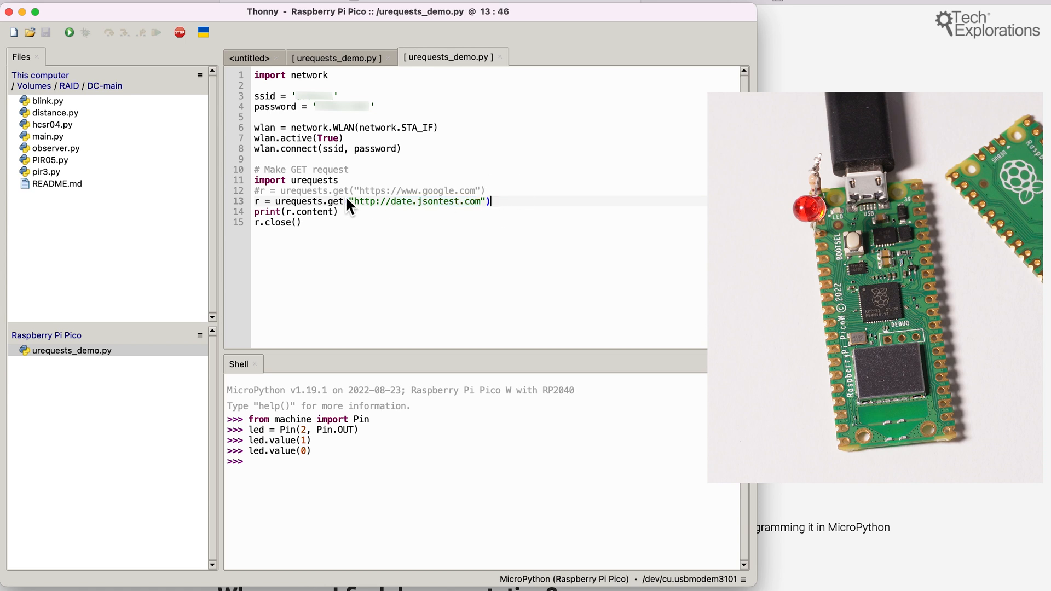
{"action": "mouse_move", "coordinate": [521, 213]}
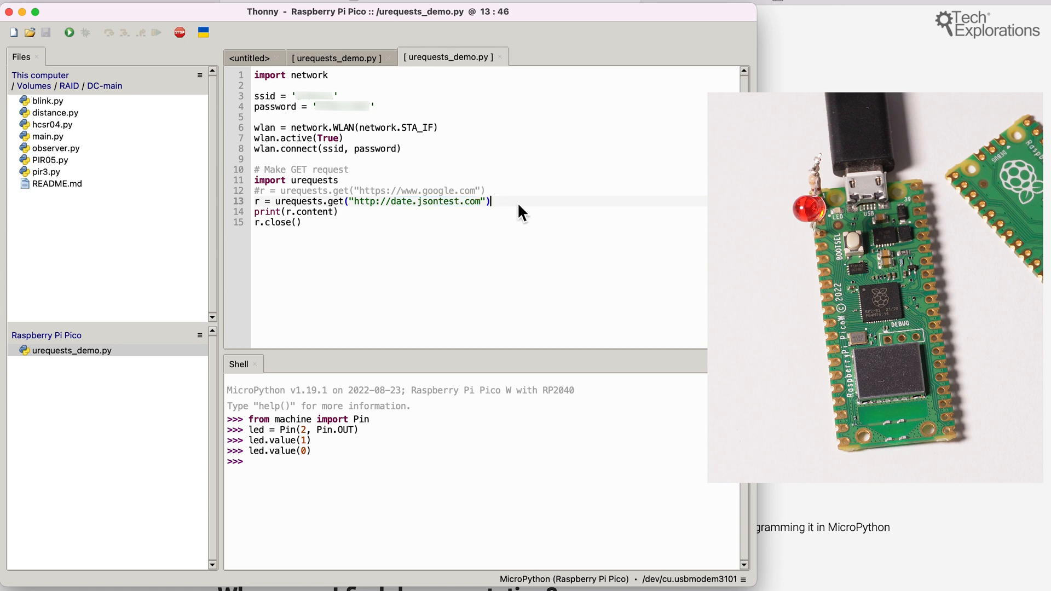
{"action": "mouse_move", "coordinate": [416, 219]}
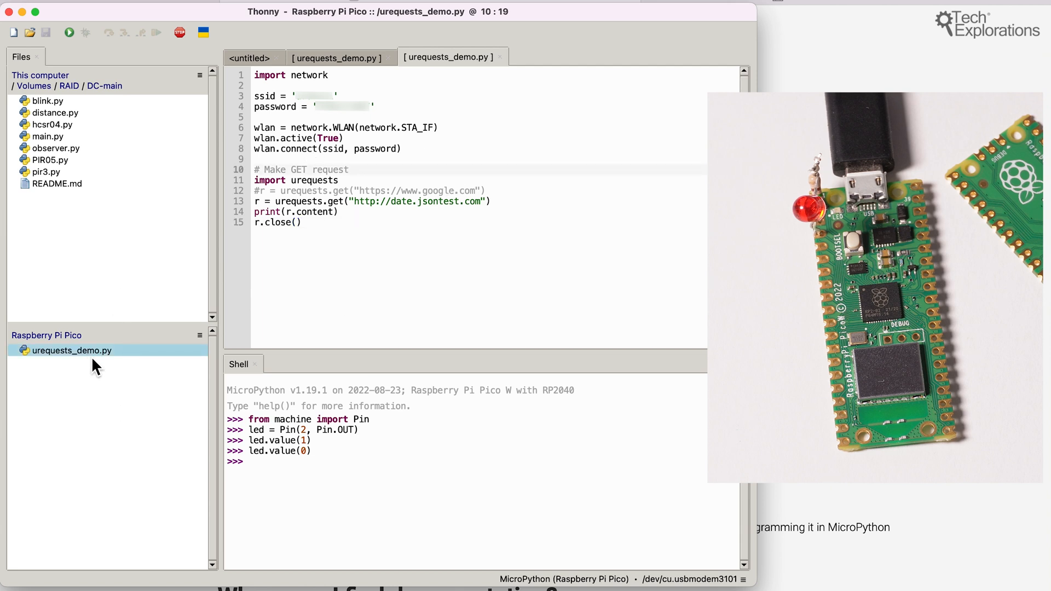
{"action": "mouse_move", "coordinate": [75, 71]}
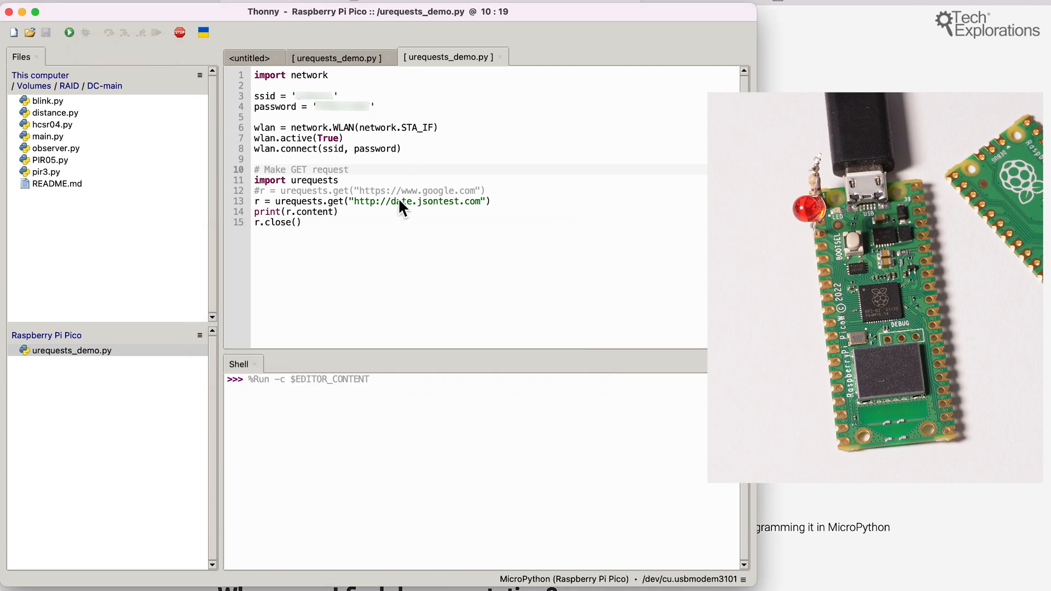
Step: Run urequests_demo.py and highlight the JSON date and time printed from date.jsontest.com
{"action": "left_click", "coordinate": [67, 33]}
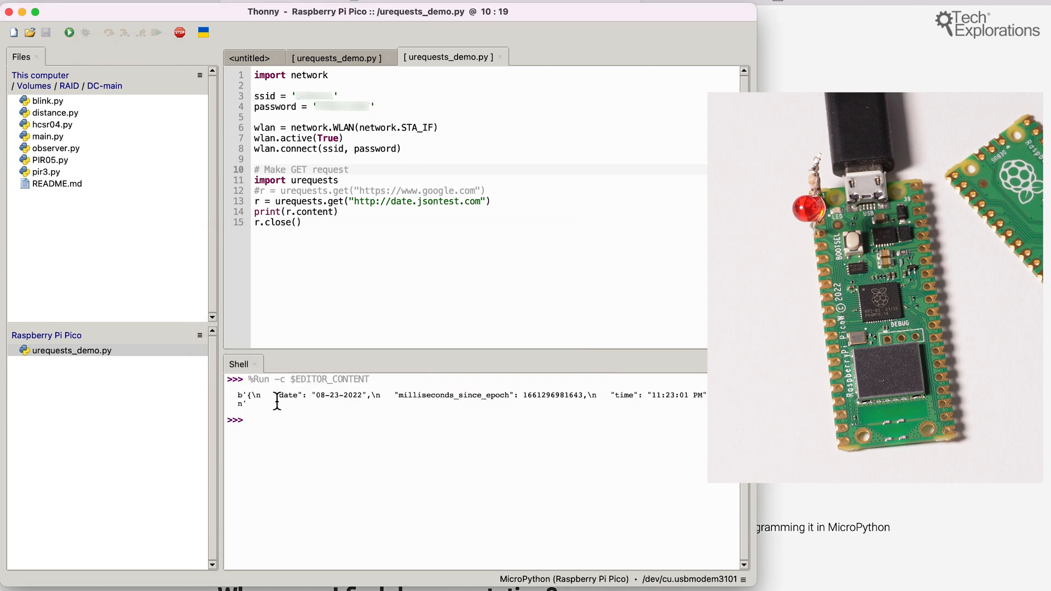
{"action": "left_click_drag", "start_coordinate": [253, 395], "coordinate": [249, 404]}
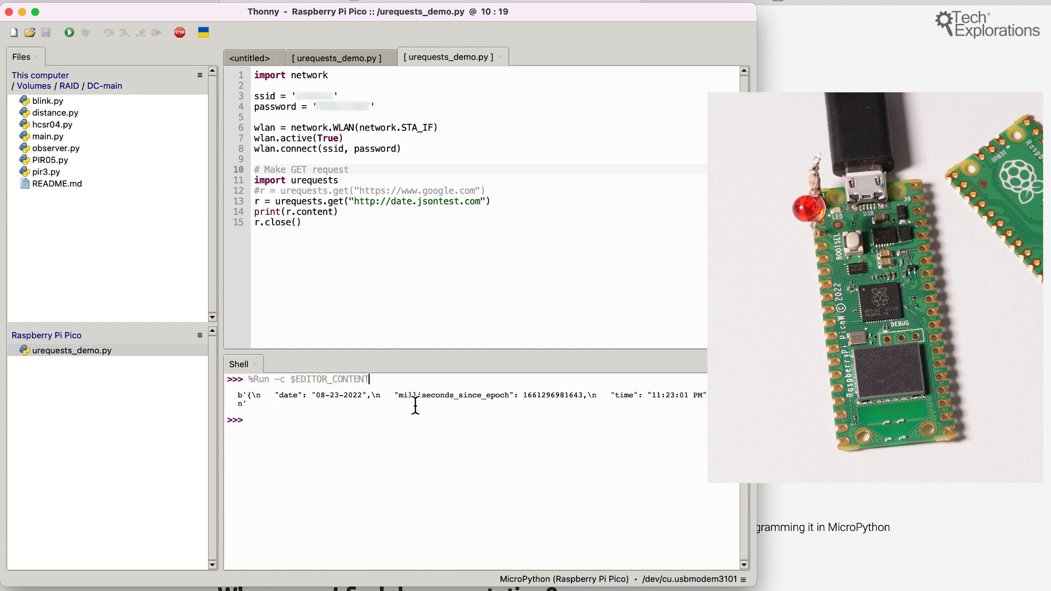
{"action": "double_click", "coordinate": [340, 395]}
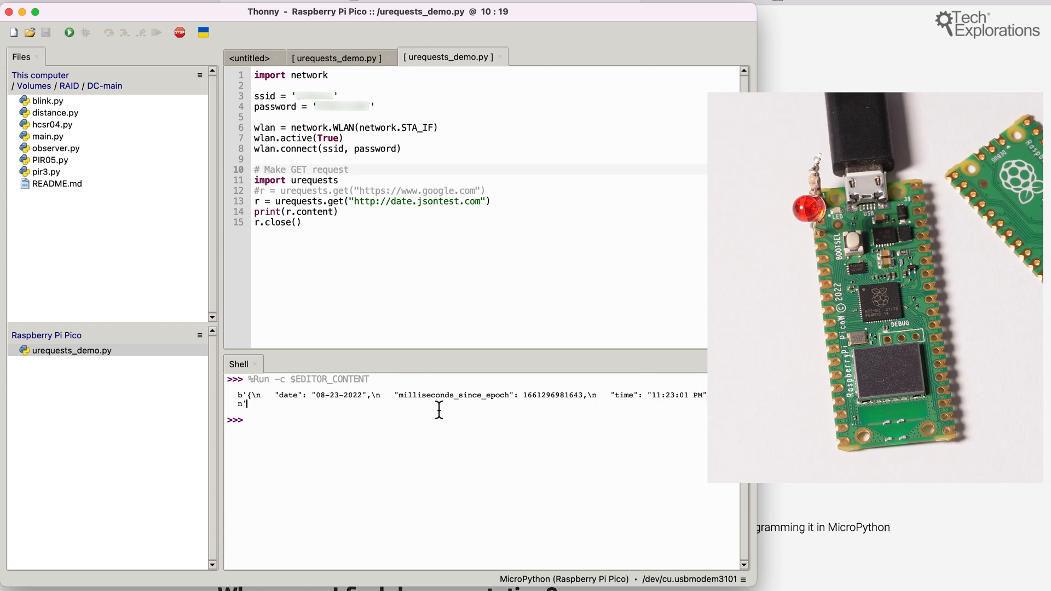
{"action": "mouse_move", "coordinate": [431, 404]}
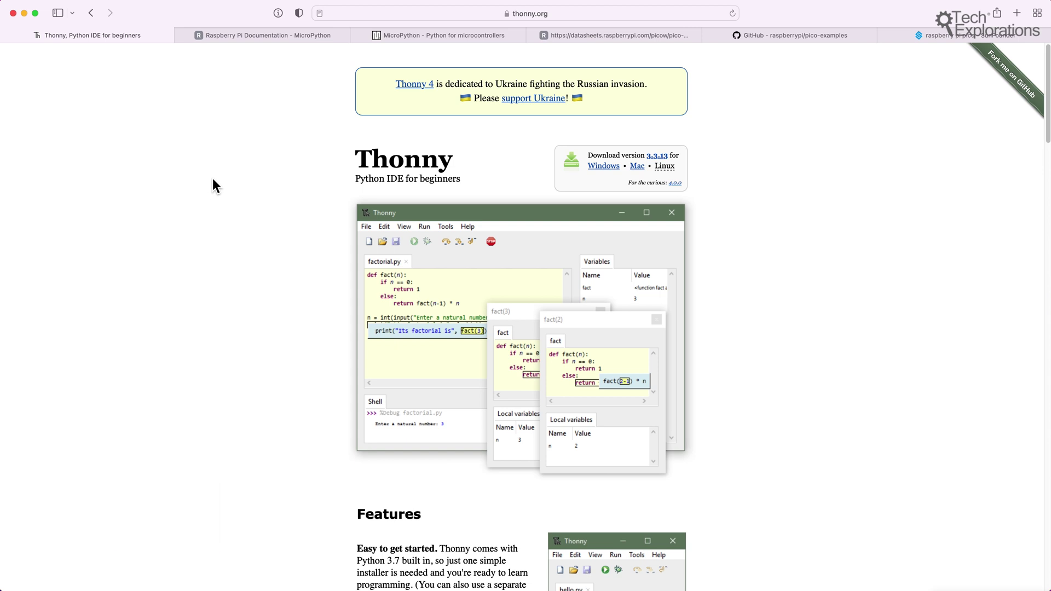
{"action": "mouse_move", "coordinate": [425, 116]}
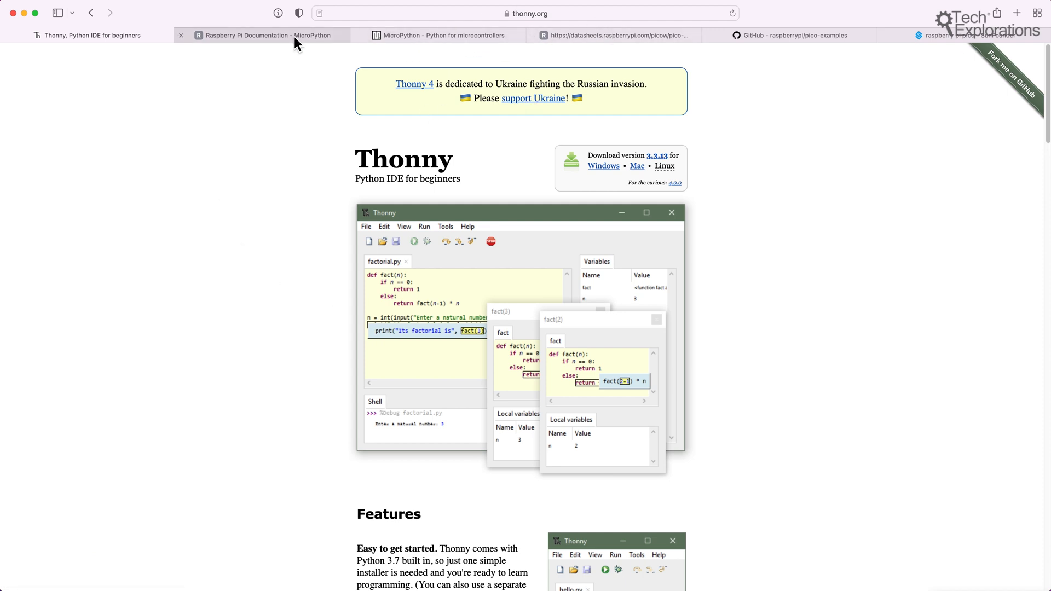
Step: In the Raspberry Pi docs sidebar, go to Raspberry Pi Pico W > Pinout and design files
{"action": "left_click", "coordinate": [263, 35]}
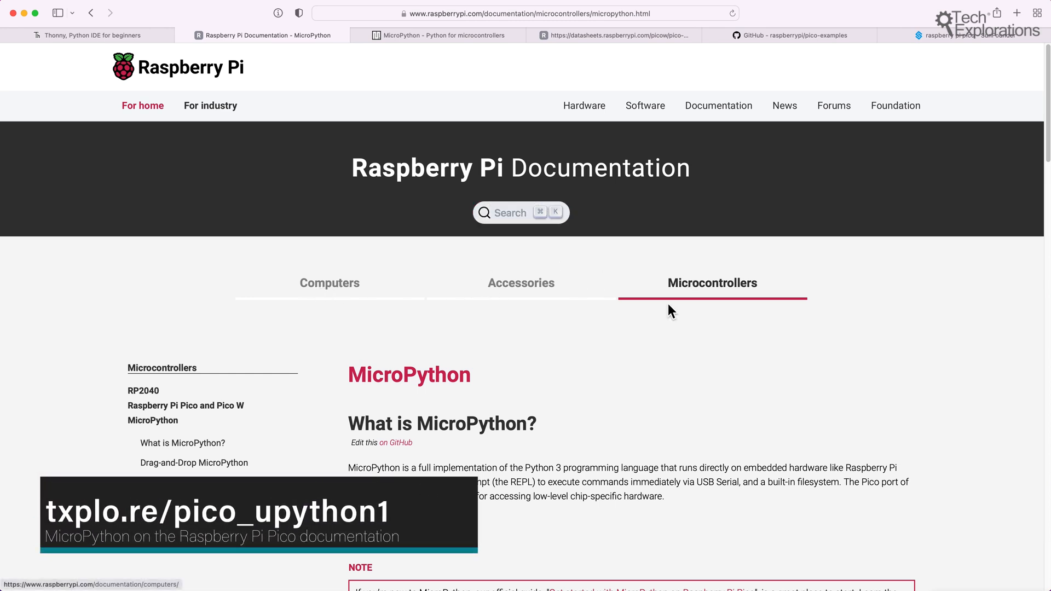
{"action": "mouse_move", "coordinate": [628, 297]}
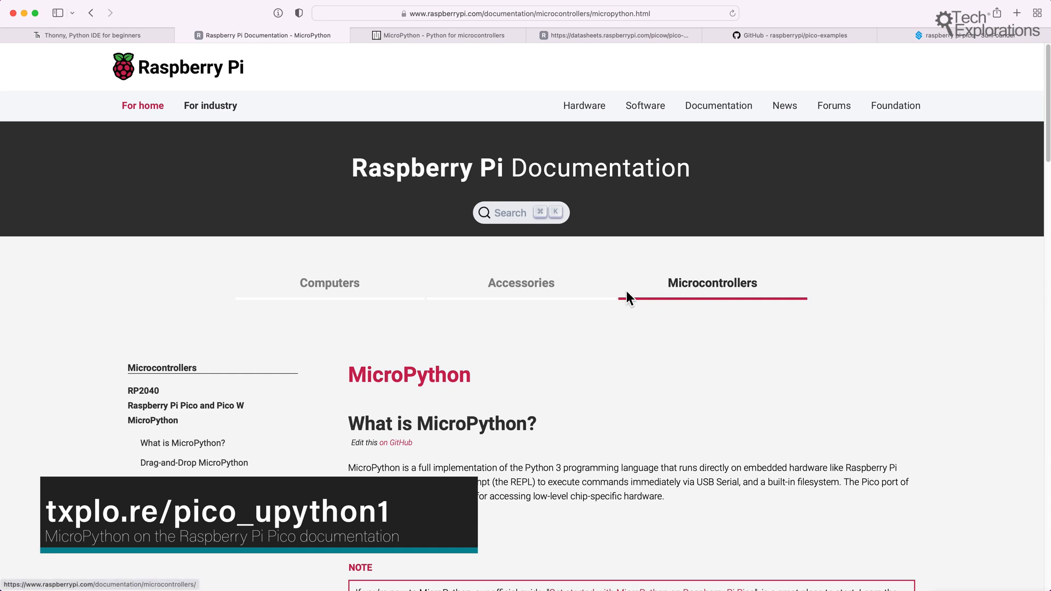
{"action": "scroll", "scroll_direction": "down", "scroll_amount": 3}
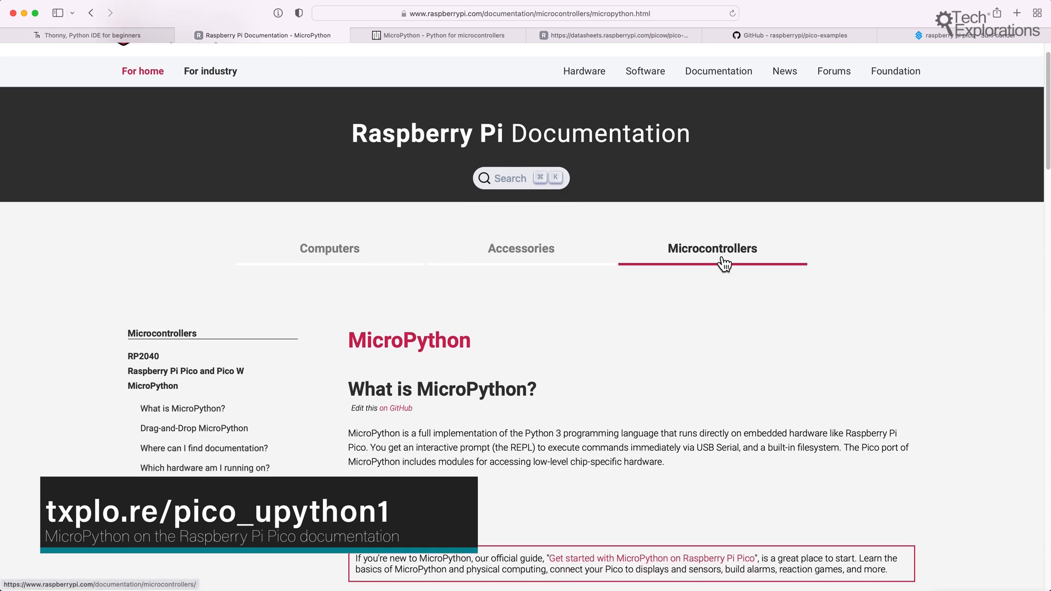
{"action": "scroll", "scroll_direction": "down", "scroll_amount": 3}
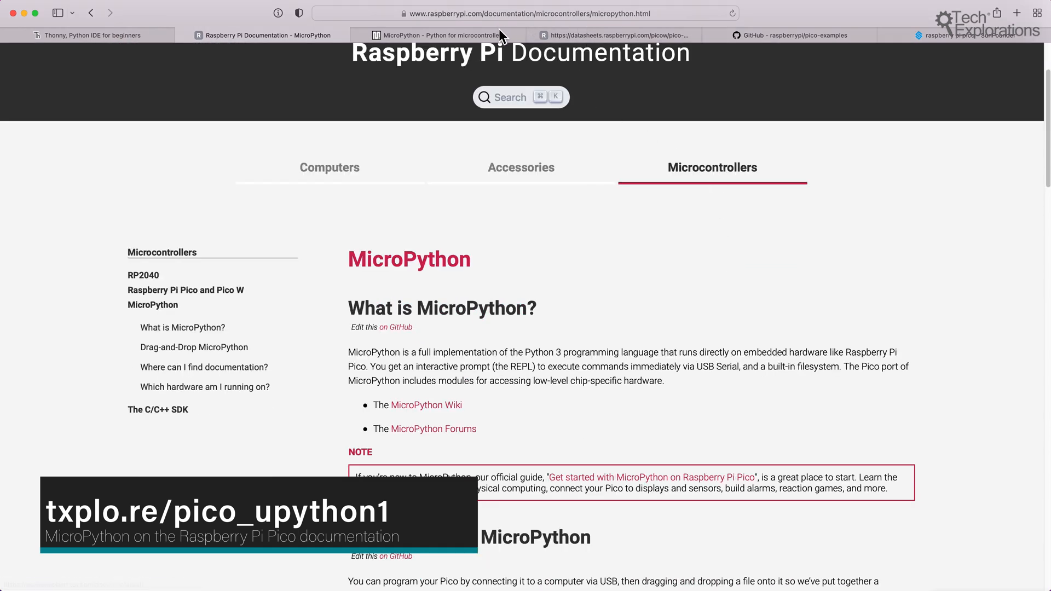
{"action": "mouse_move", "coordinate": [568, 27]}
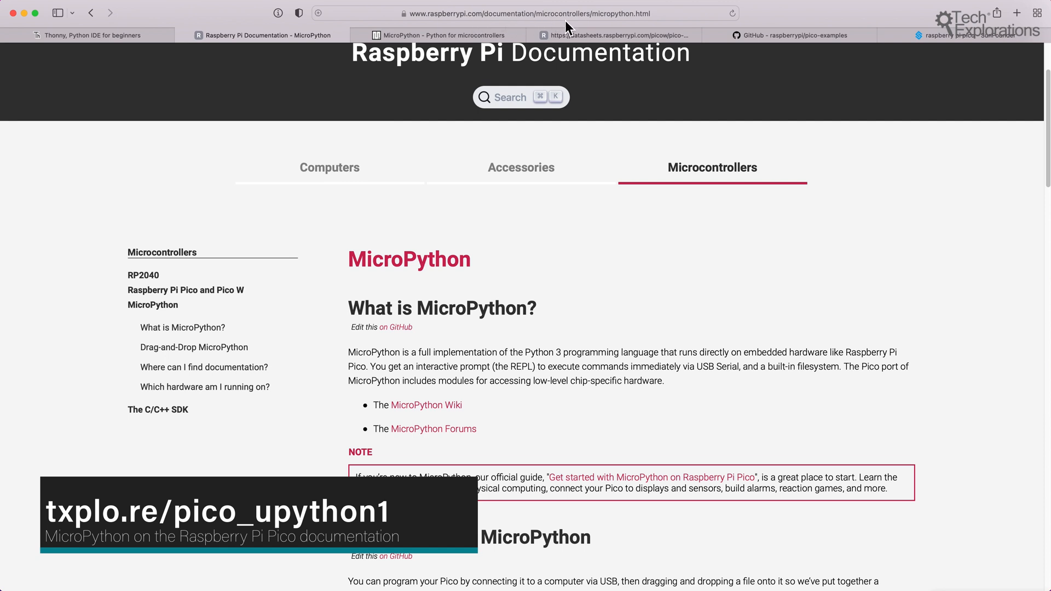
{"action": "scroll", "scroll_direction": "down", "scroll_amount": 3}
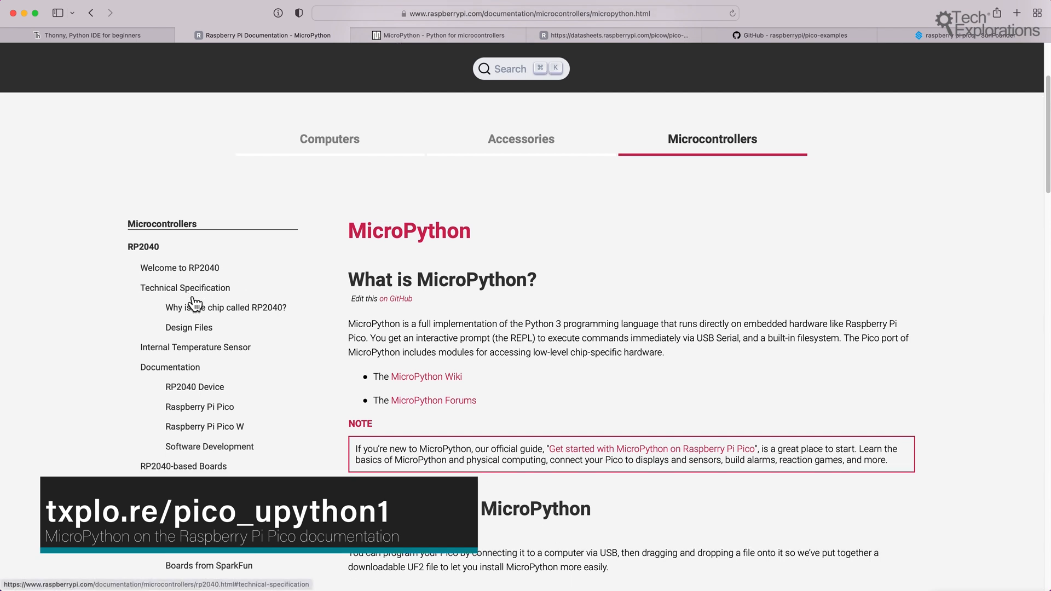
{"action": "scroll", "scroll_direction": "down", "scroll_amount": 3}
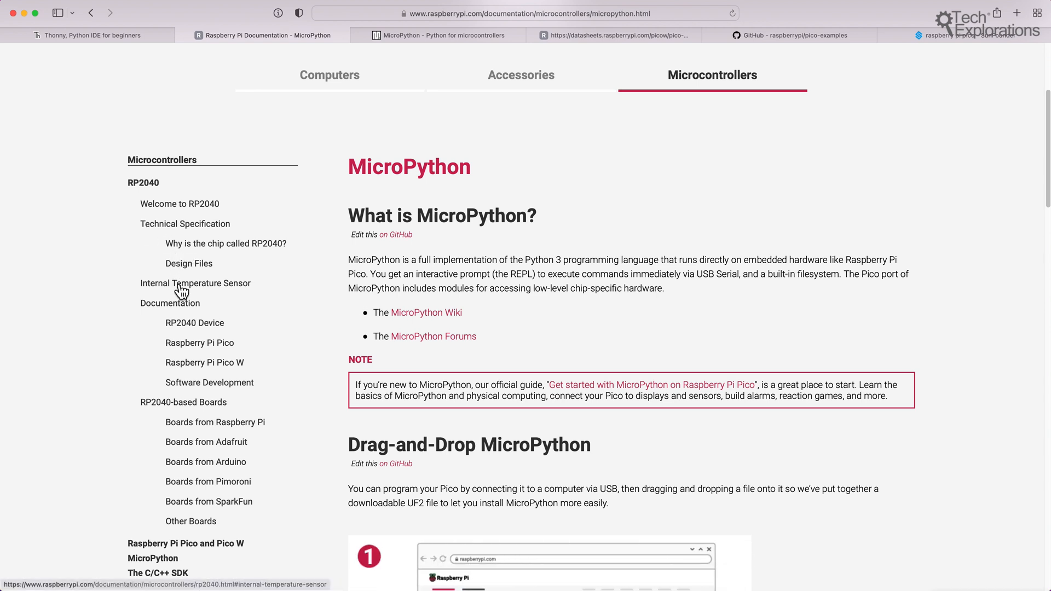
{"action": "scroll", "scroll_direction": "down", "scroll_amount": 3}
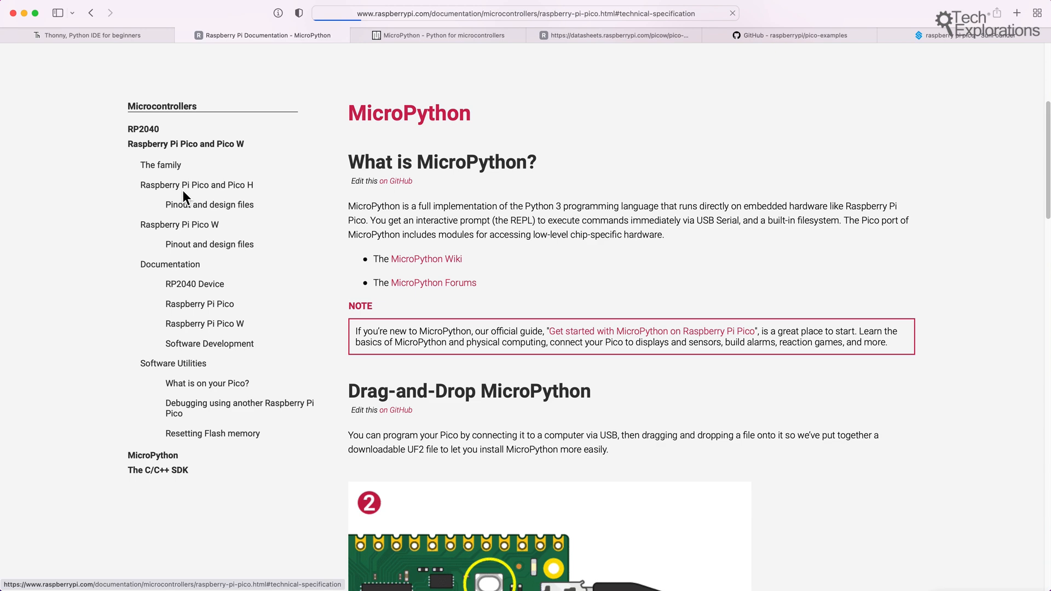
{"action": "left_click", "coordinate": [197, 185]}
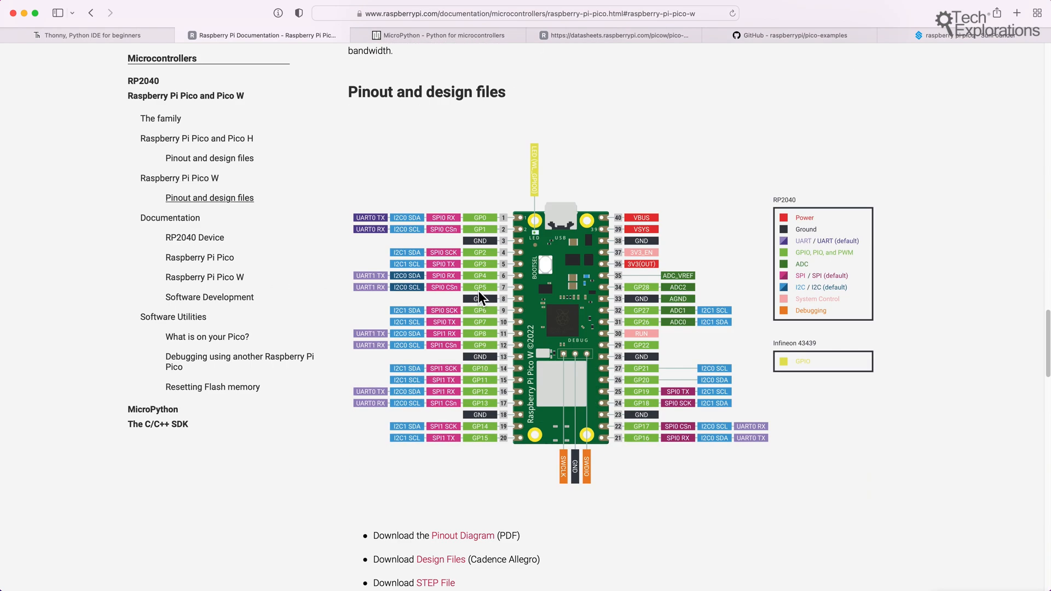
{"action": "mouse_move", "coordinate": [240, 268]}
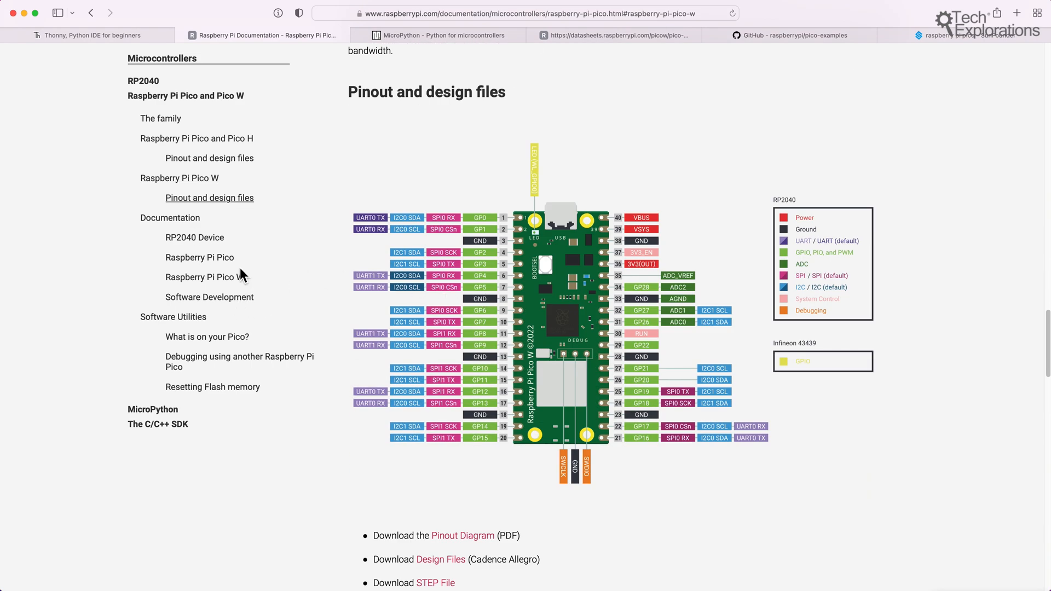
{"action": "mouse_move", "coordinate": [221, 374]}
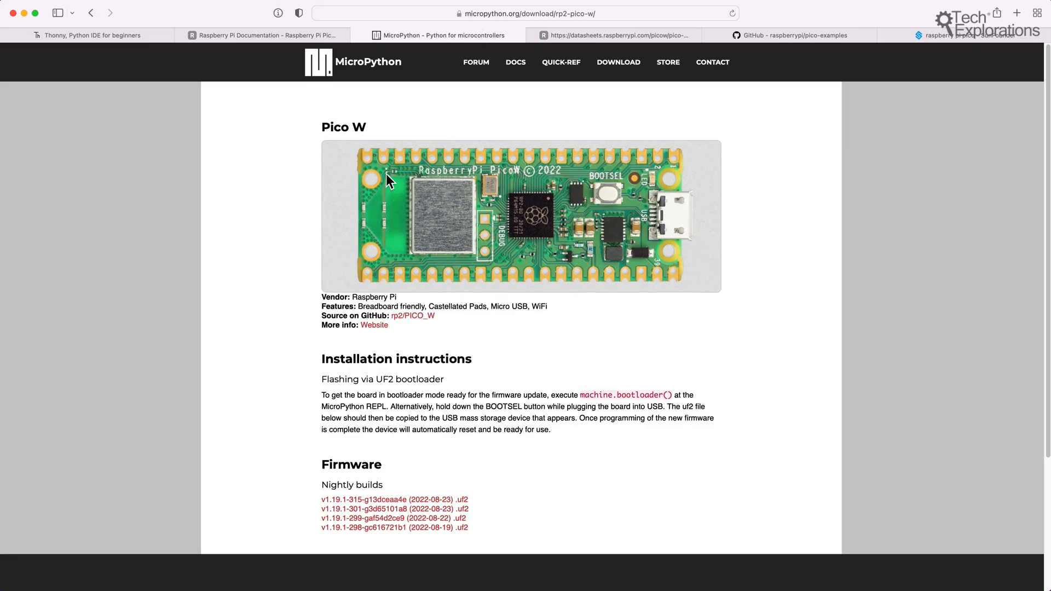
{"action": "mouse_move", "coordinate": [377, 214]}
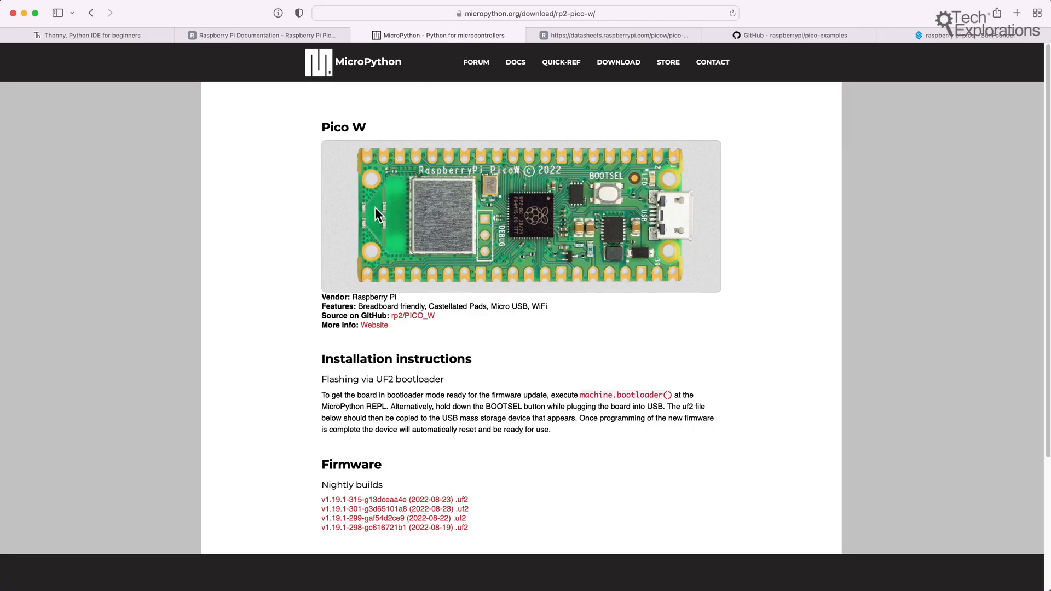
{"action": "mouse_move", "coordinate": [463, 436]}
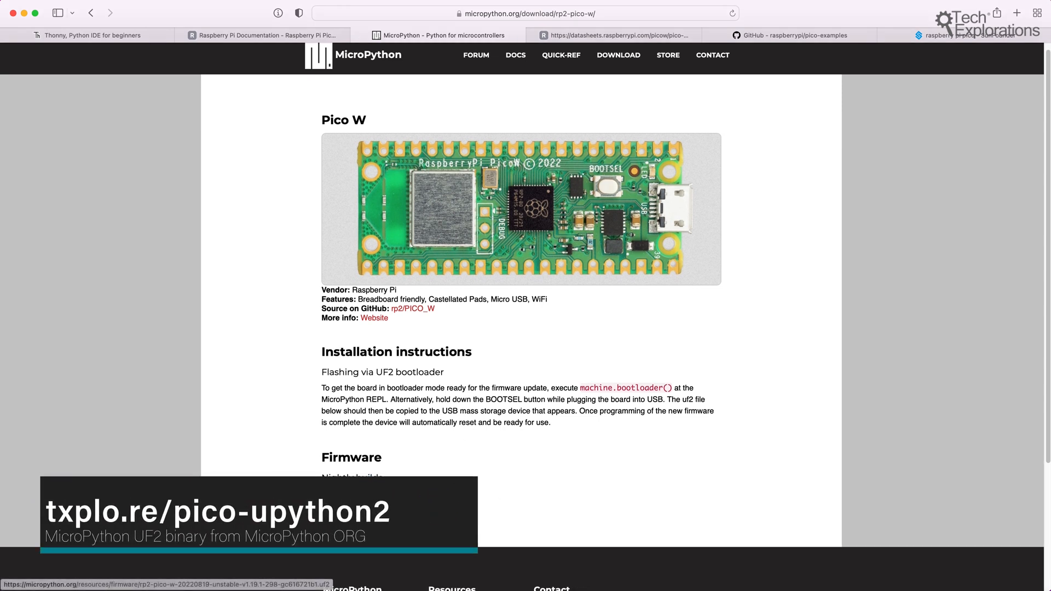
{"action": "mouse_move", "coordinate": [584, 438]}
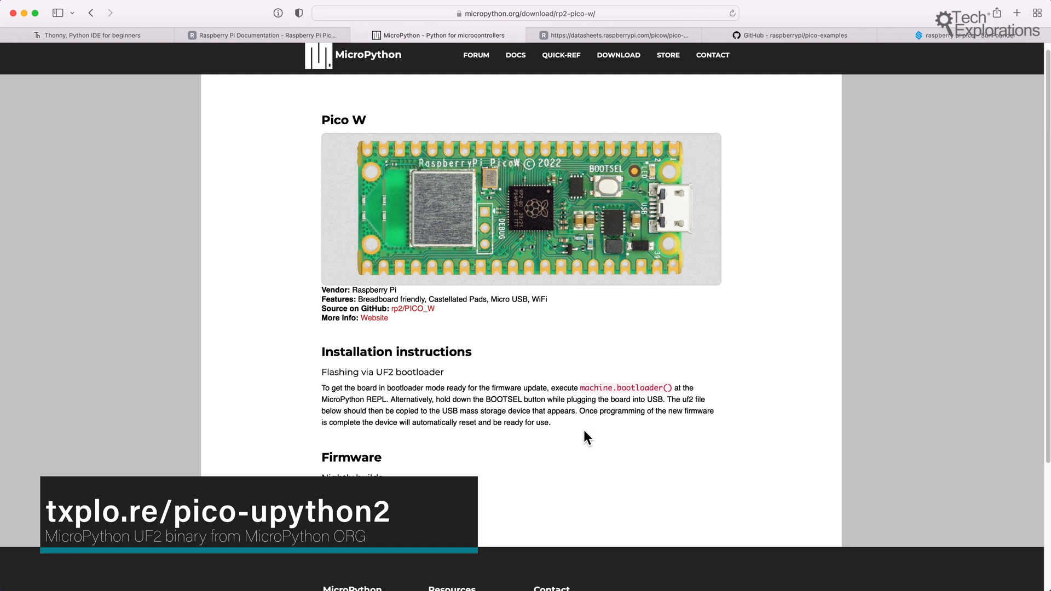
{"action": "mouse_move", "coordinate": [573, 442]}
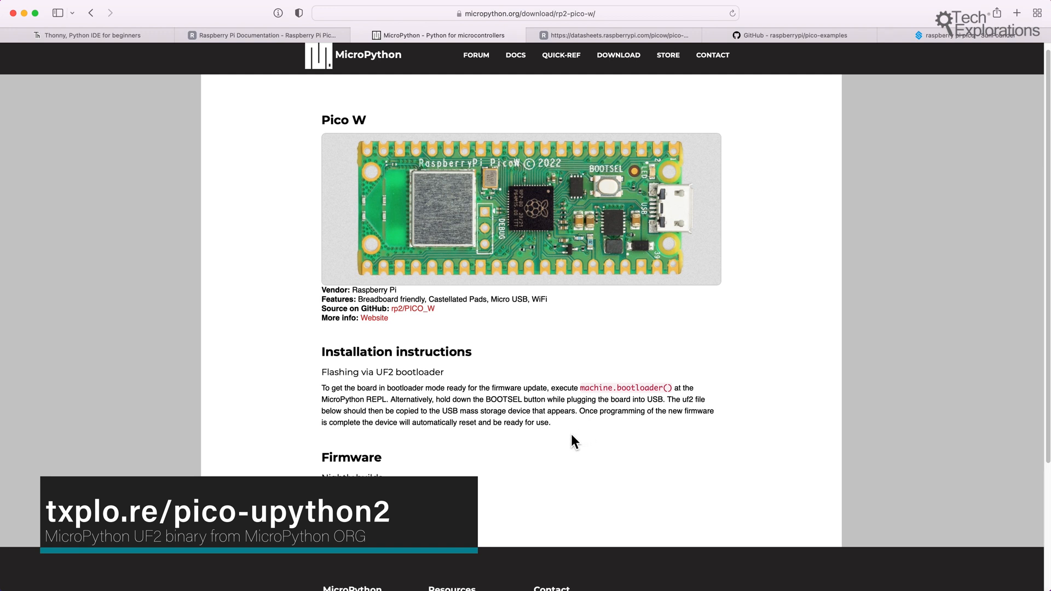
{"action": "mouse_move", "coordinate": [565, 158]}
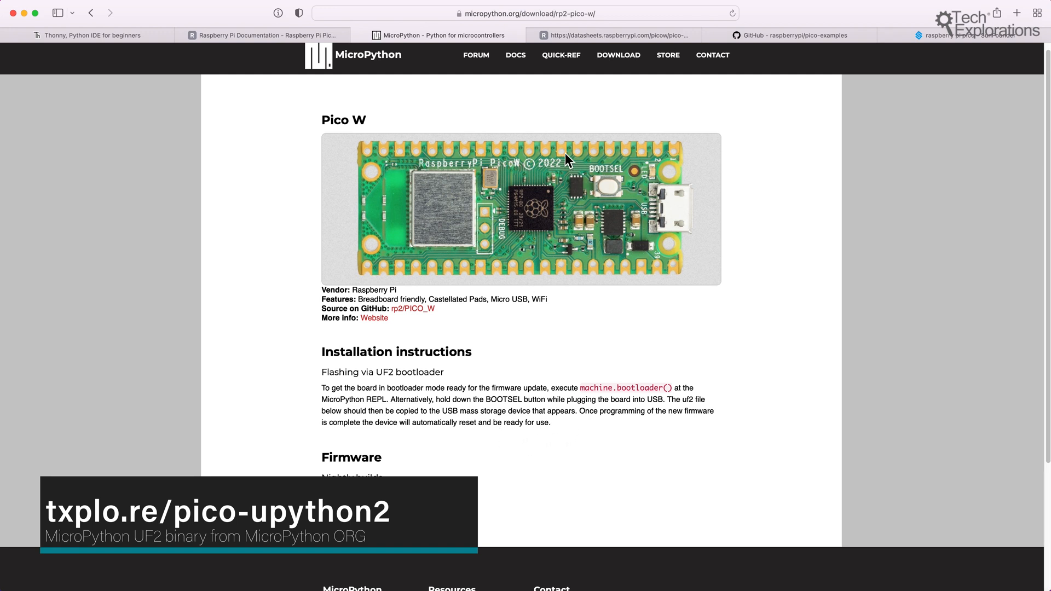
Step: Switch from the Pico W firmware page to the Raspberry Pi Pico W Datasheet PDF
{"action": "left_click", "coordinate": [623, 34]}
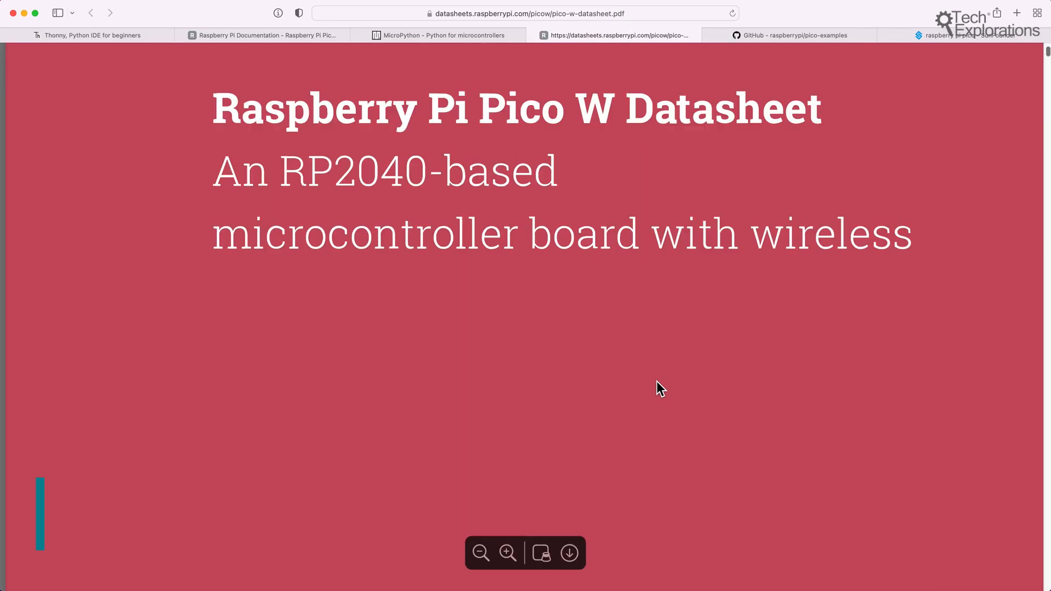
Step: Page the Pico W datasheet down to its pinout figure, then move to the pico-examples GitHub repo
{"action": "scroll", "scroll_direction": "down", "scroll_amount": 3}
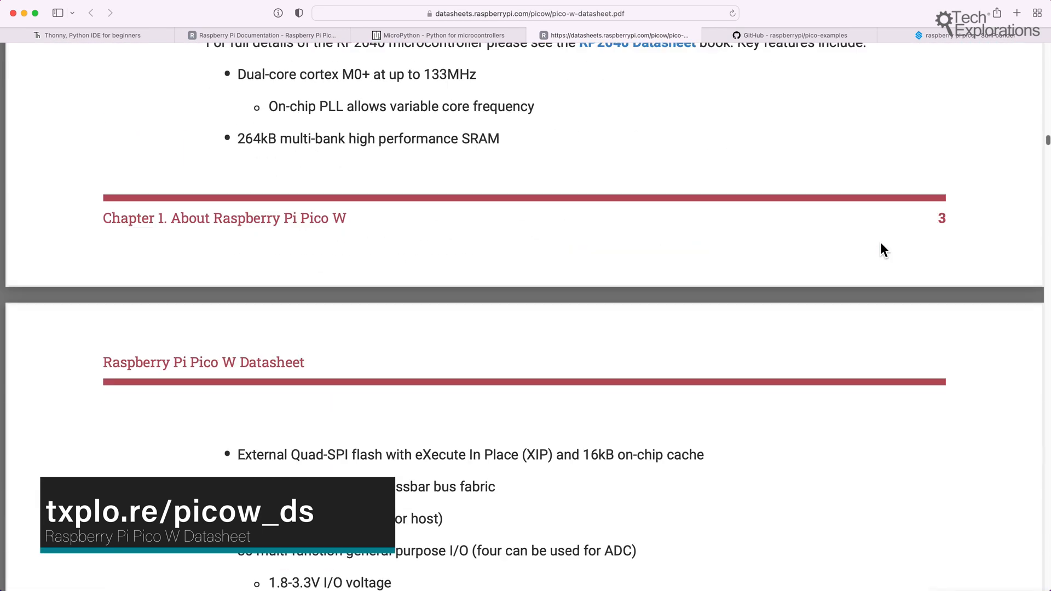
{"action": "scroll", "scroll_direction": "down", "scroll_amount": 3}
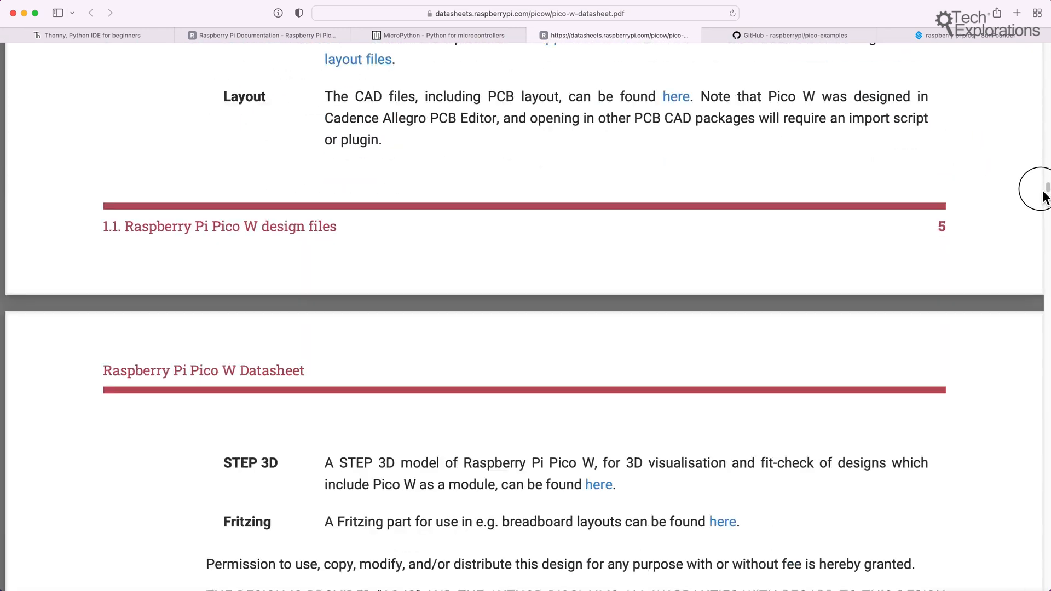
{"action": "scroll", "scroll_direction": "down", "scroll_amount": 3}
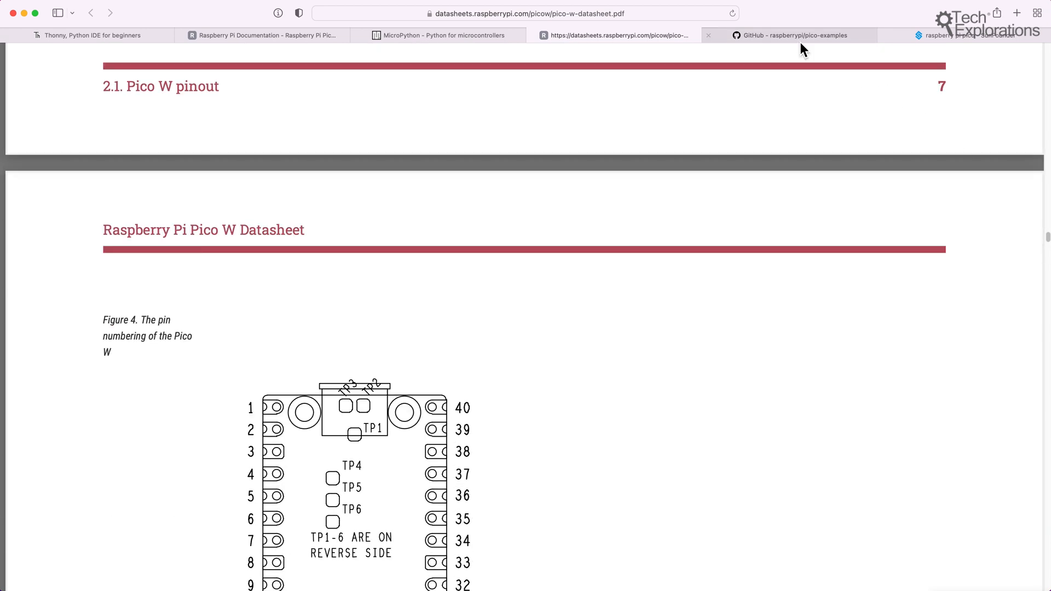
{"action": "left_click", "coordinate": [788, 35]}
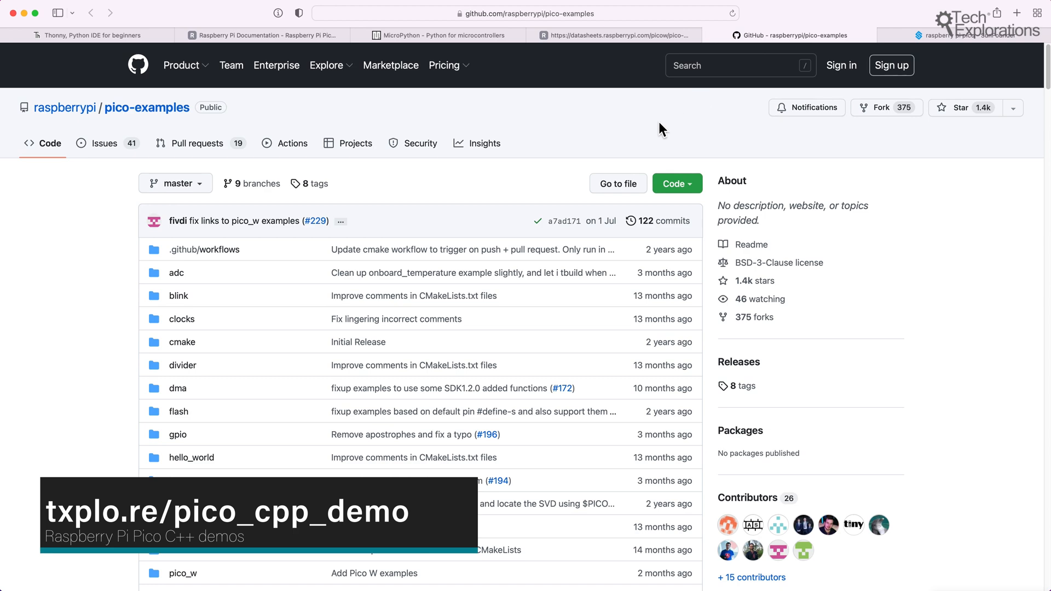
{"action": "mouse_move", "coordinate": [370, 310]}
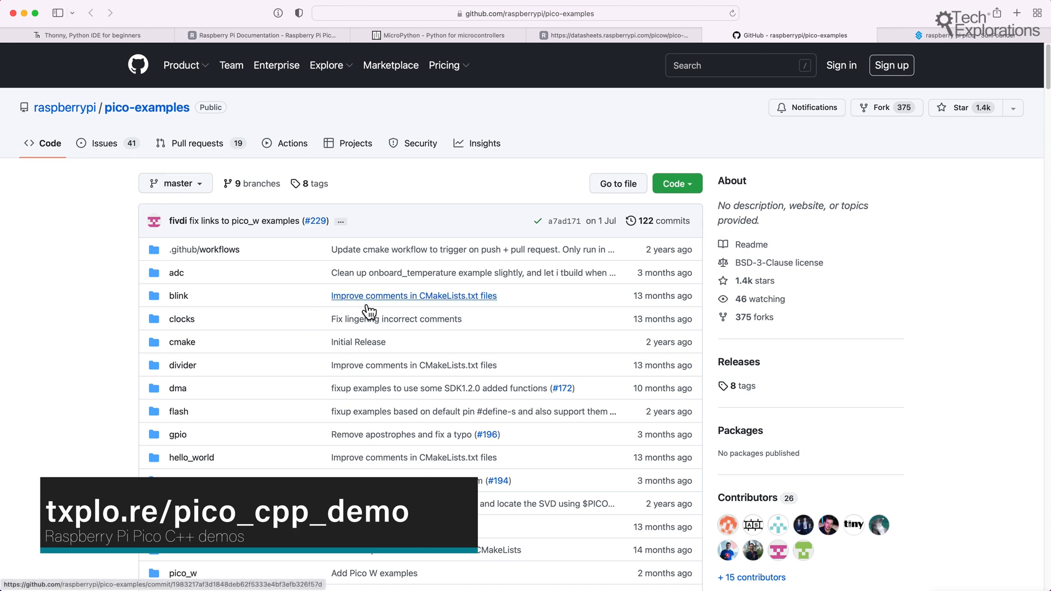
{"action": "mouse_move", "coordinate": [340, 366]}
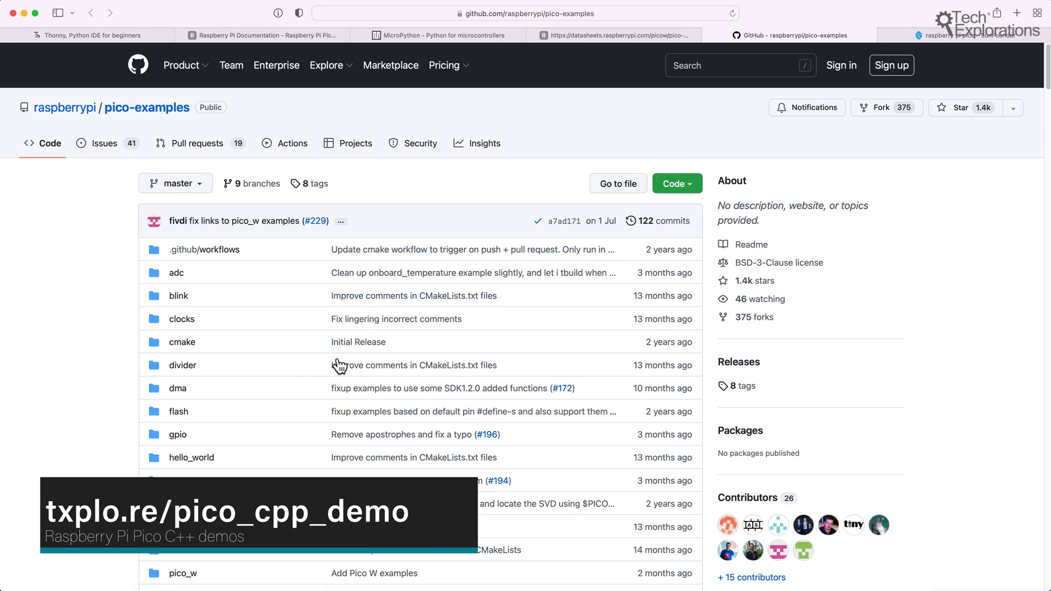
Step: Open the pico_w folder listing examples like access_point, blink, wifi_scan and tcp_server
{"action": "scroll", "scroll_direction": "down", "scroll_amount": 3}
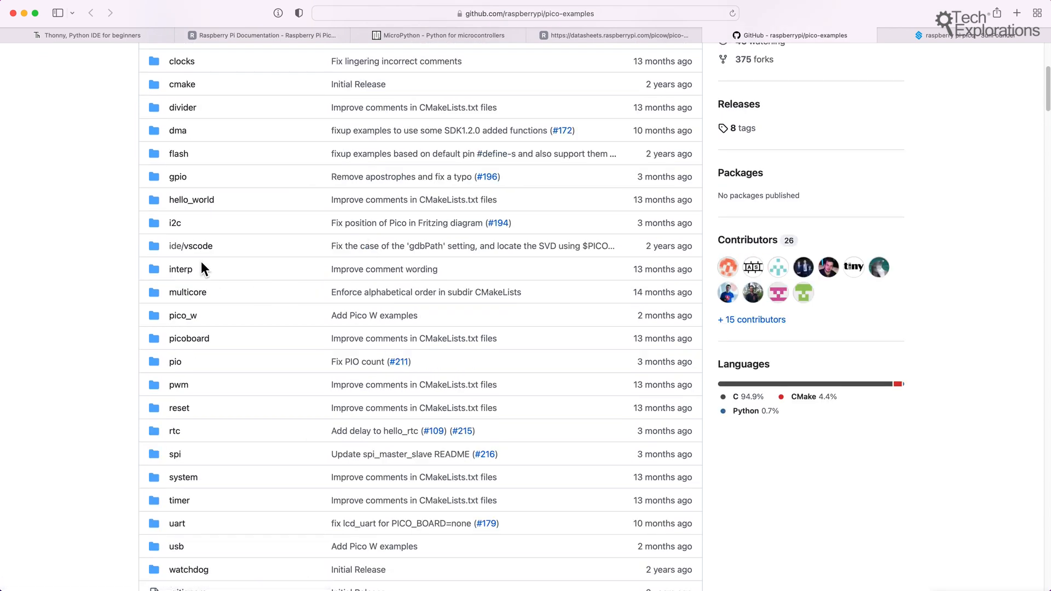
{"action": "left_click", "coordinate": [183, 315]}
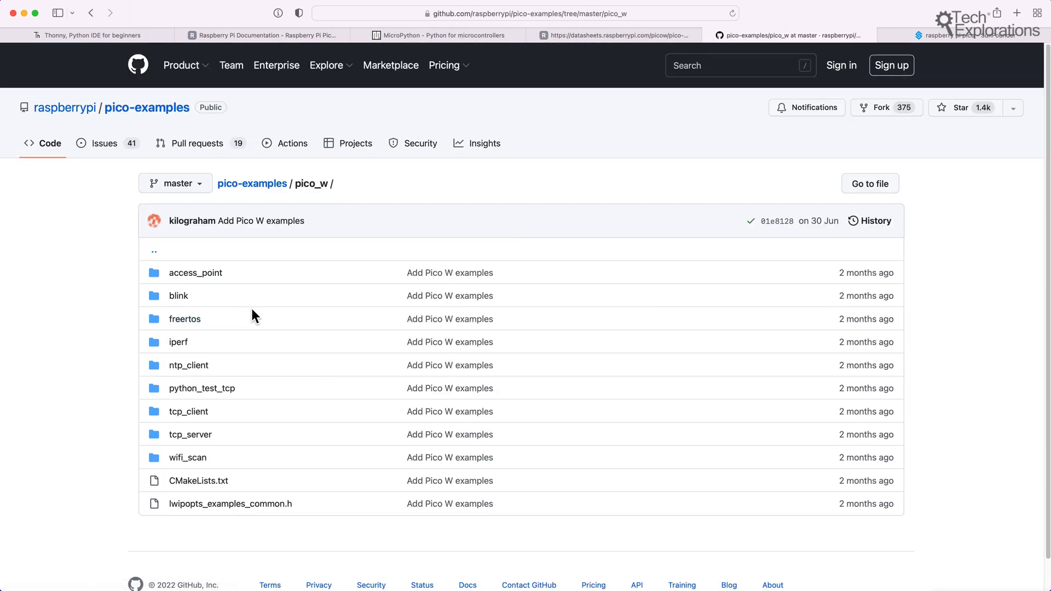
{"action": "mouse_move", "coordinate": [147, 354]}
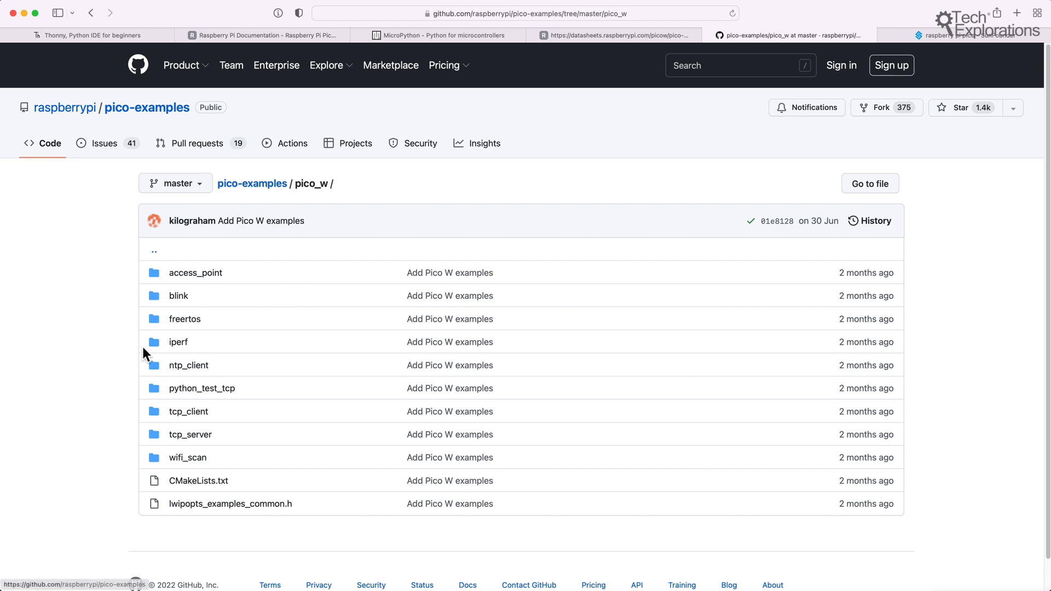